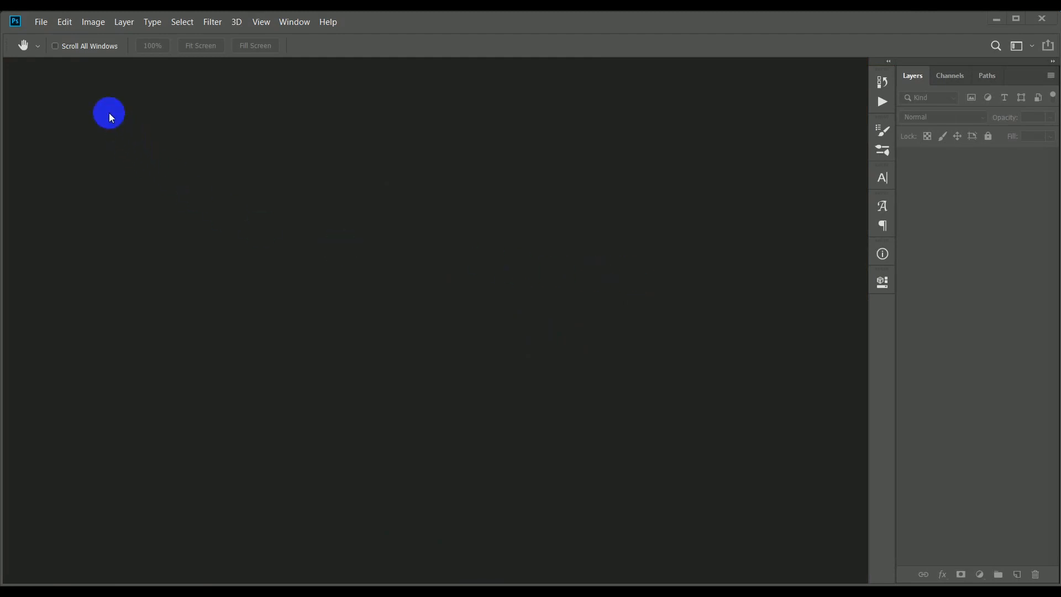
Open the recent Fish.jpg photo from the File menu.
left_click(41, 23)
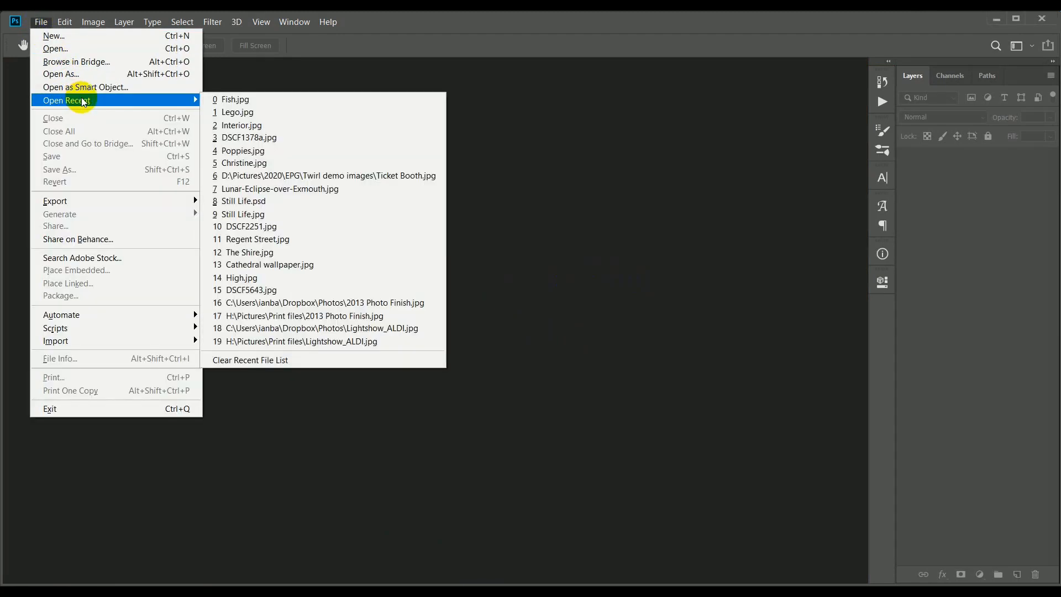
left_click(235, 100)
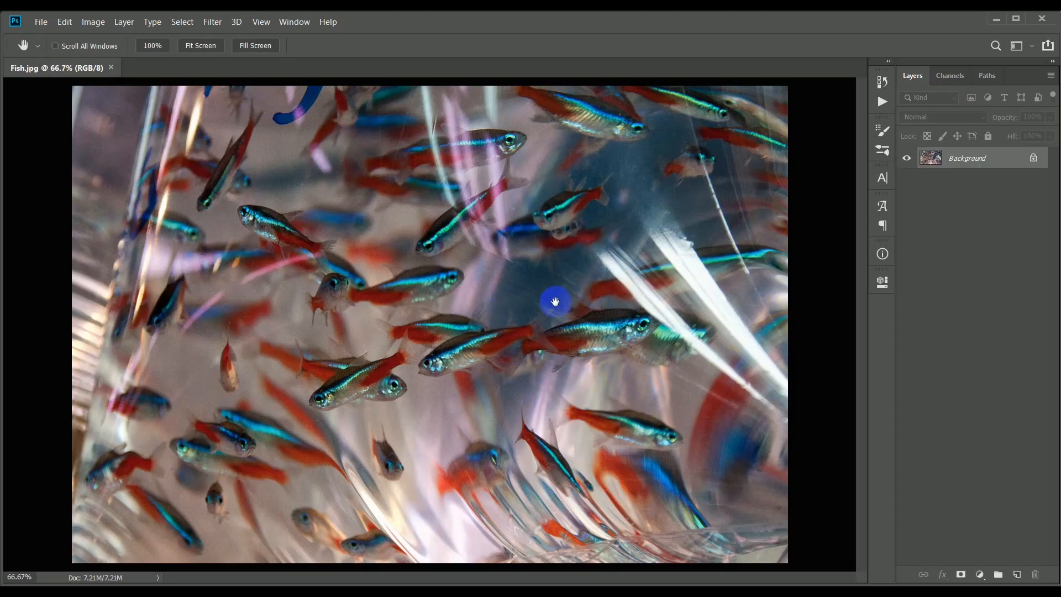
mouse_move(560, 300)
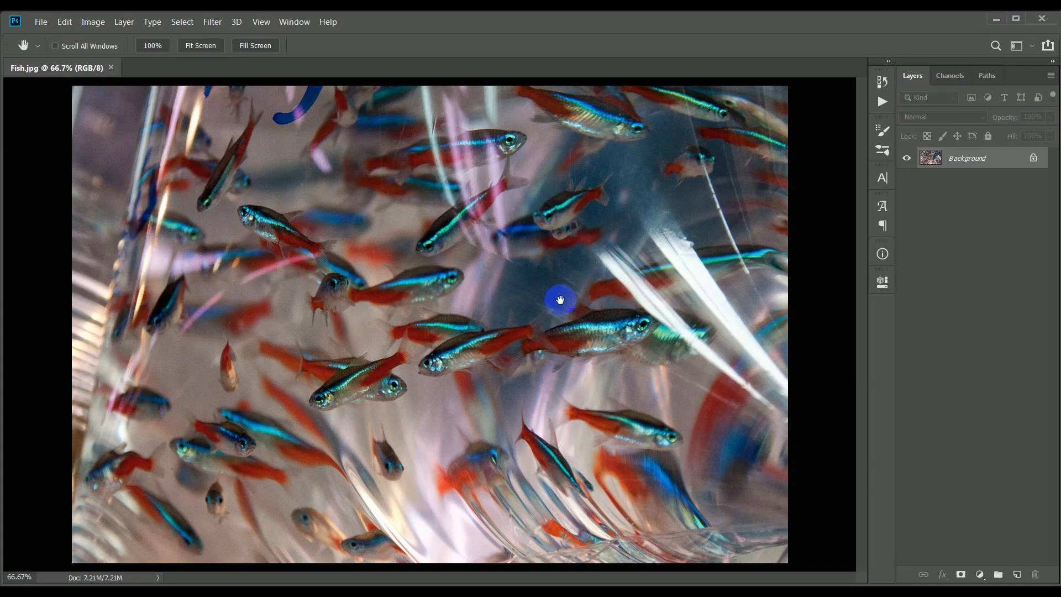
mouse_move(215, 289)
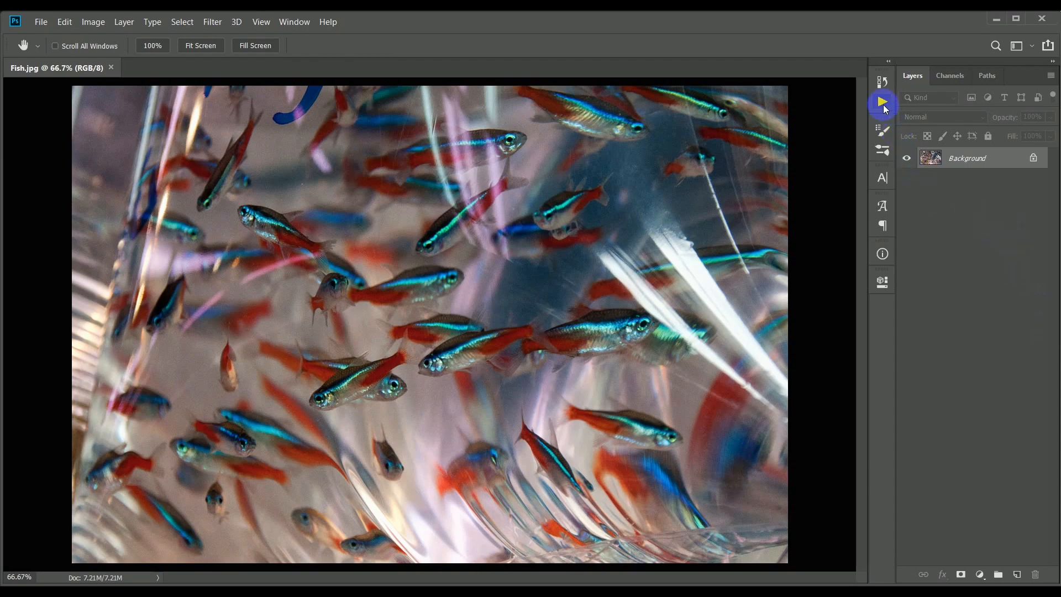
Create a new action named 'Twirl' in Default Actions and begin recording it.
left_click(882, 103)
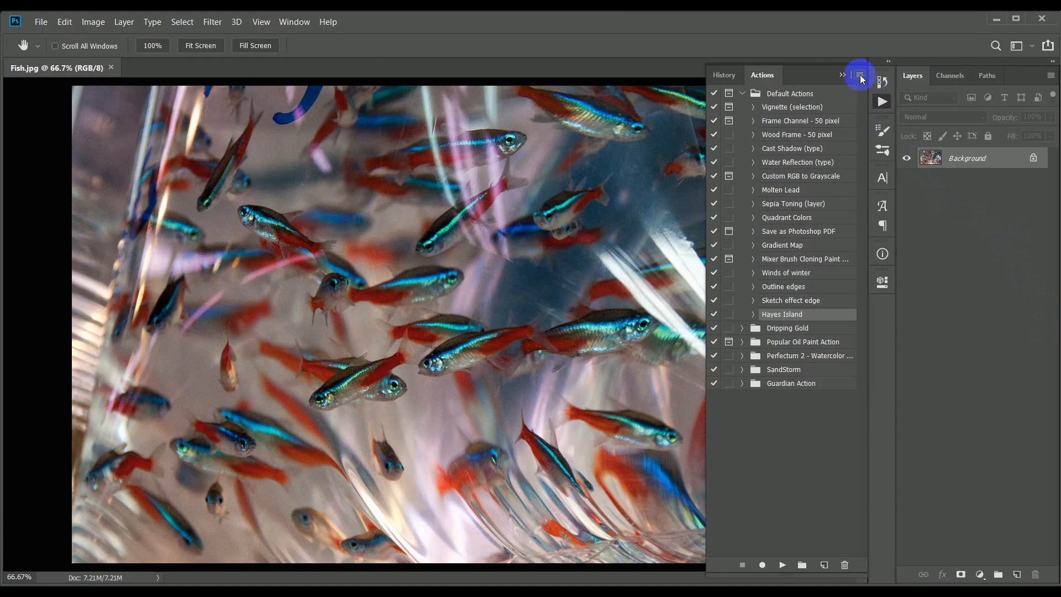
left_click(860, 74)
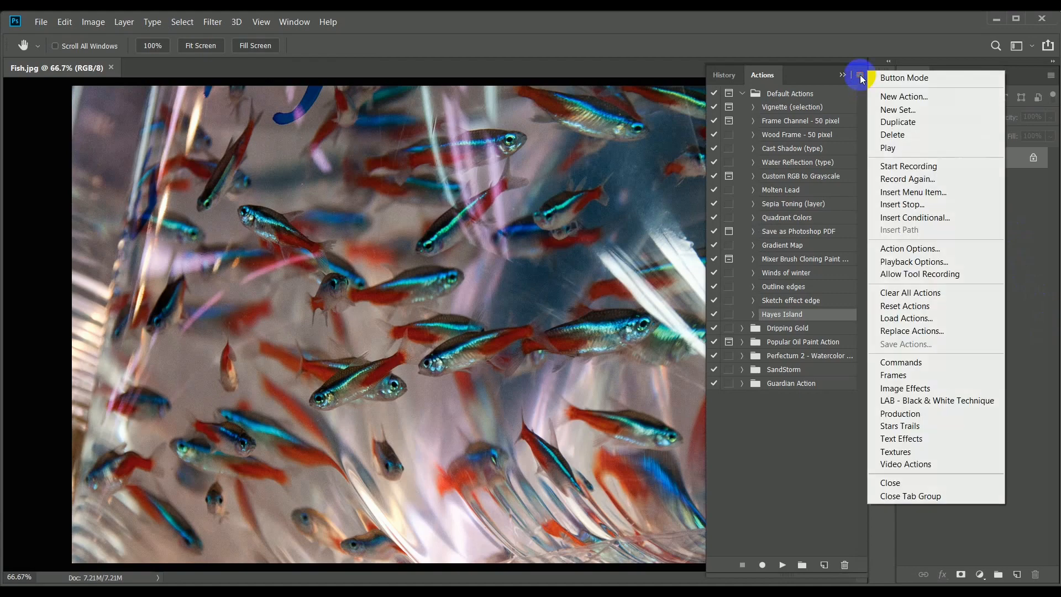
mouse_move(903, 96)
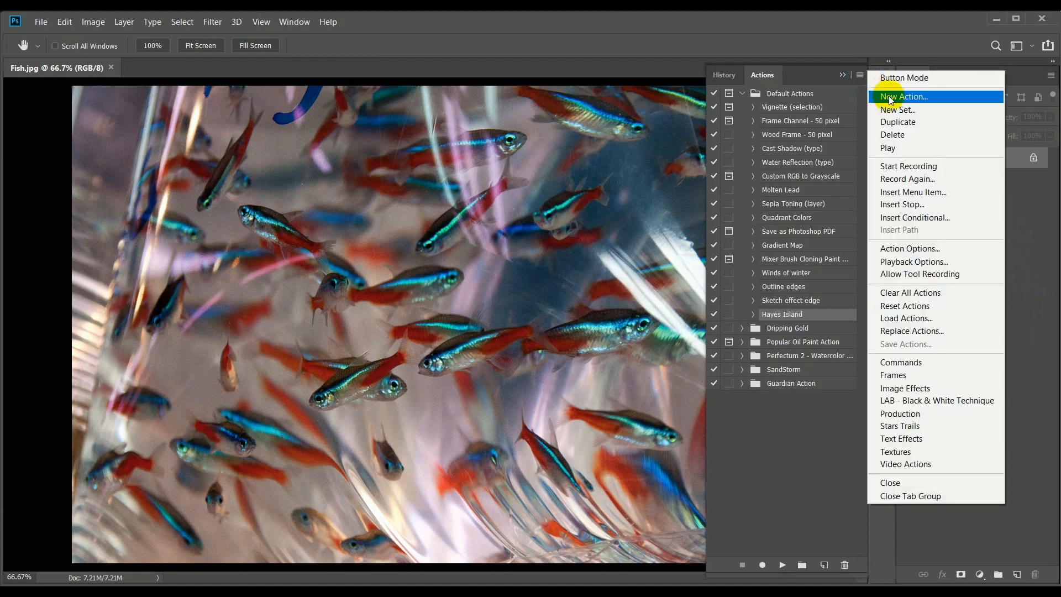
left_click(902, 96)
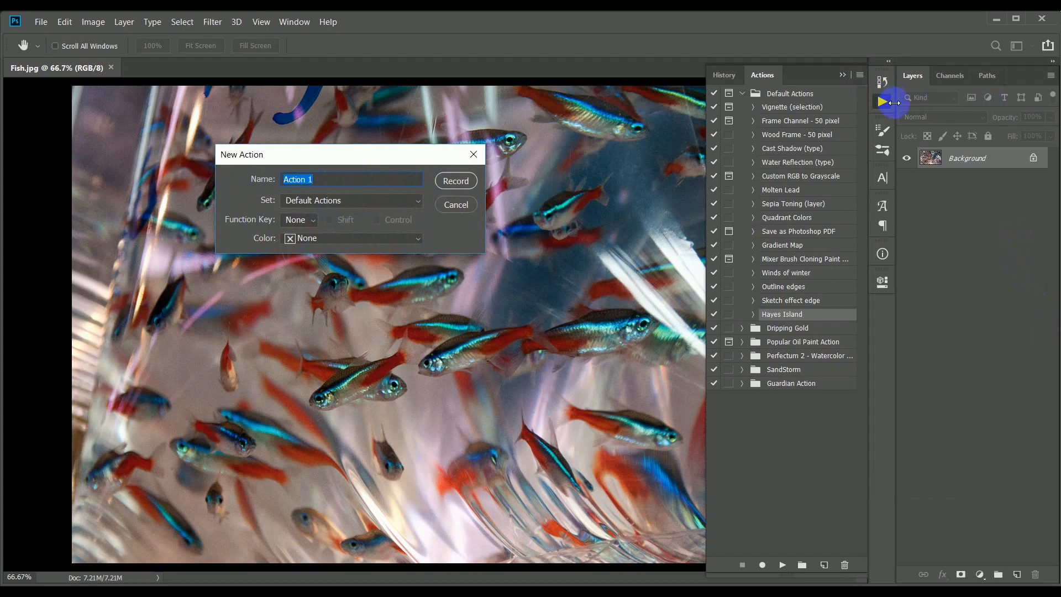
type("Twir")
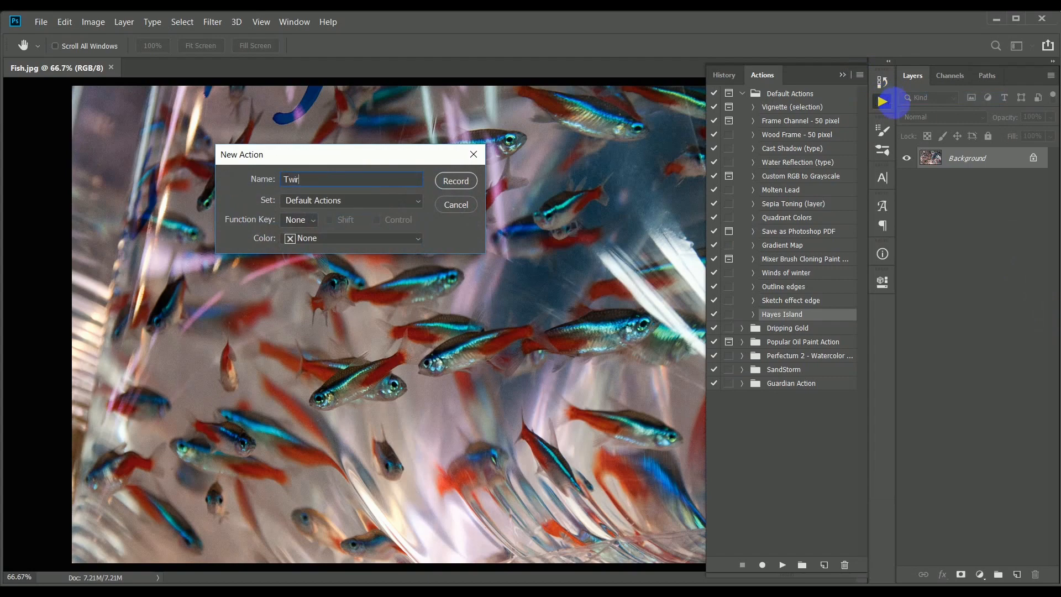
type("l")
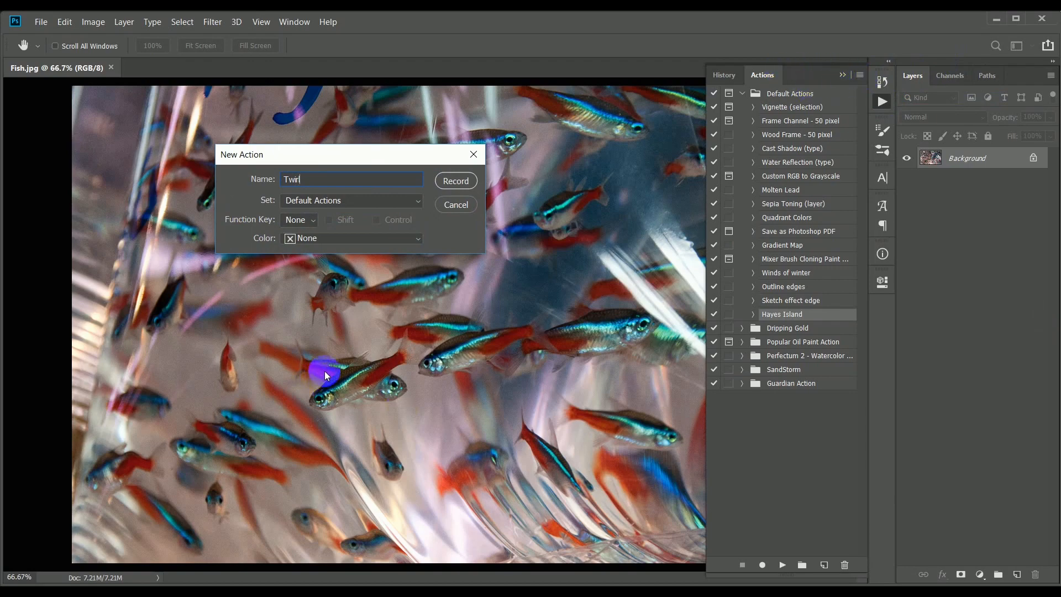
mouse_move(420, 366)
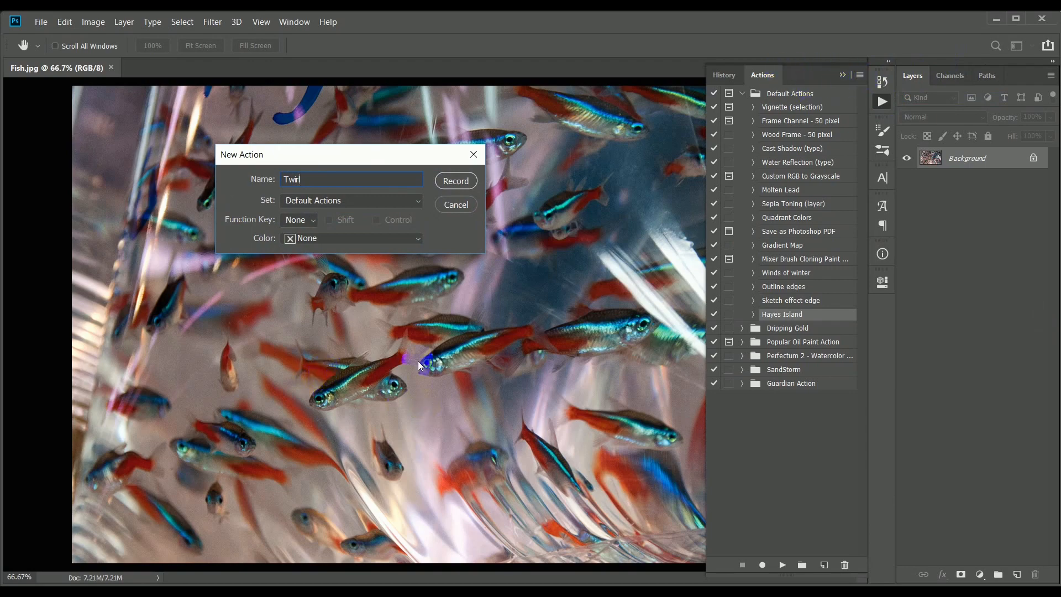
left_click(417, 237)
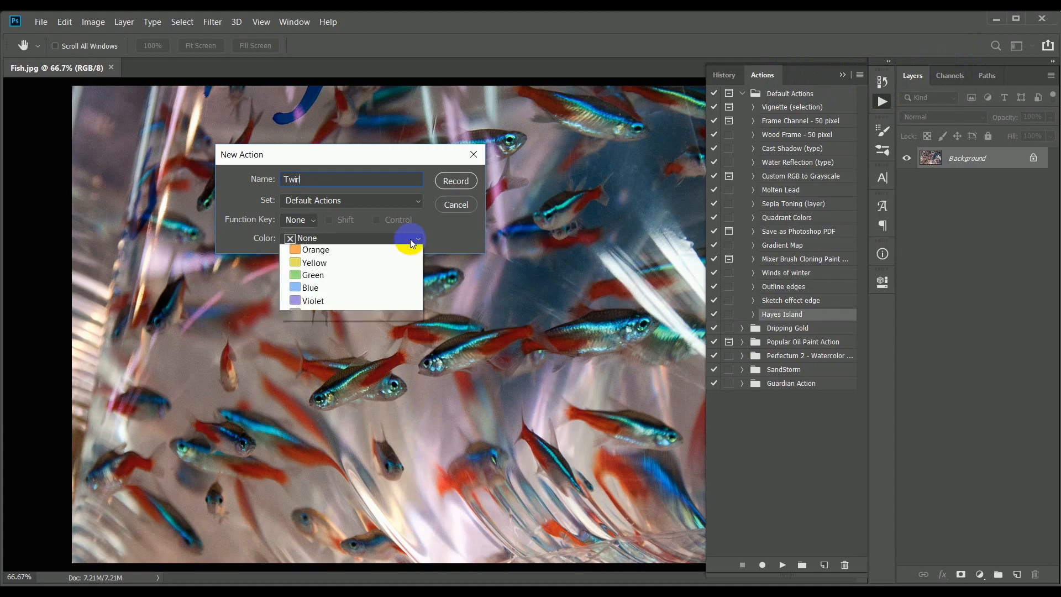
left_click(412, 238)
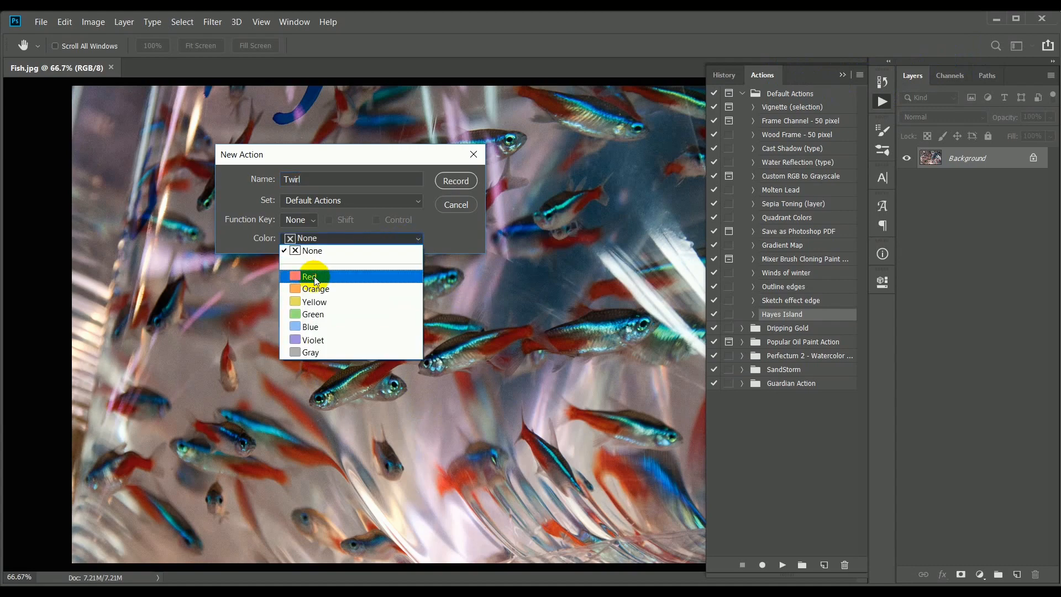
left_click(456, 181)
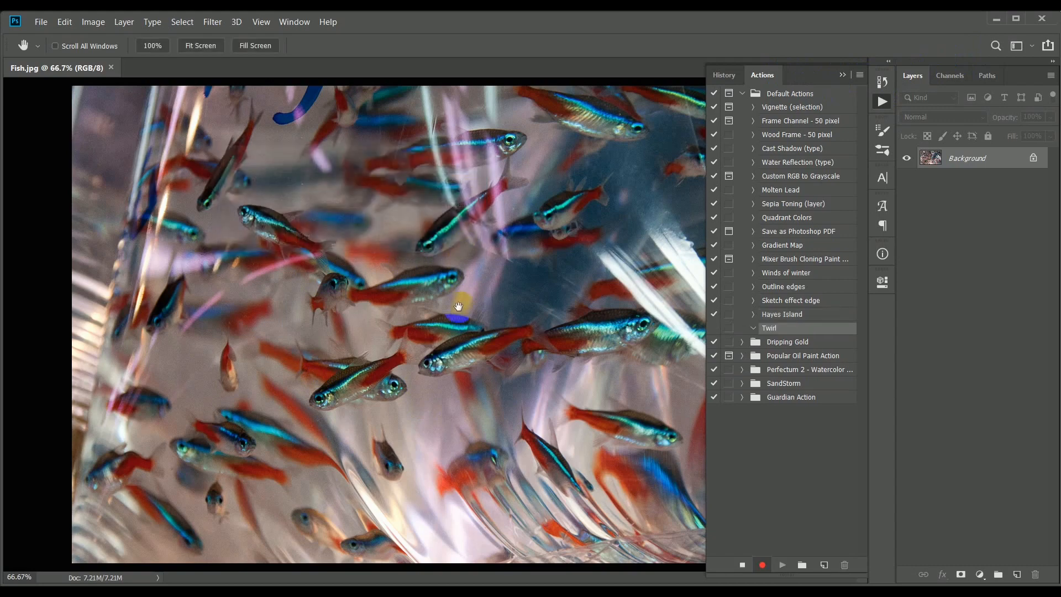
mouse_move(725, 478)
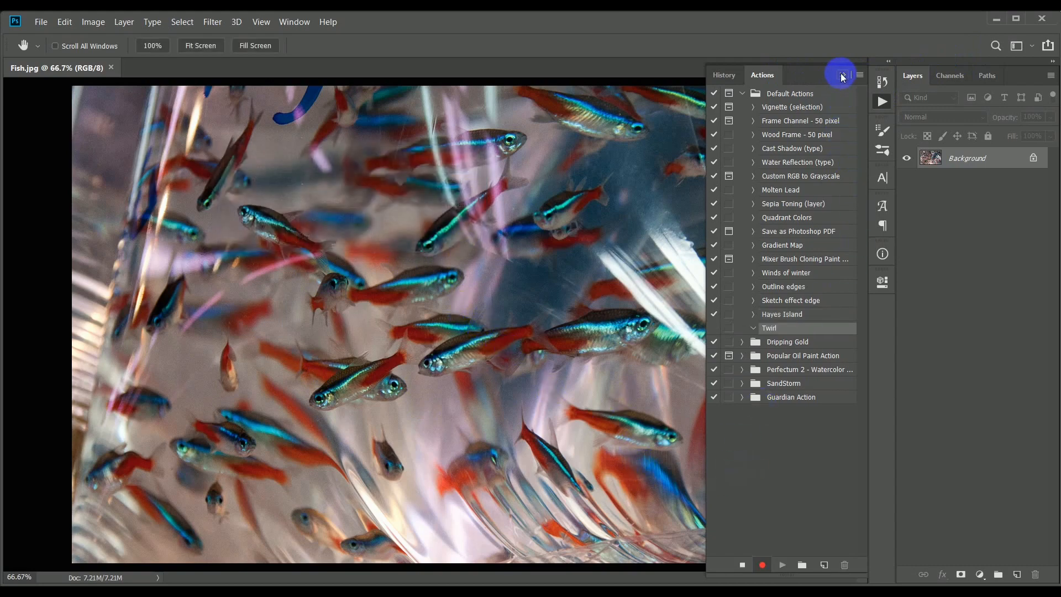
Convert the Background layer into a smart object, Layer 0.
left_click(842, 75)
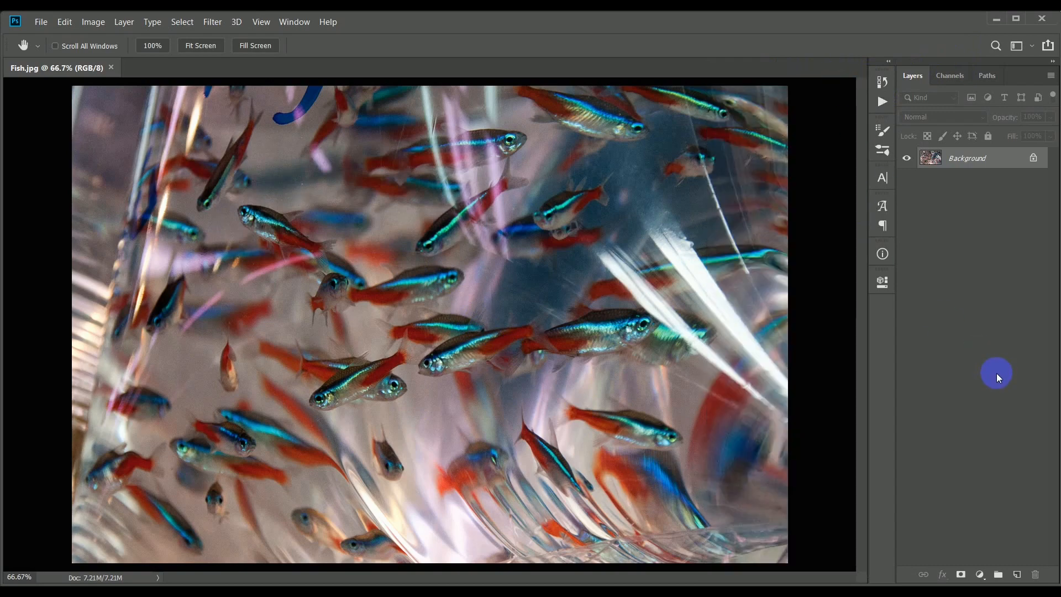
mouse_move(979, 305)
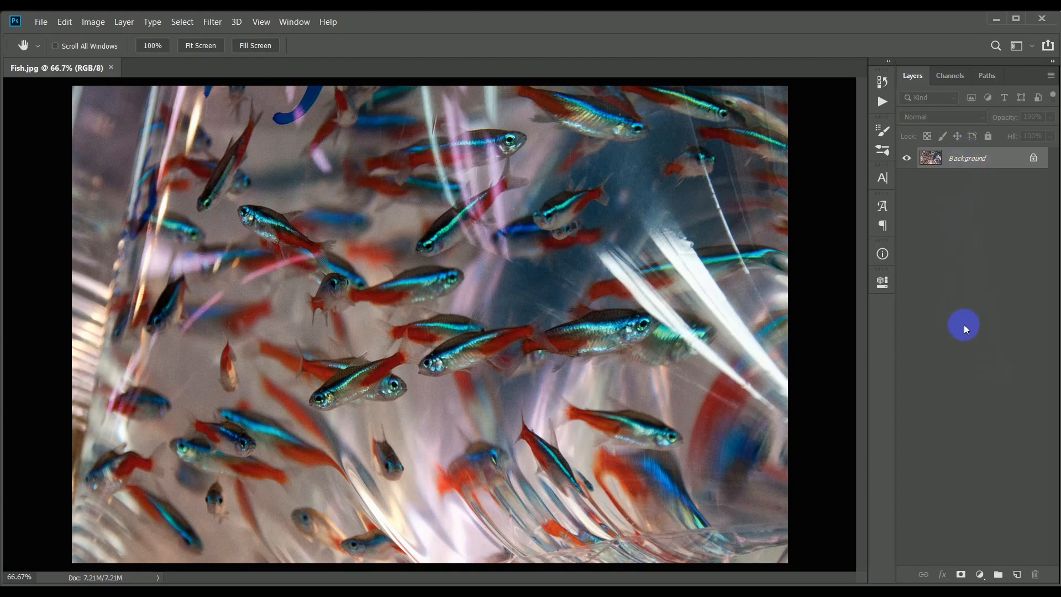
mouse_move(967, 300)
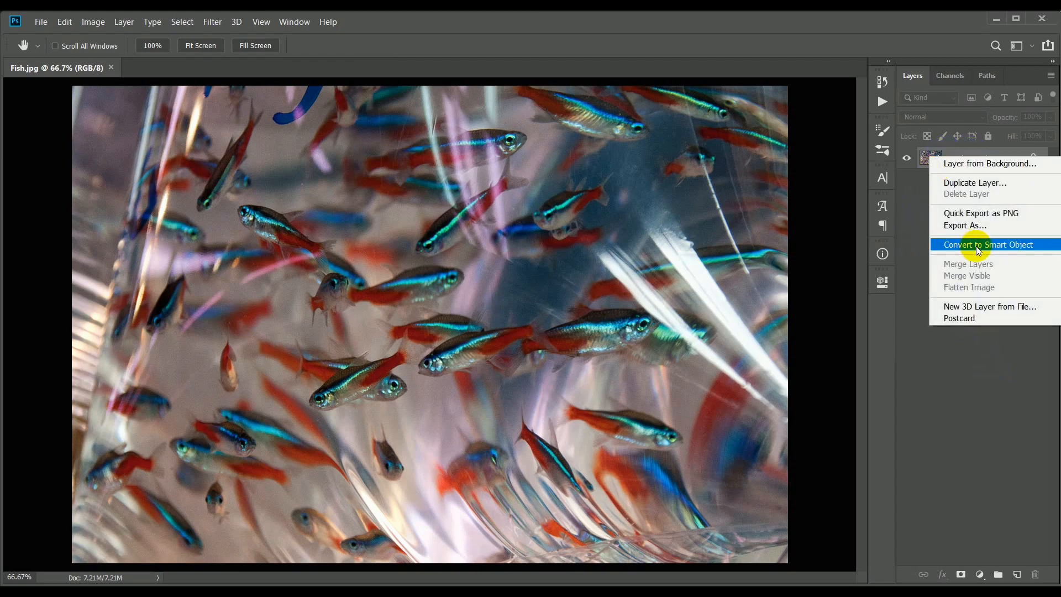
left_click(987, 245)
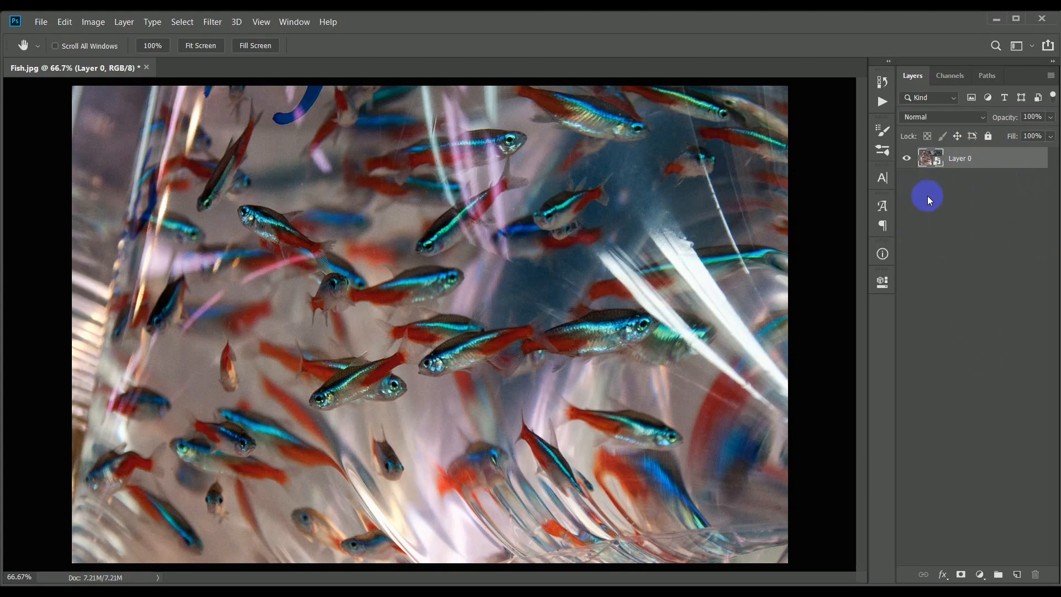
mouse_move(954, 342)
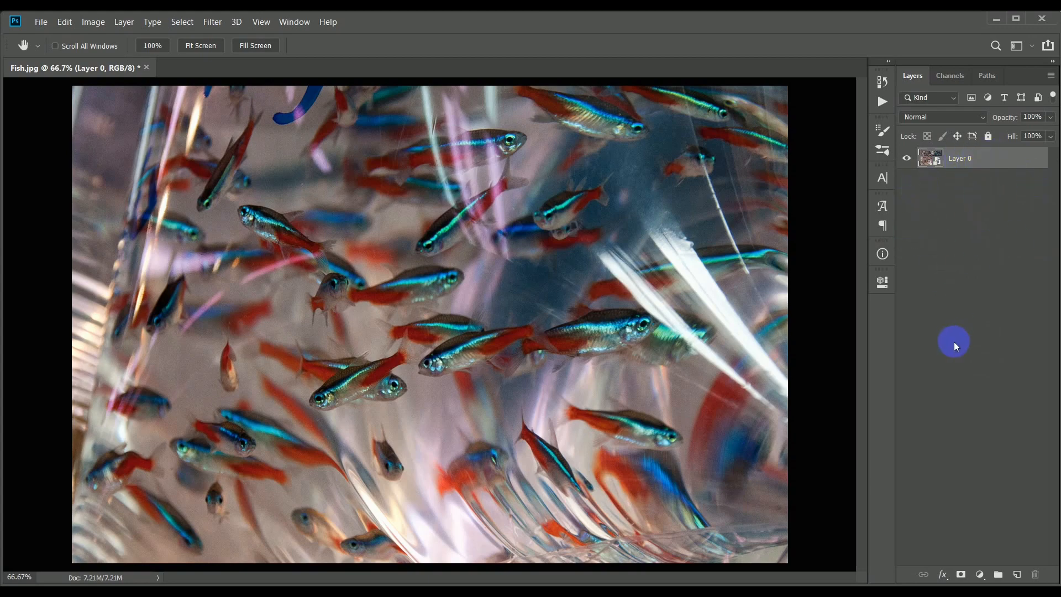
mouse_move(967, 347)
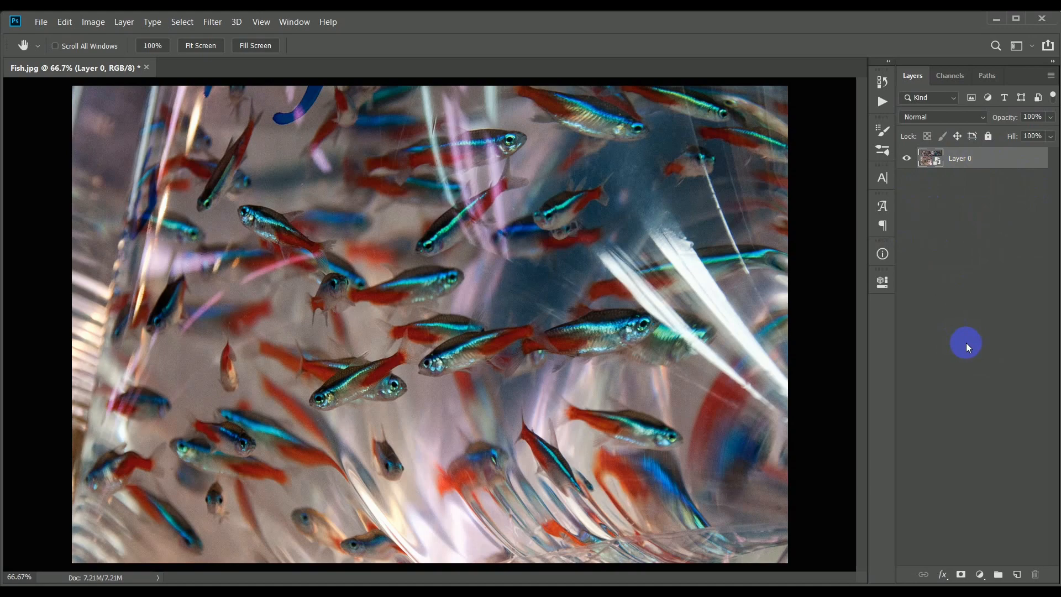
mouse_move(213, 23)
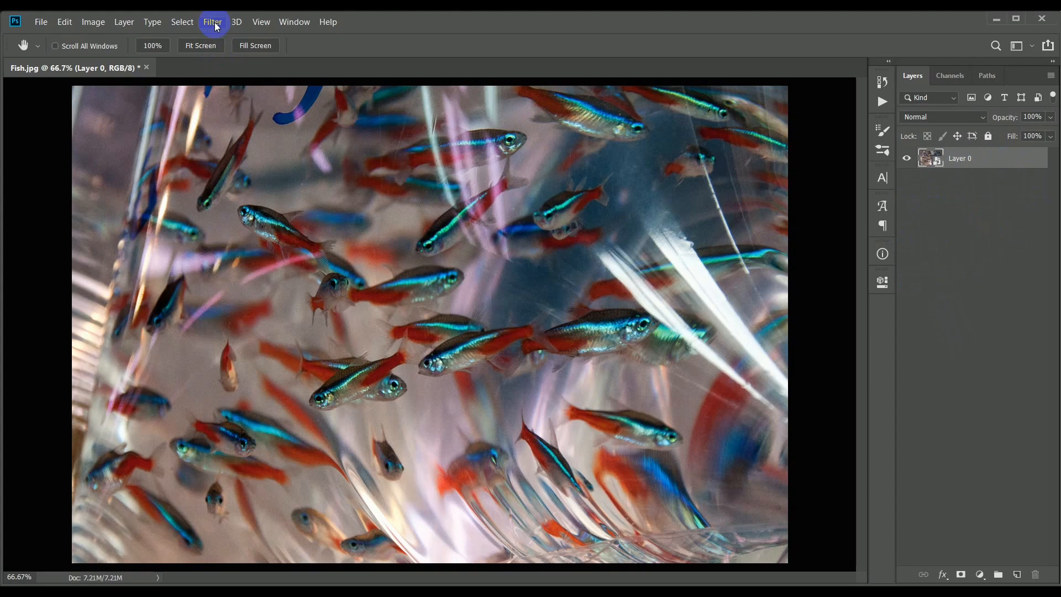
Apply a Mezzotint smart filter with the Long Strokes pattern to Layer 0.
left_click(212, 22)
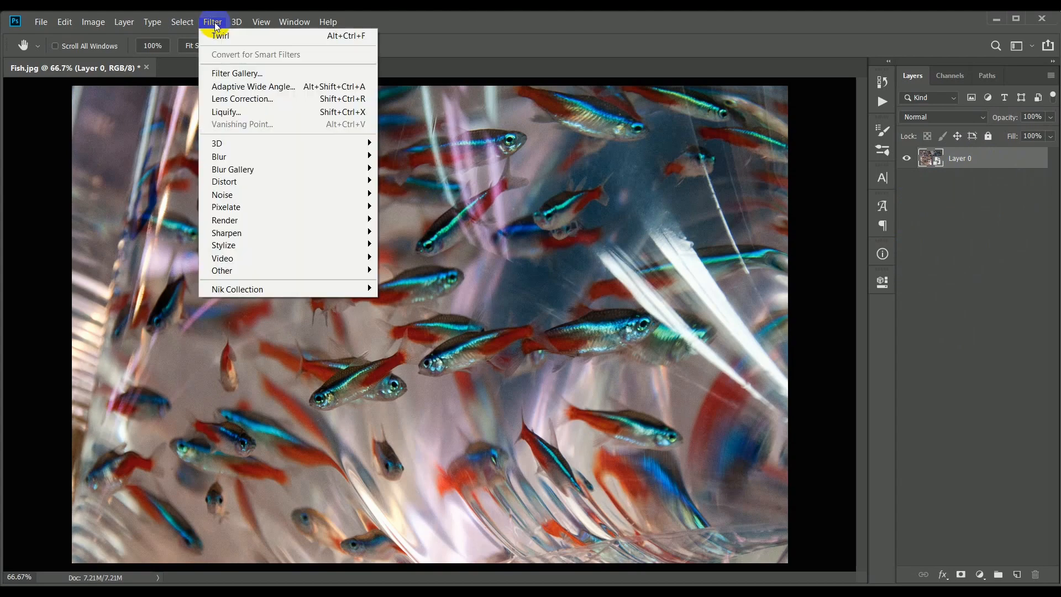
mouse_move(240, 161)
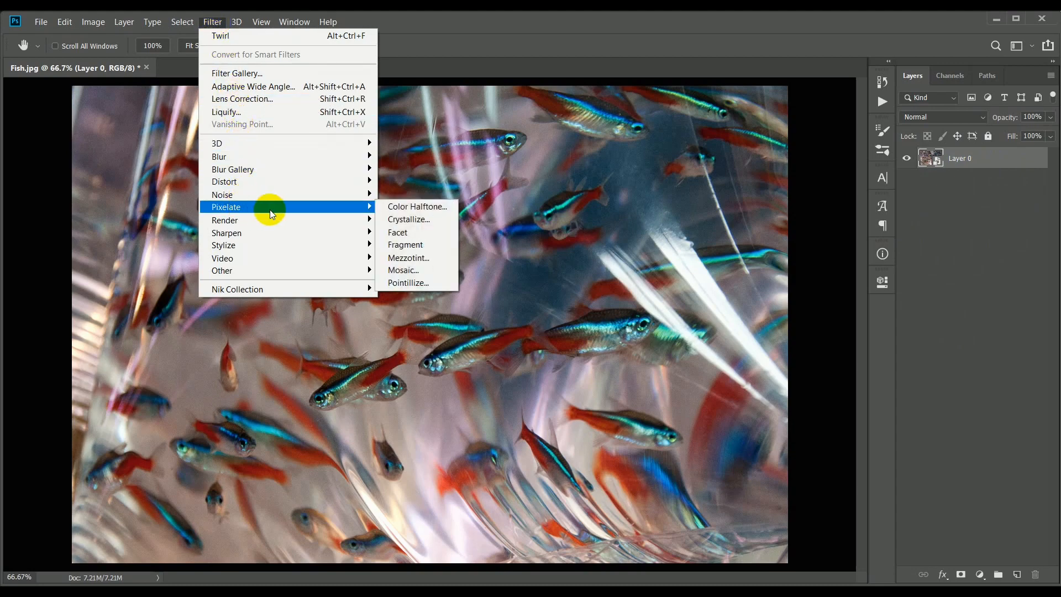
mouse_move(408, 258)
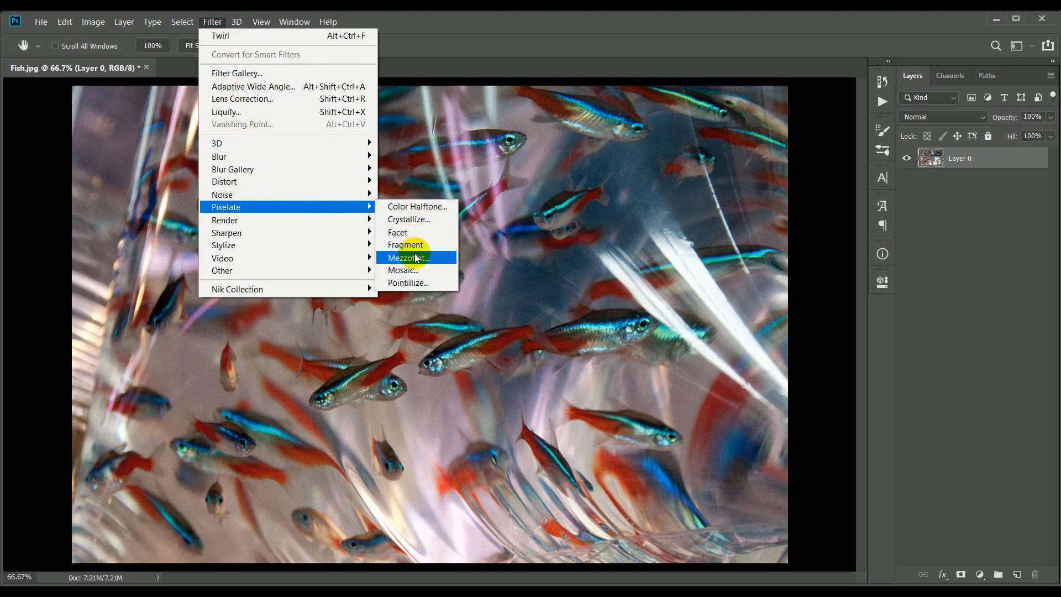
left_click(408, 258)
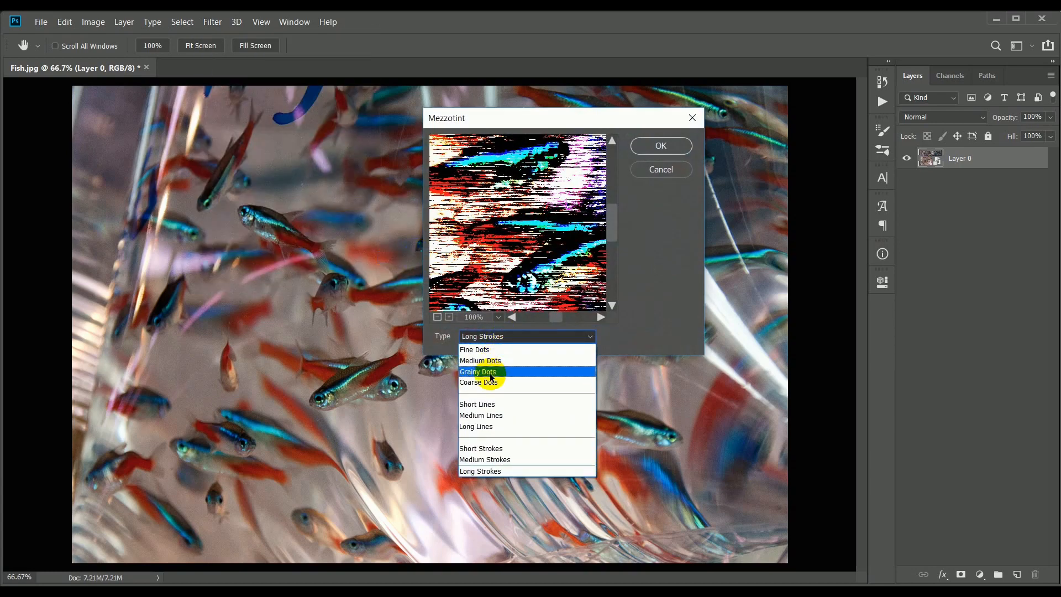
left_click(477, 371)
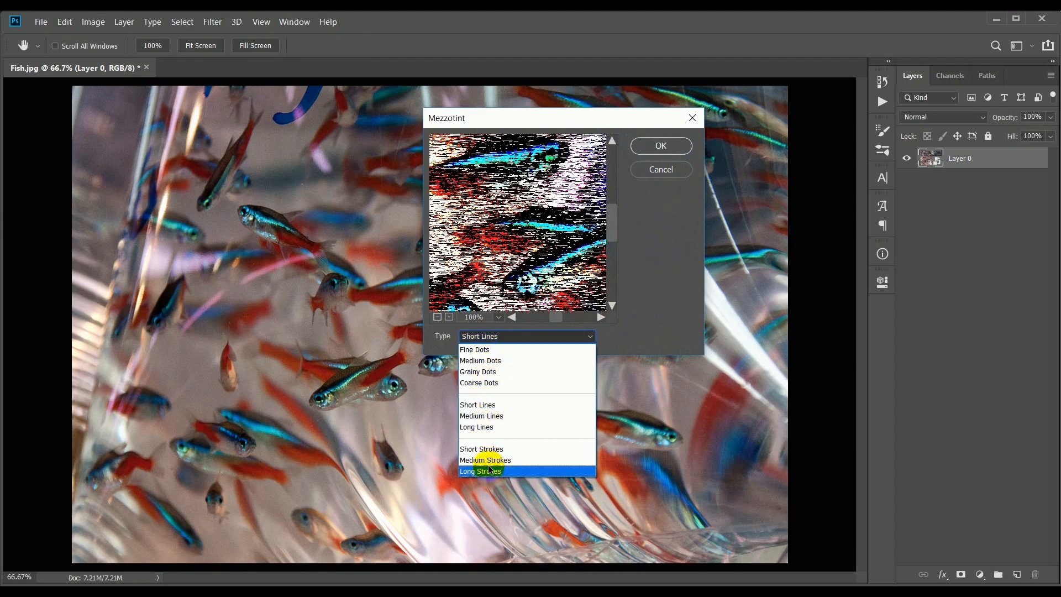
left_click(481, 471)
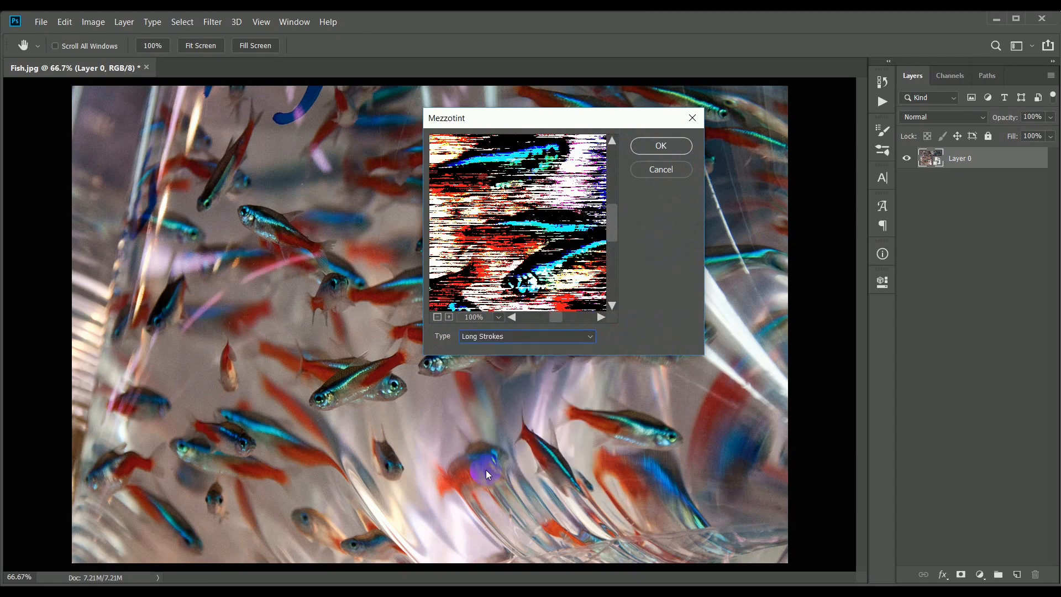
mouse_move(660, 146)
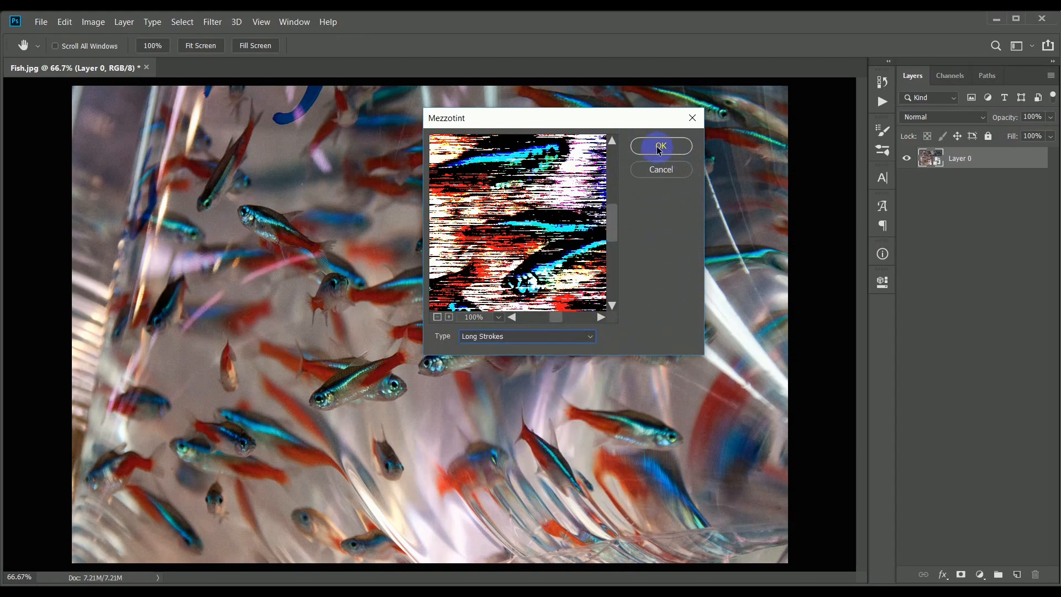
left_click(660, 146)
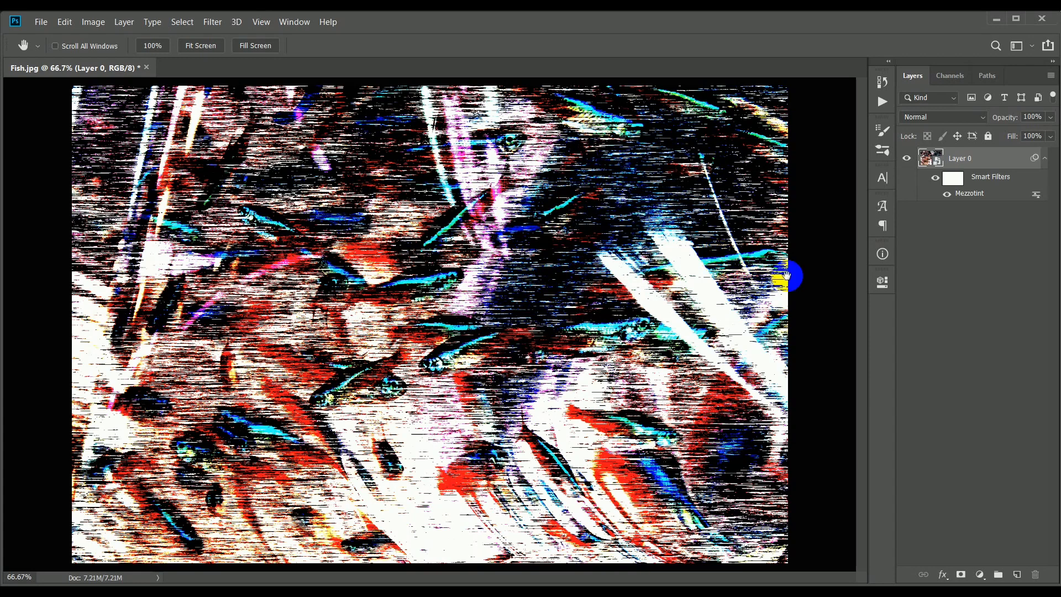
mouse_move(984, 213)
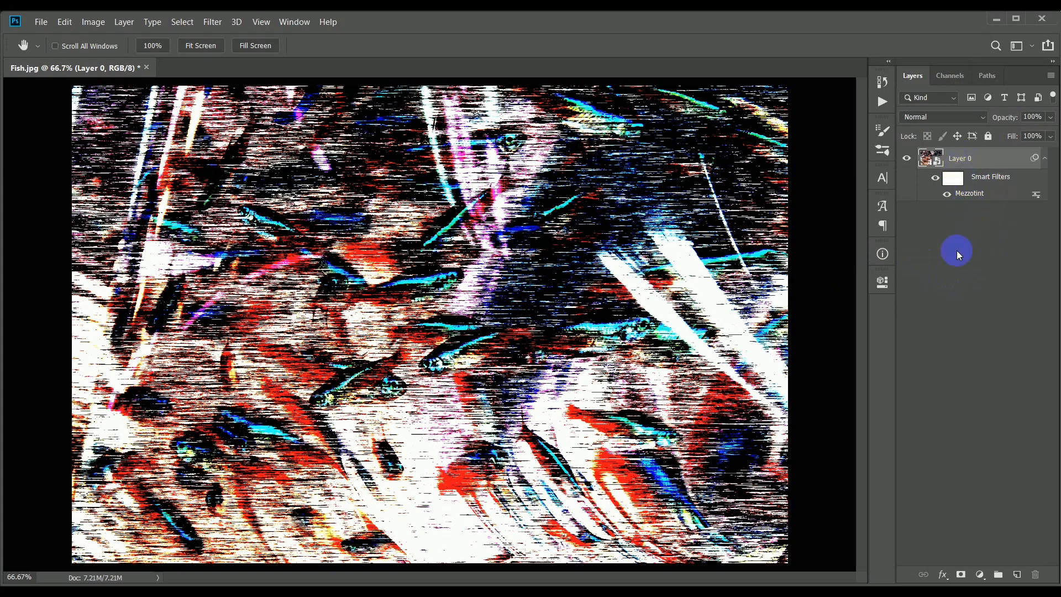
mouse_move(972, 255)
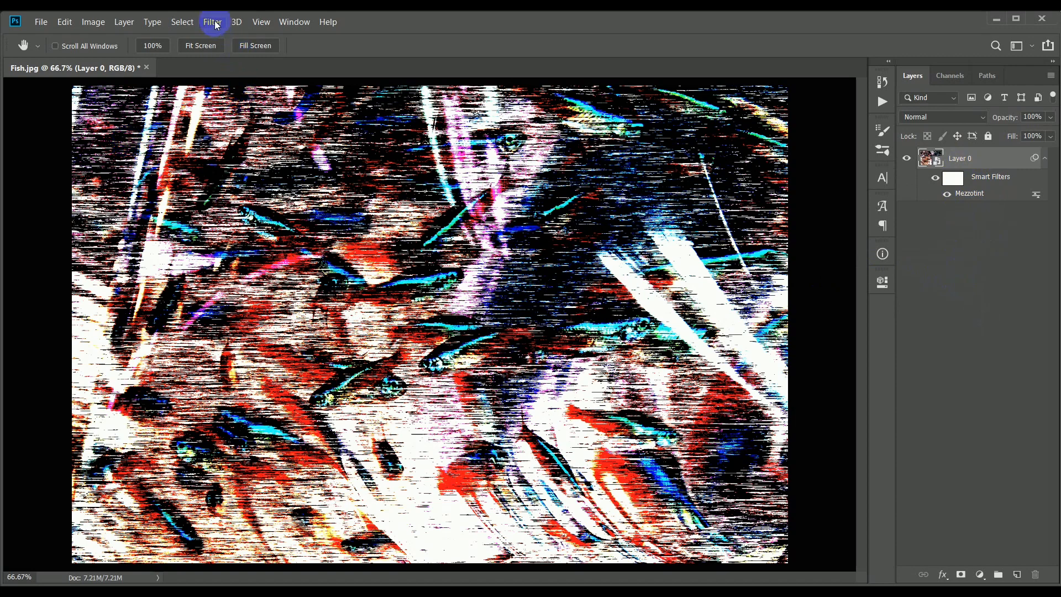
Apply a Radial Blur set to Zoom, Amount 100, Draft quality.
left_click(213, 22)
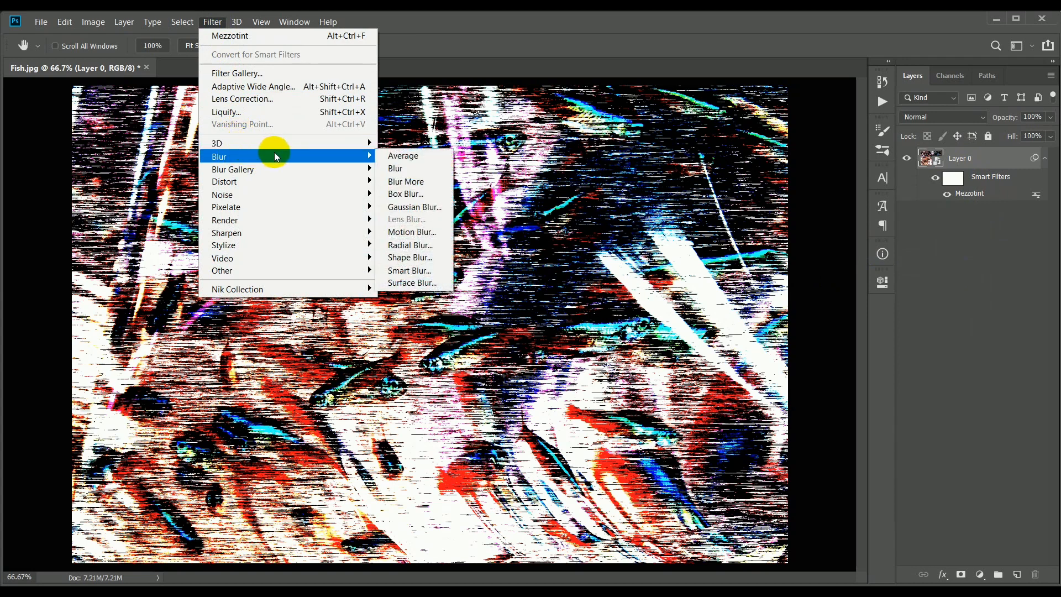
mouse_move(418, 160)
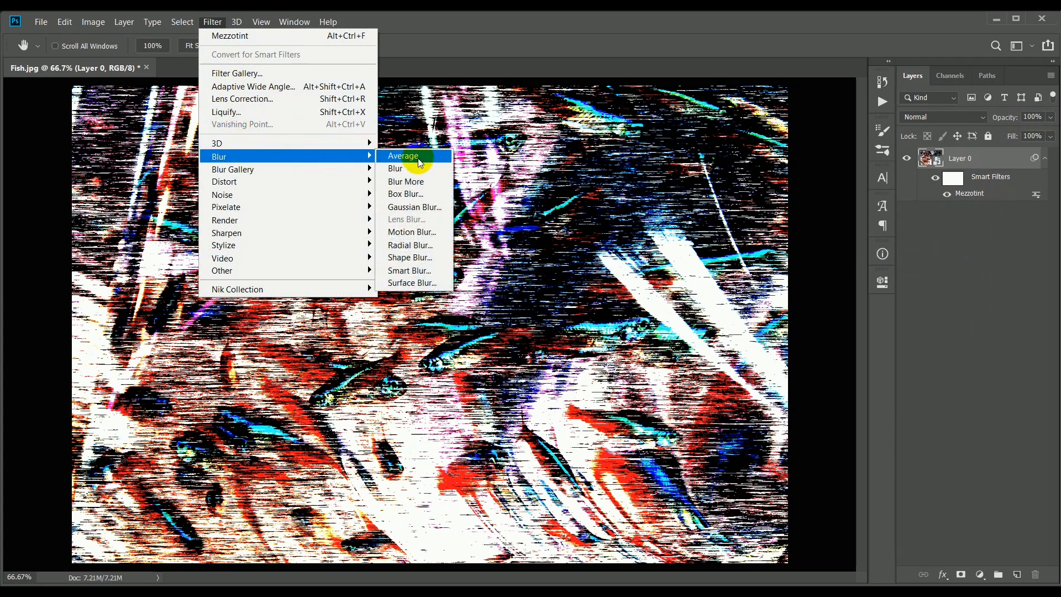
mouse_move(411, 246)
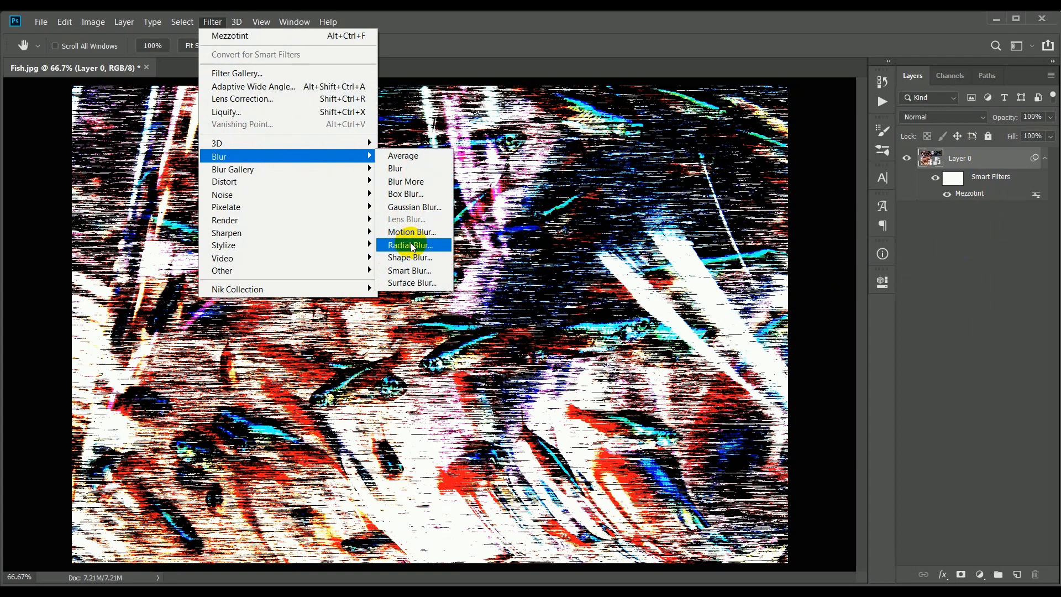
left_click(408, 245)
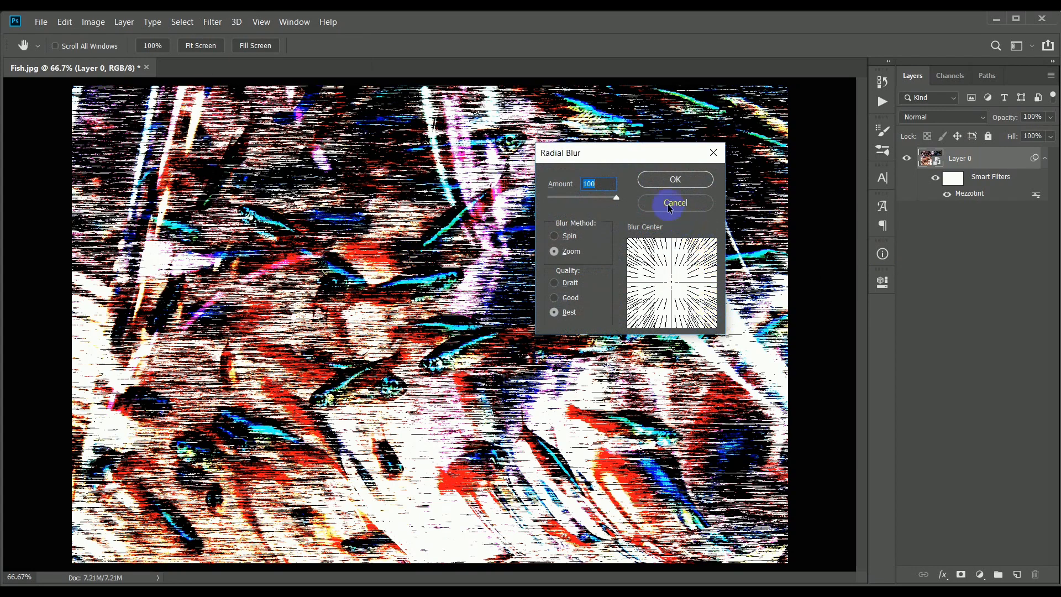
mouse_move(583, 231)
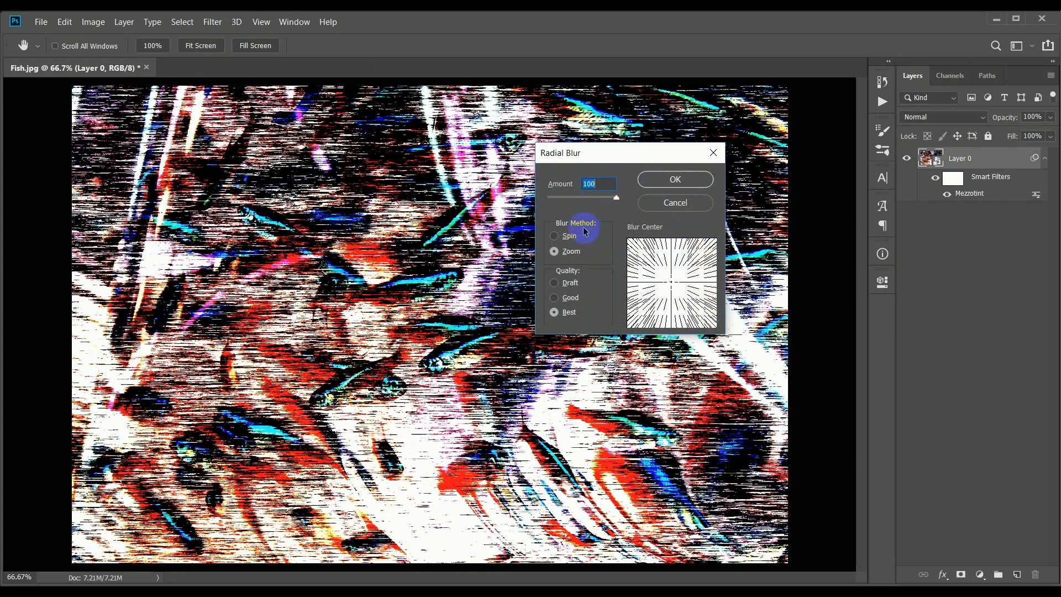
left_click(554, 235)
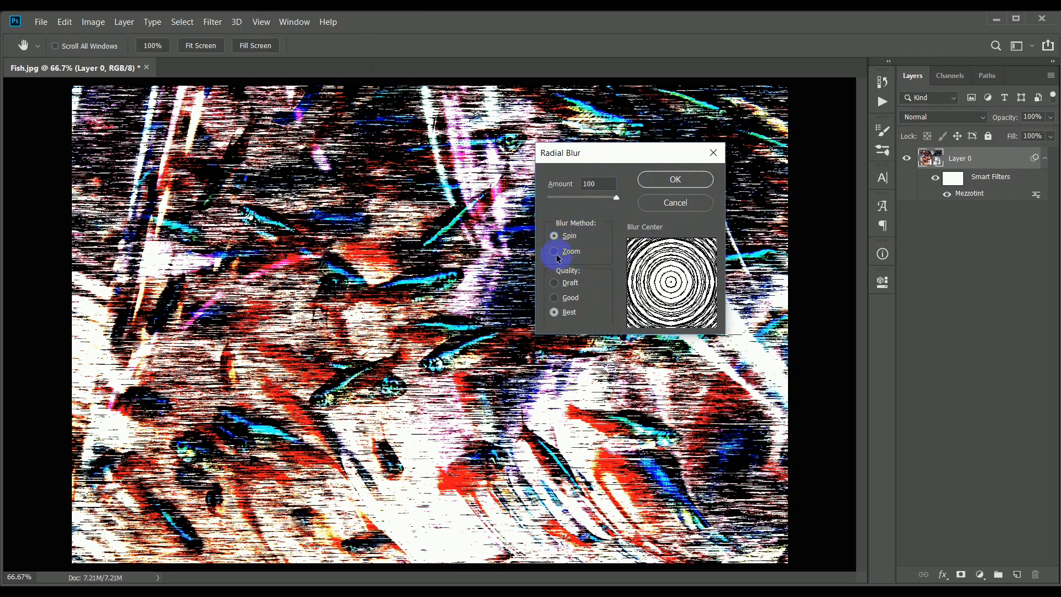
left_click(554, 251)
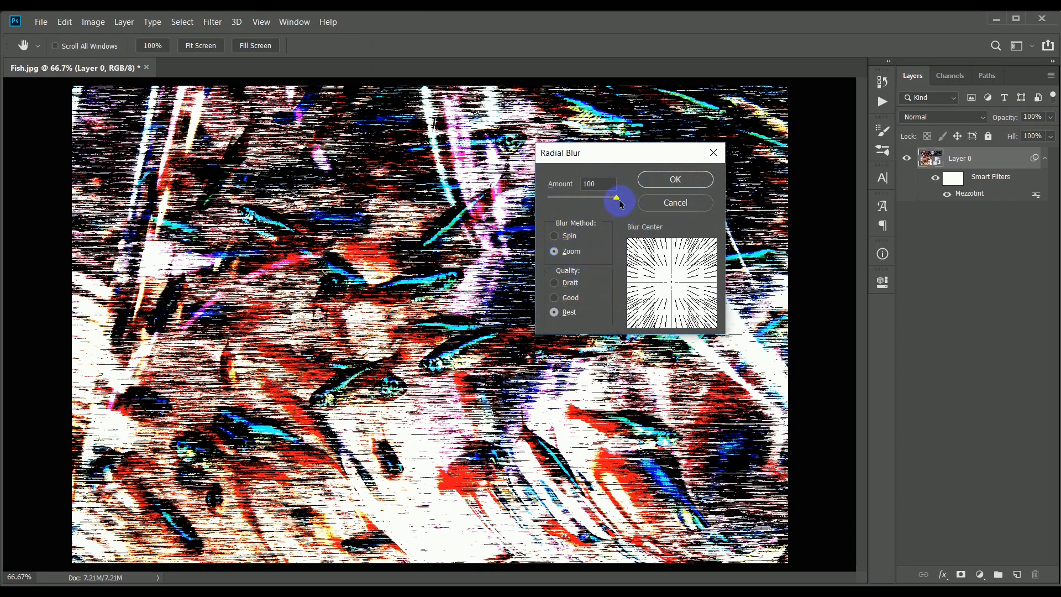
left_click_drag(617, 197, 568, 197)
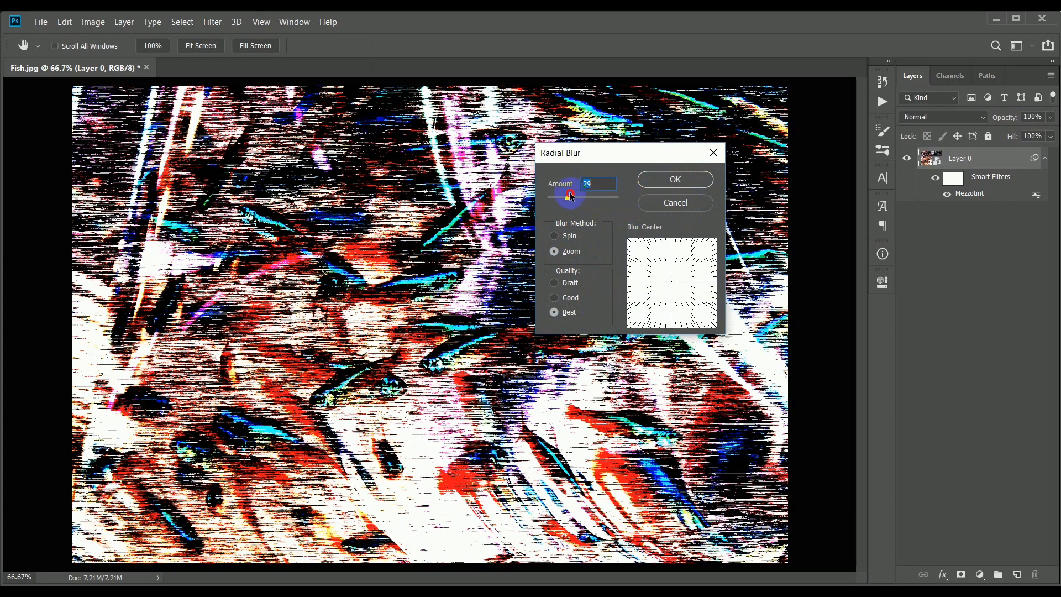
left_click_drag(567, 197, 616, 197)
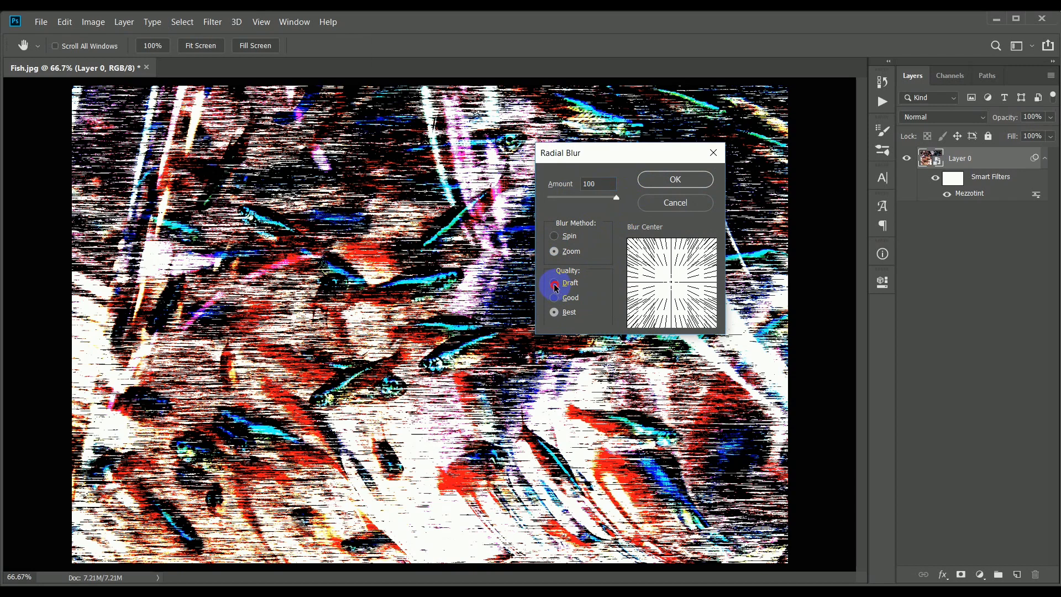
left_click(554, 283)
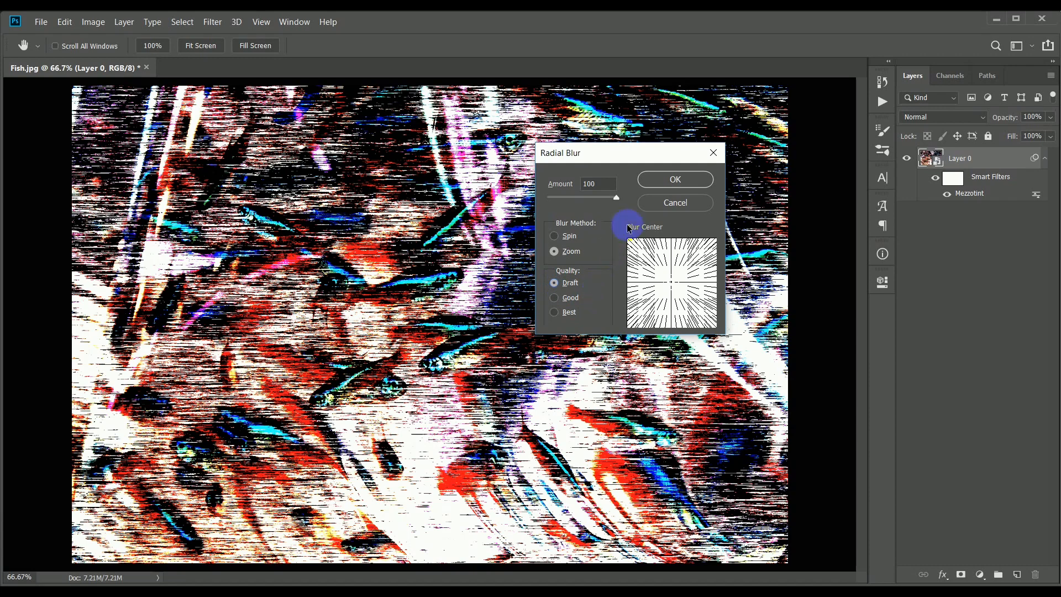
left_click(675, 179)
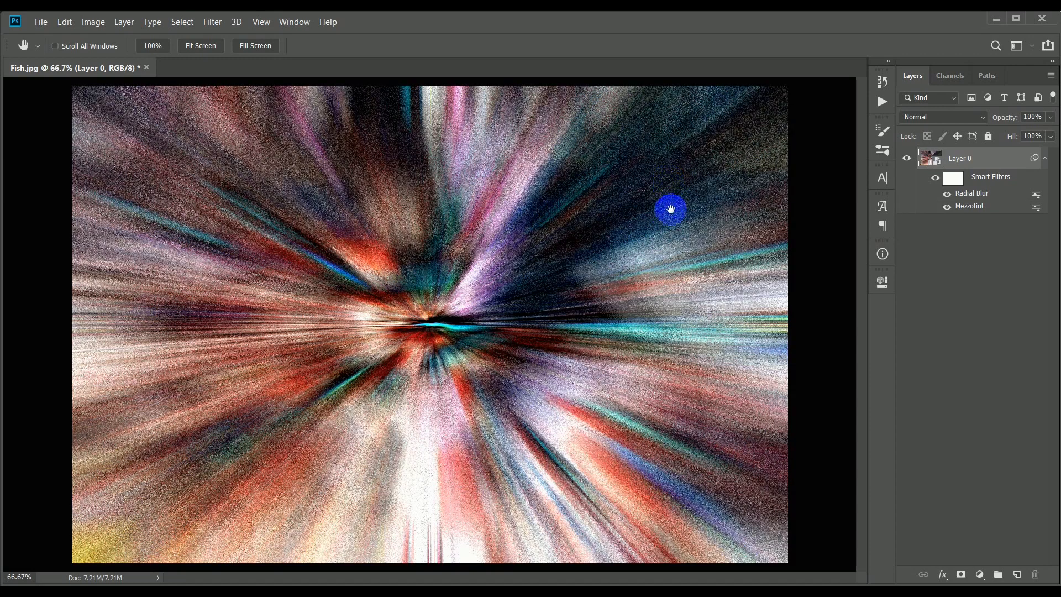
mouse_move(452, 357)
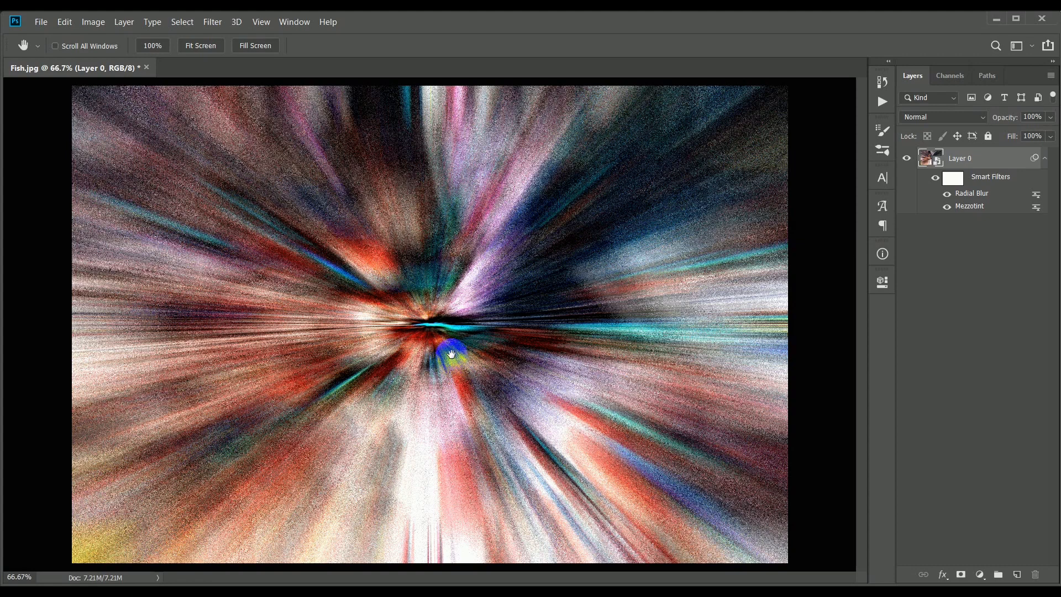
Repeat the same Radial Blur a second time via Filter > Radial Blur.
left_click(213, 22)
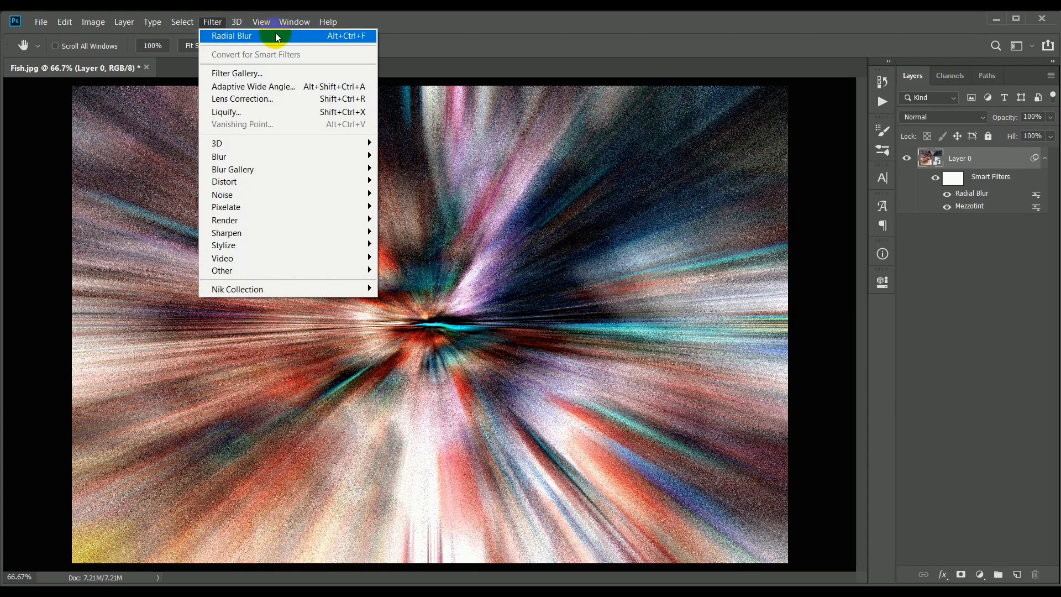
left_click(231, 36)
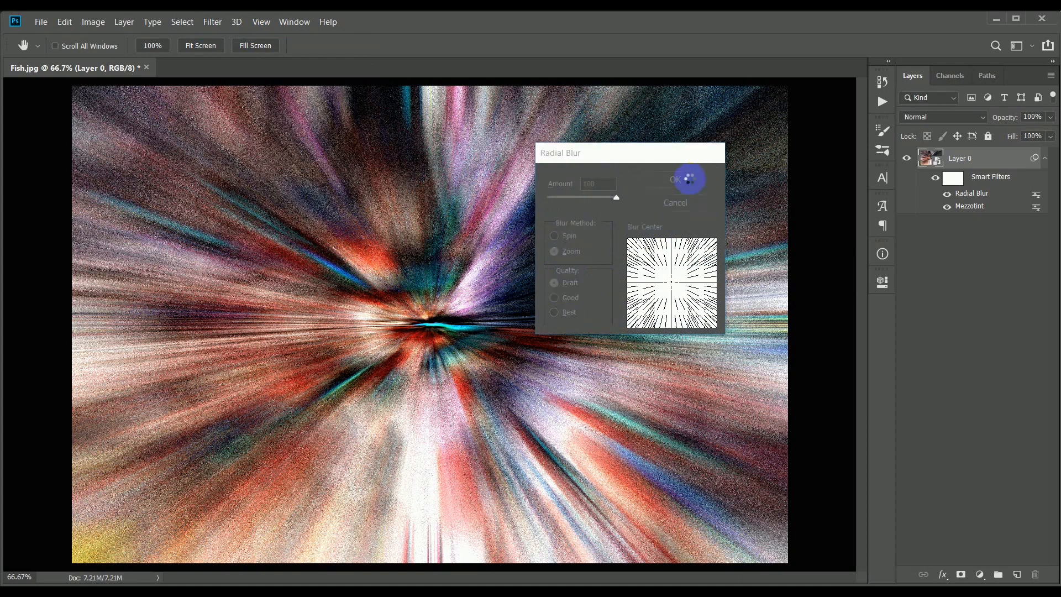
left_click(674, 180)
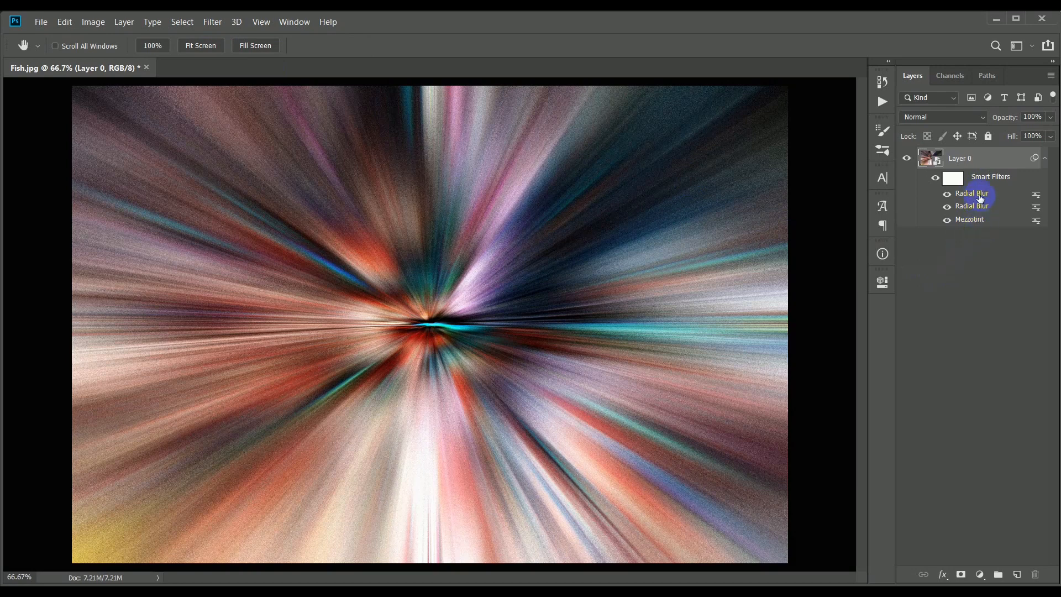
mouse_move(983, 266)
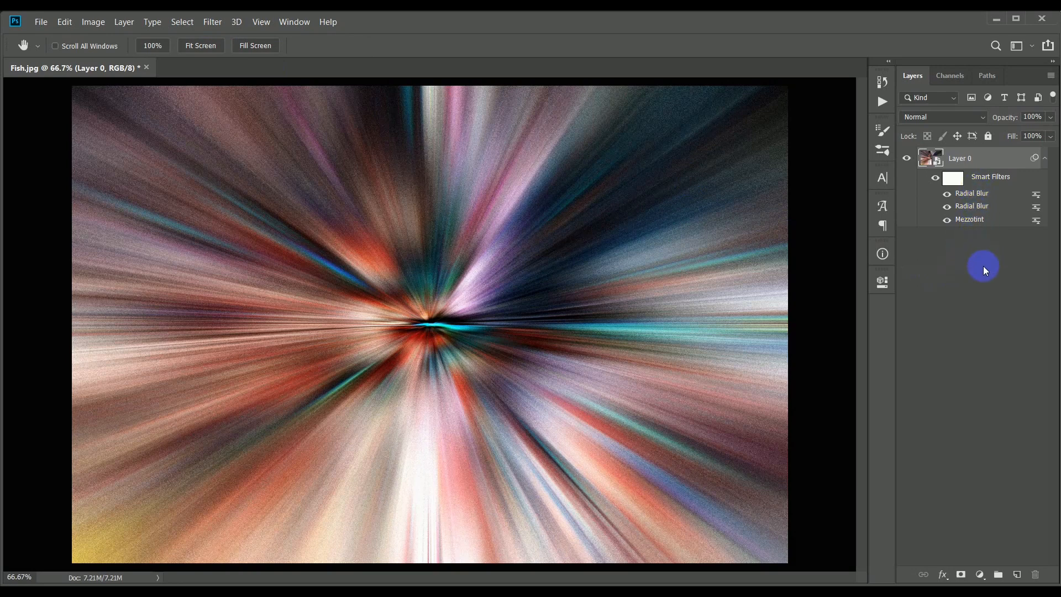
Add a third Radial Blur, Zoom at Amount 100, this time at Best quality.
left_click(212, 22)
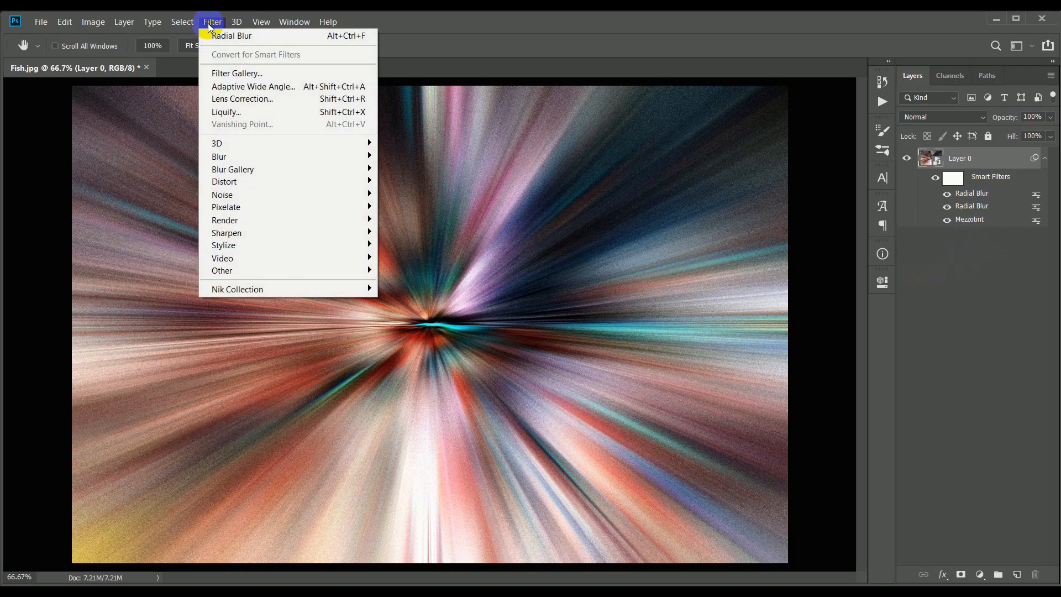
mouse_move(231, 35)
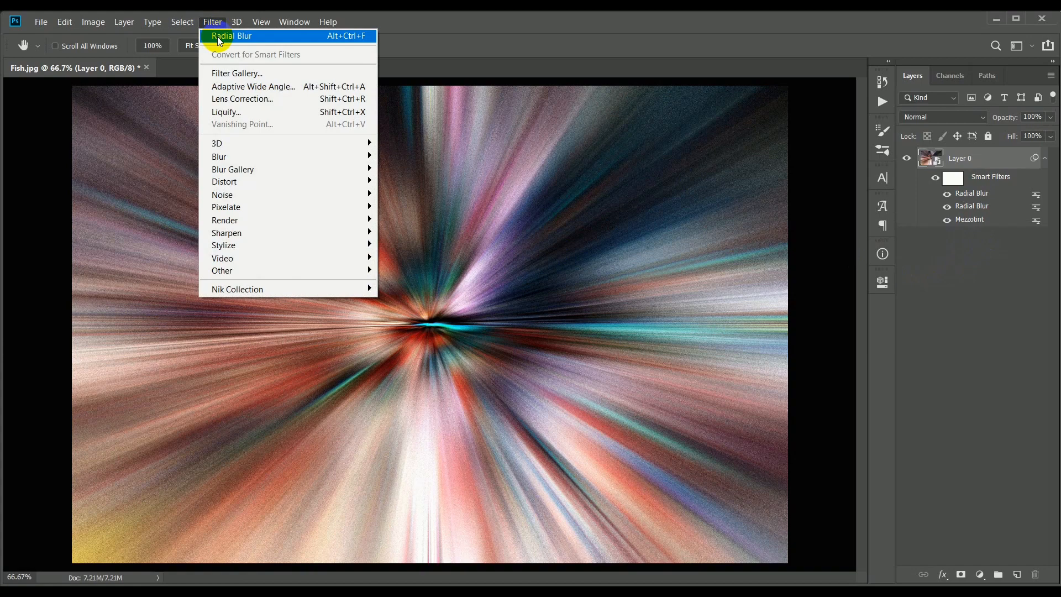
left_click(232, 35)
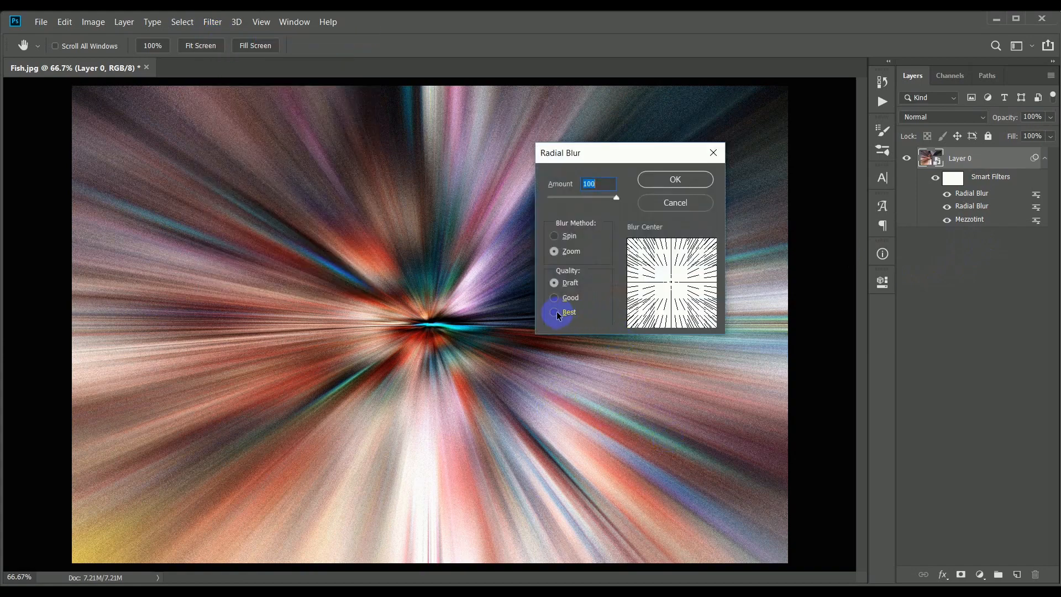
left_click(554, 312)
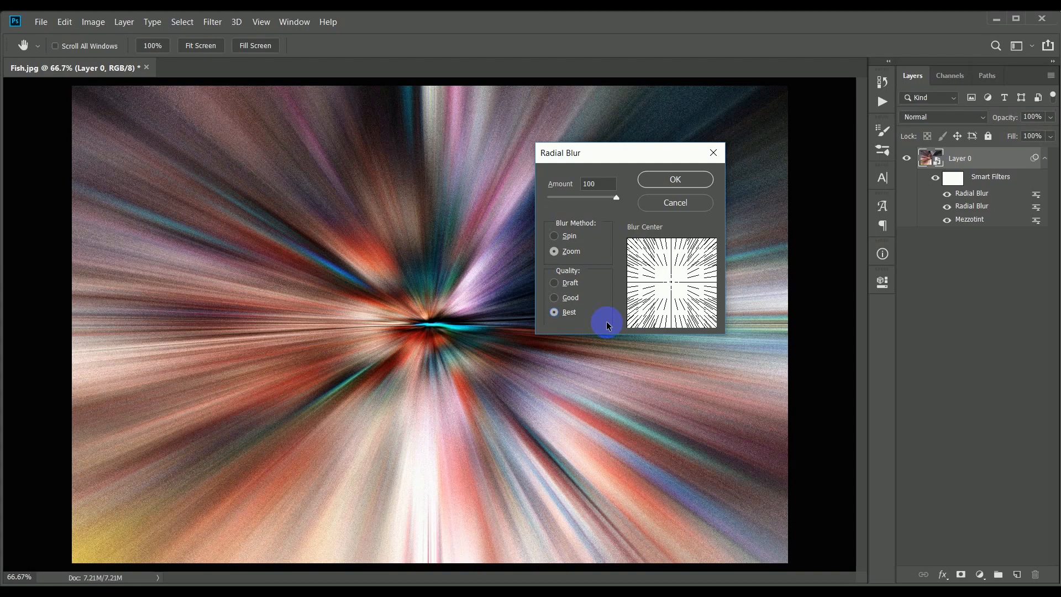
mouse_move(607, 319)
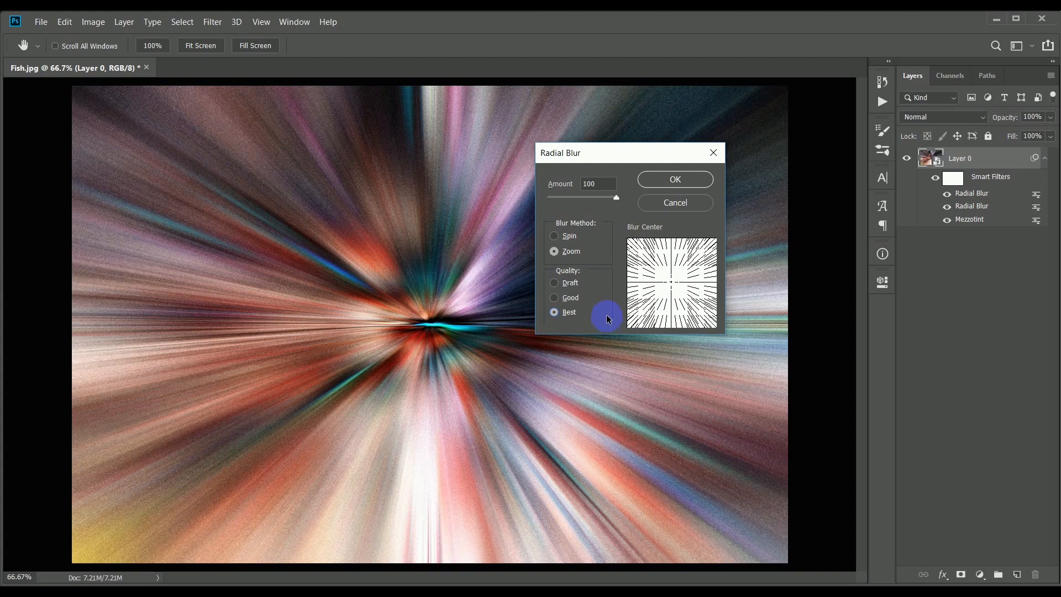
mouse_move(601, 300)
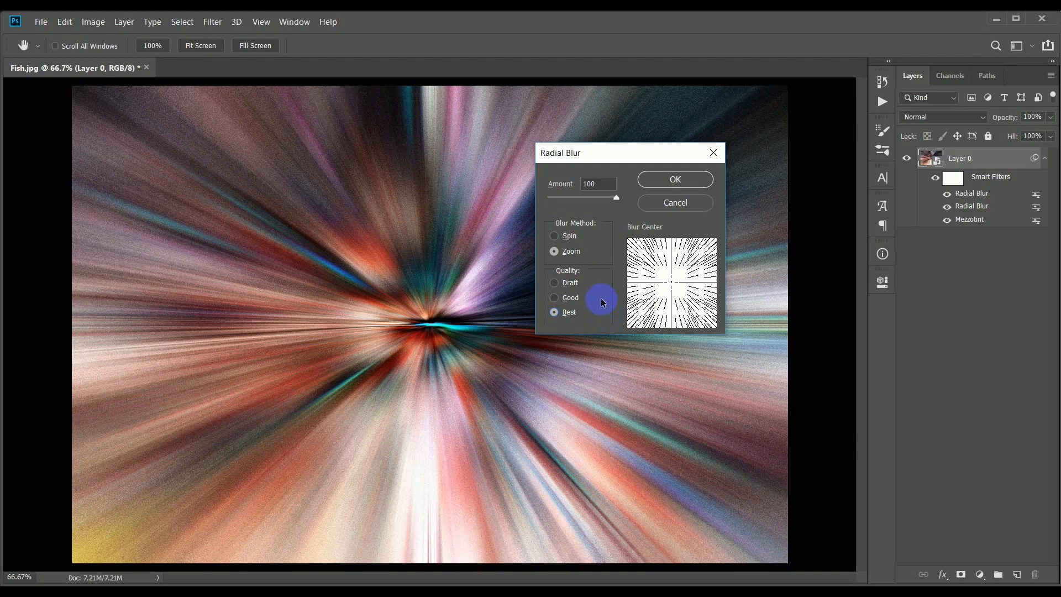
mouse_move(686, 211)
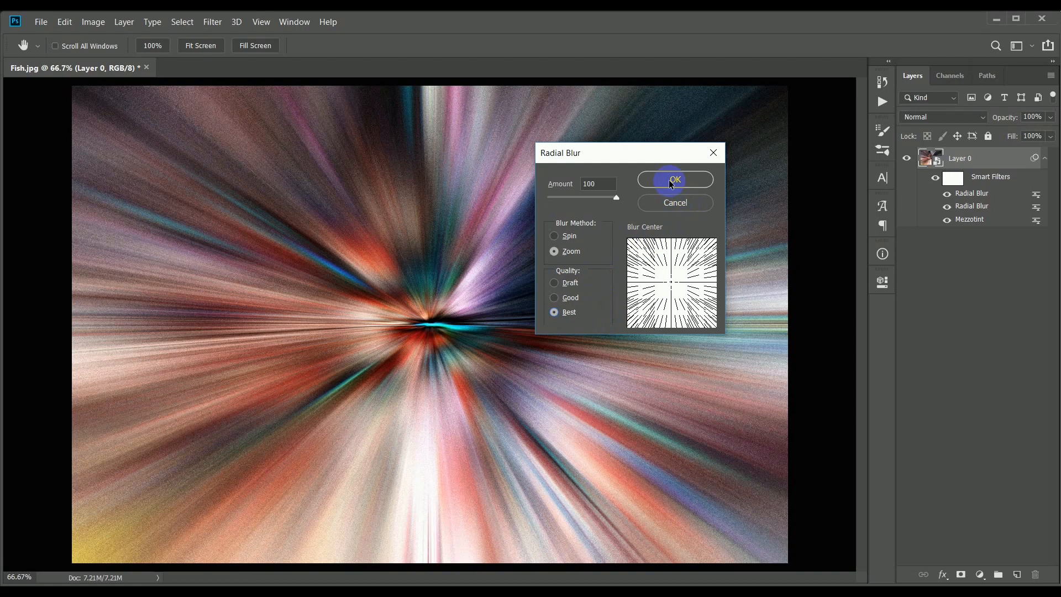
left_click(674, 179)
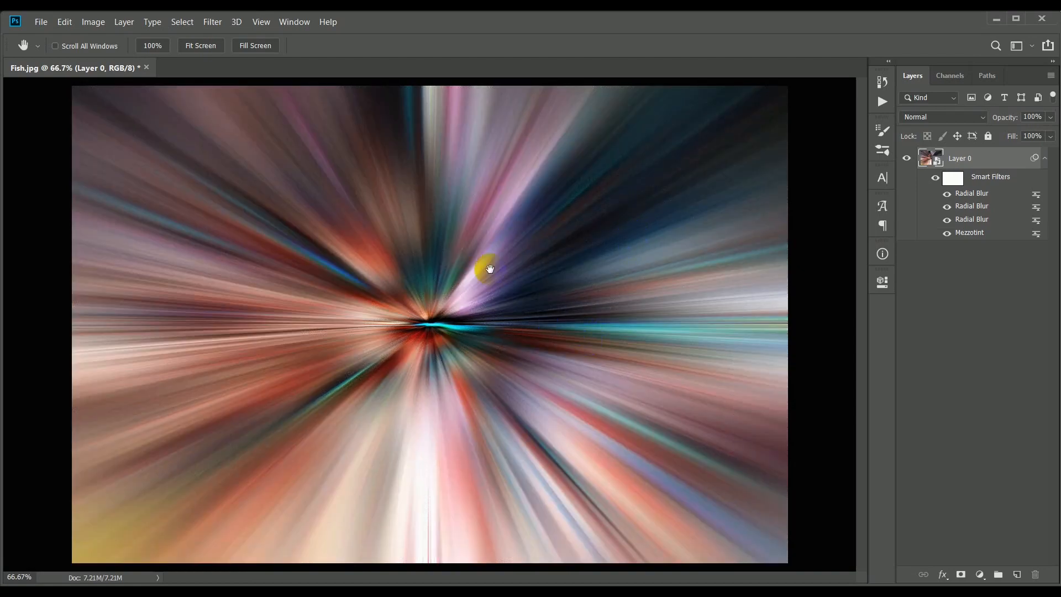
mouse_move(654, 323)
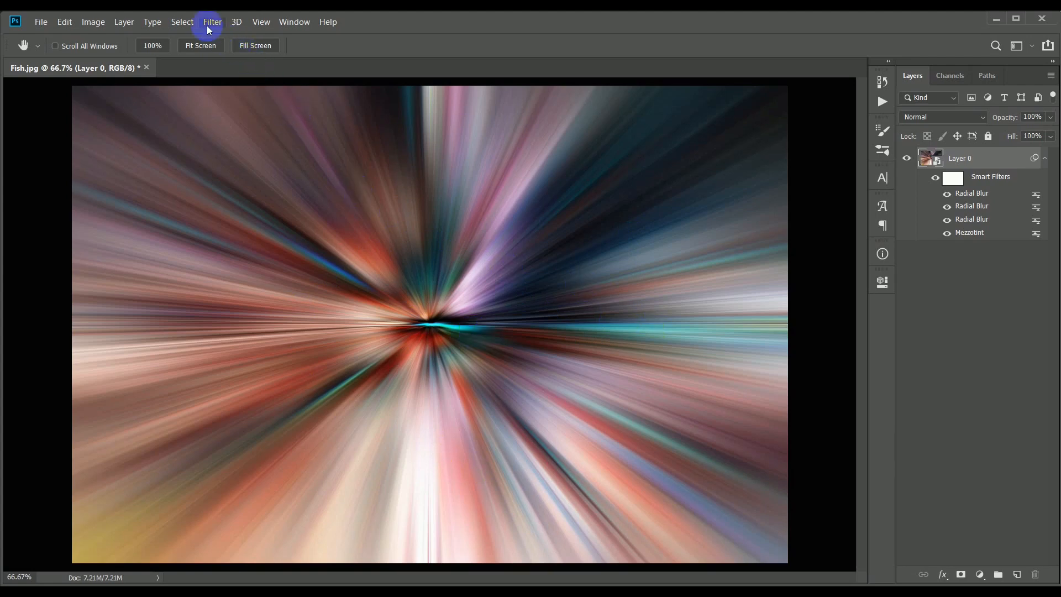
Apply a Twirl distortion smart filter with Angle 300° to Layer 0.
left_click(212, 22)
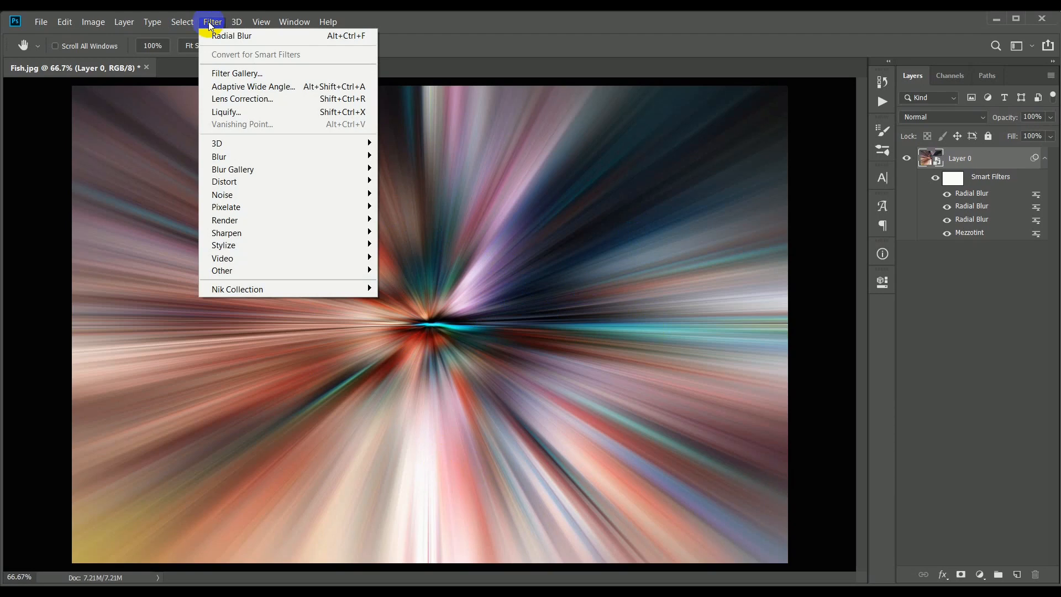
mouse_move(266, 181)
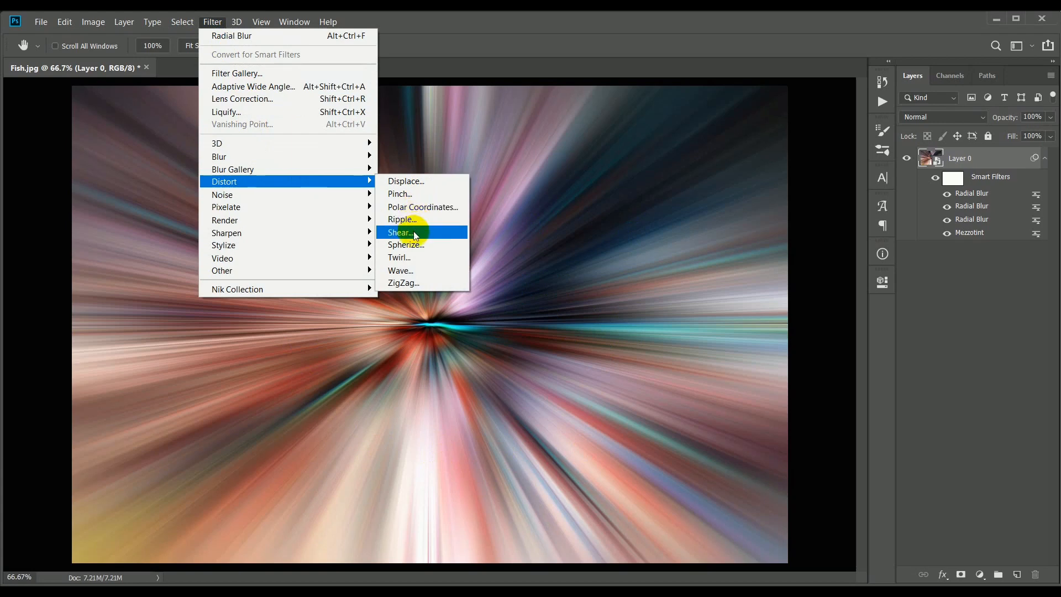
mouse_move(408, 258)
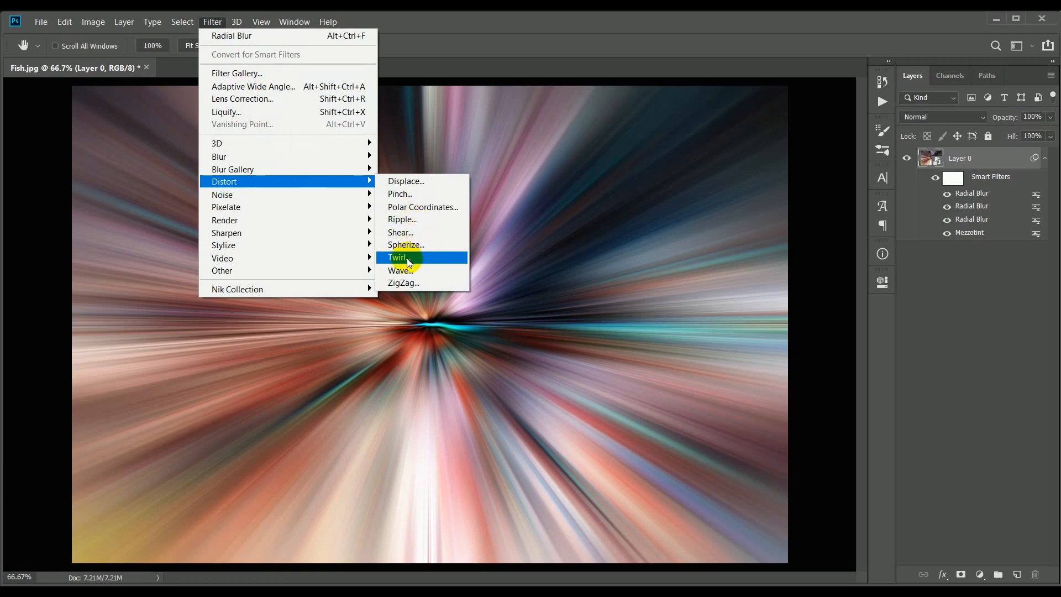
left_click(399, 257)
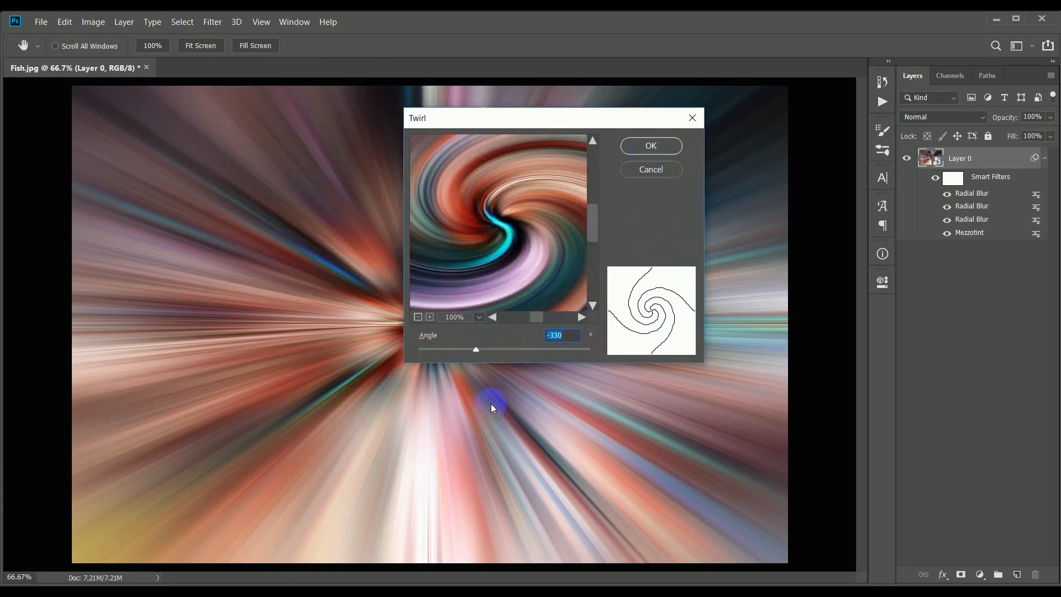
left_click_drag(476, 348, 518, 349)
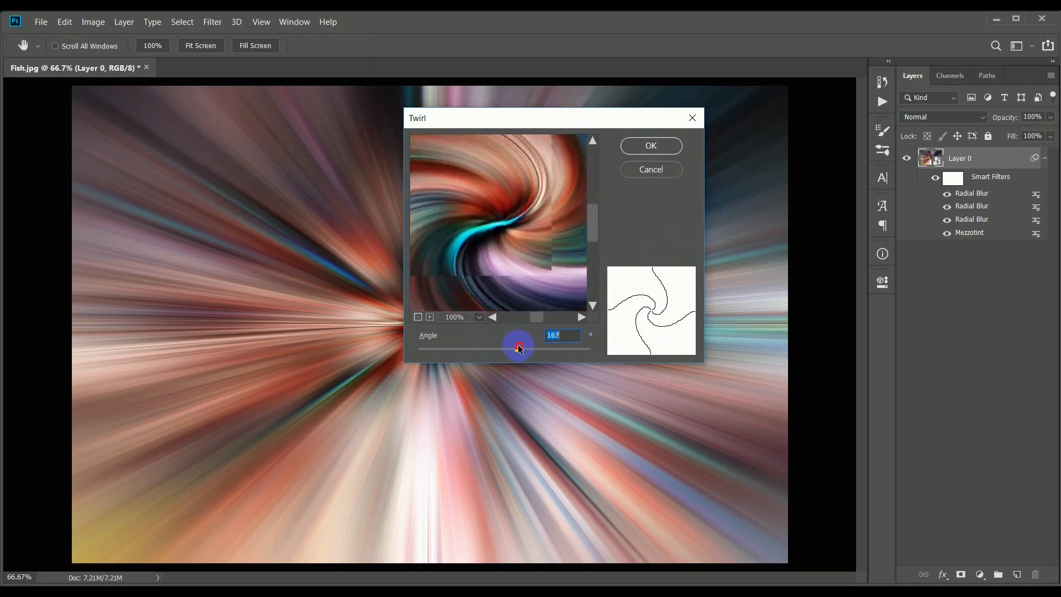
left_click_drag(517, 346, 481, 338)
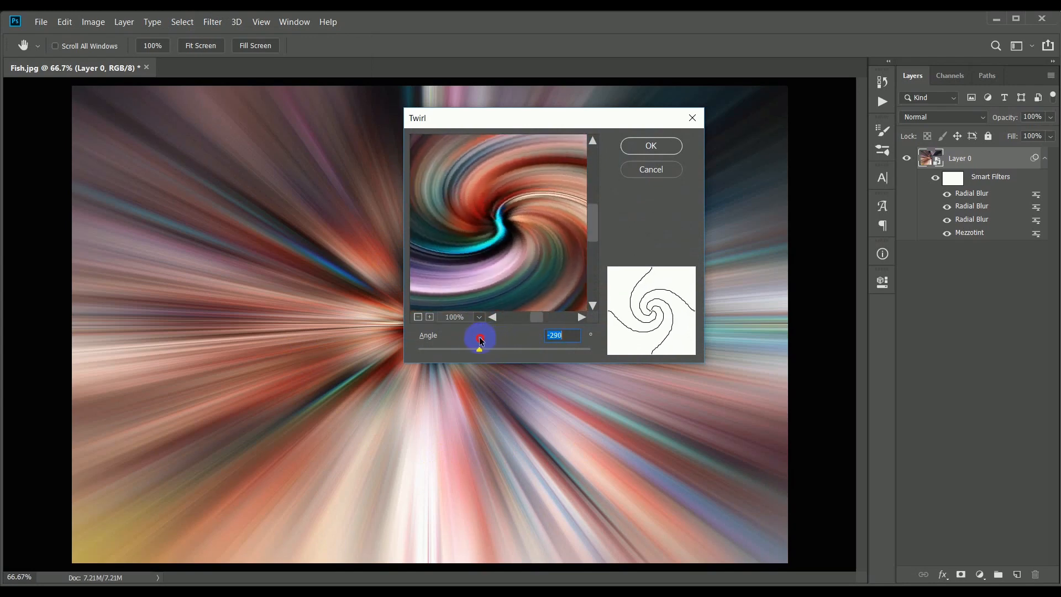
left_click_drag(480, 338, 514, 332)
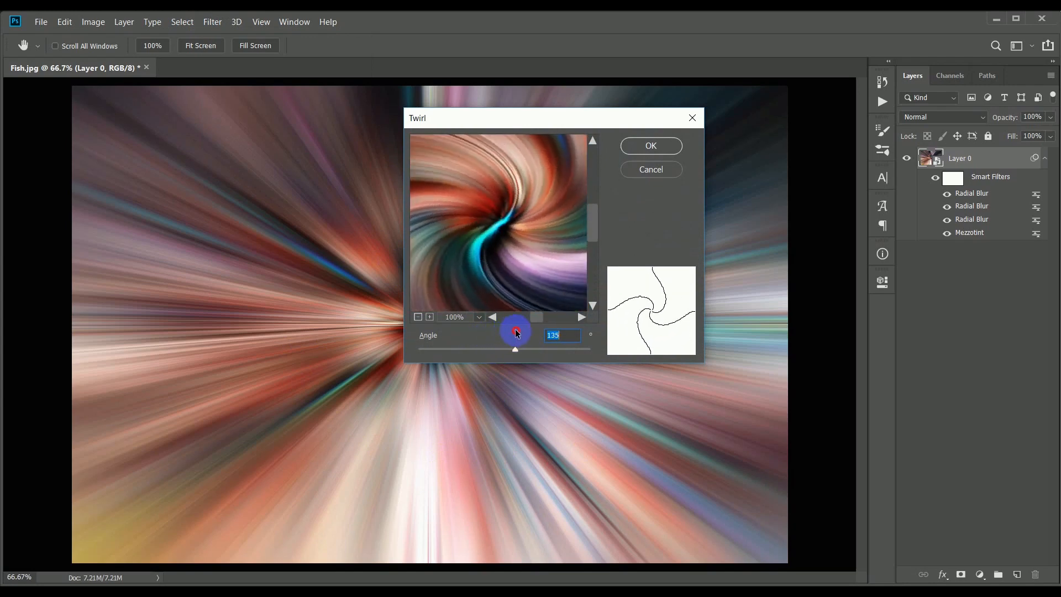
left_click_drag(516, 331, 520, 328)
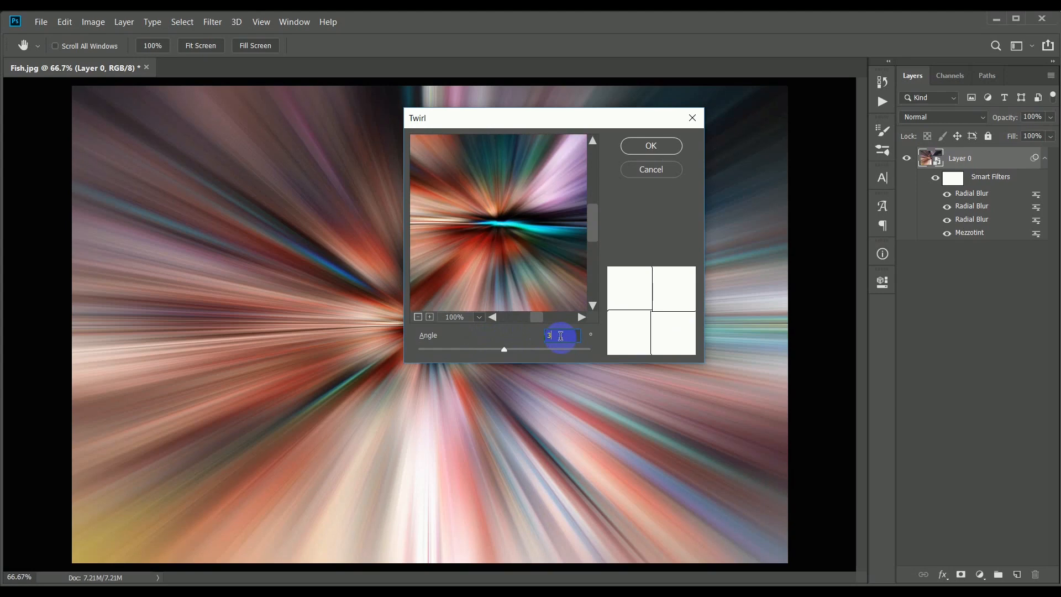
type("300")
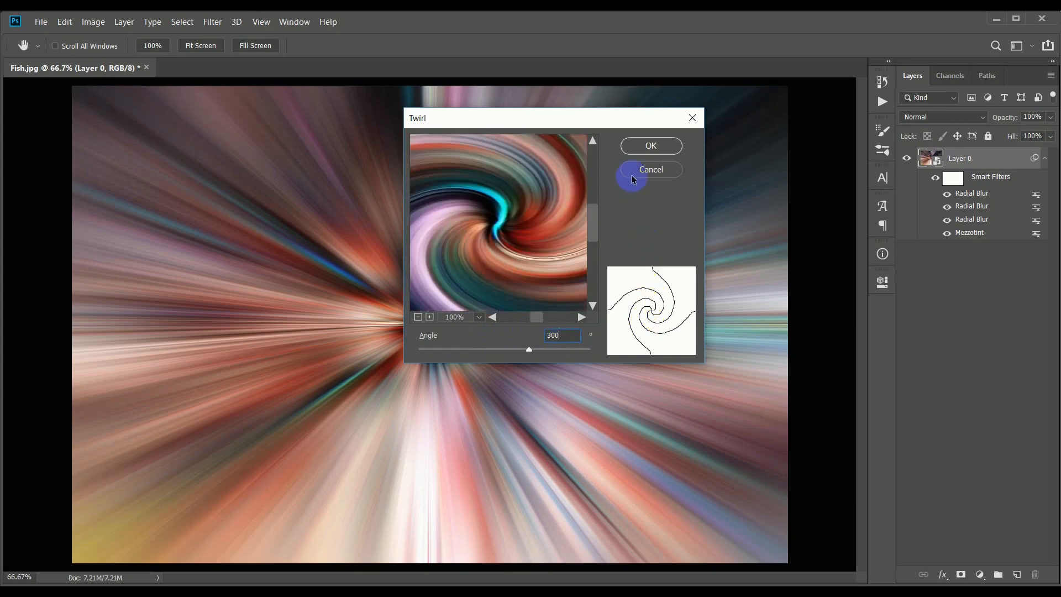
left_click(649, 146)
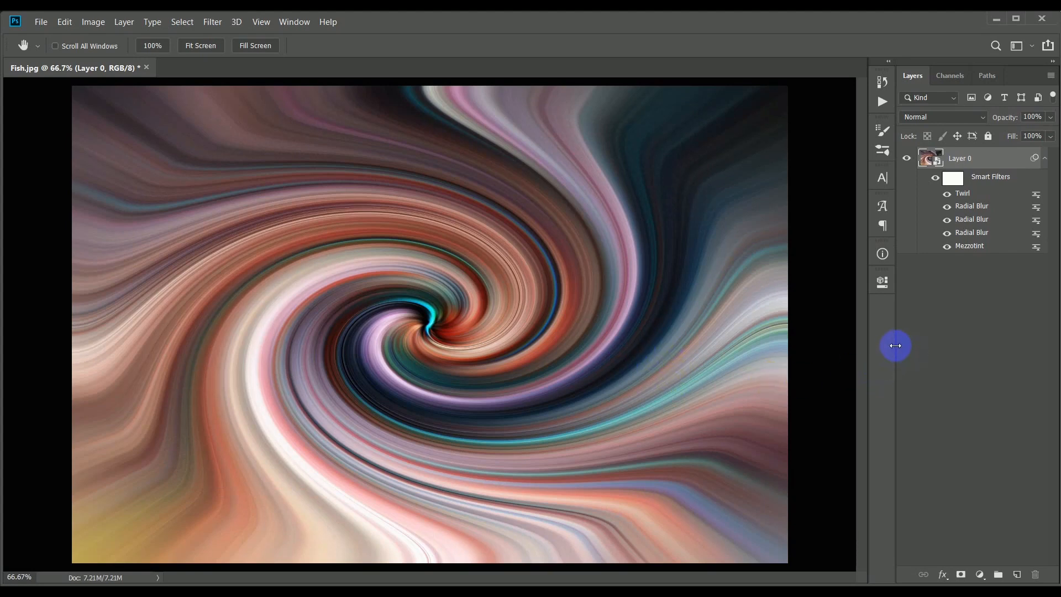
mouse_move(876, 354)
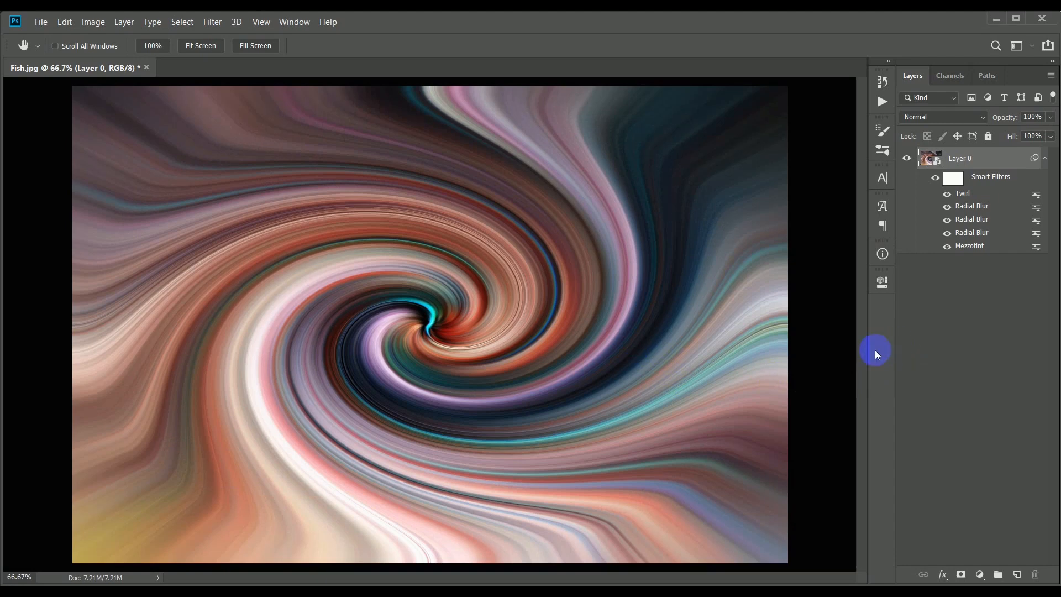
mouse_move(944, 309)
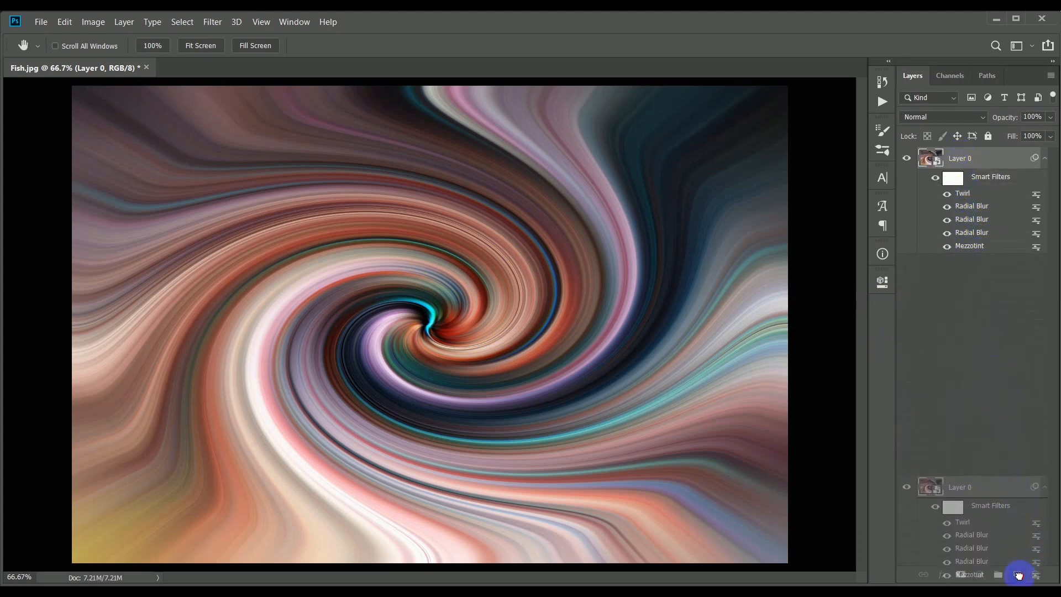
Duplicate Layer 0 into Layer 0 copy with the same smart filters.
left_click(1019, 574)
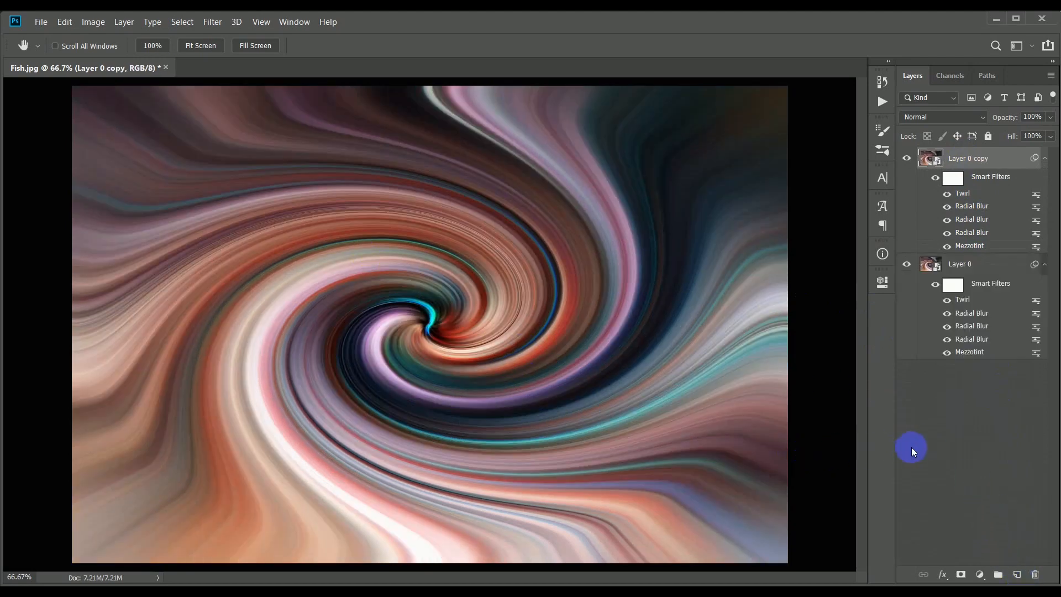
left_click(946, 219)
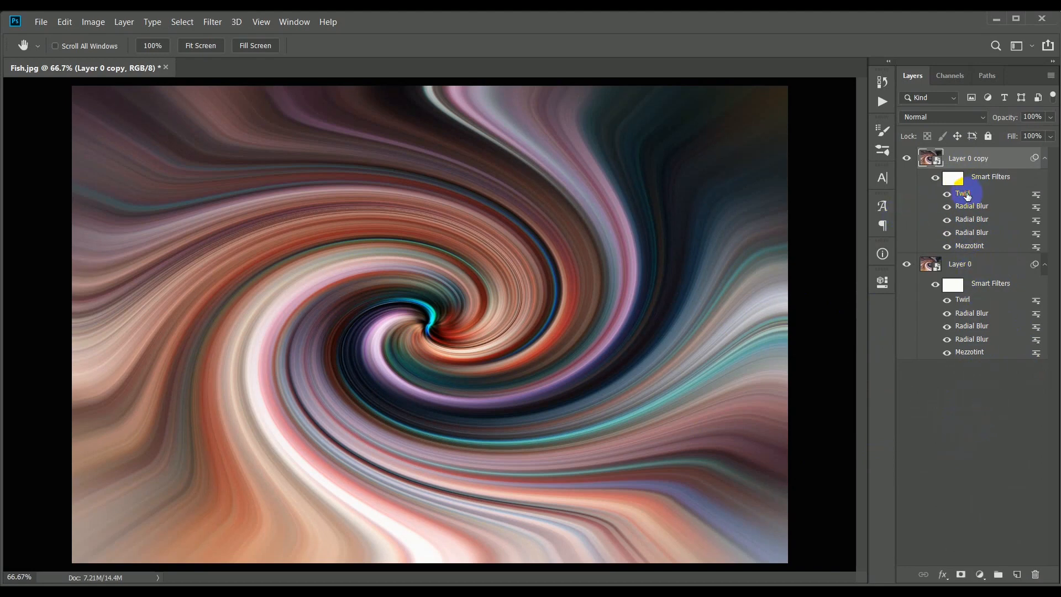
Edit Layer 0 copy's Twirl smart filter to Angle -300°.
double_click(961, 192)
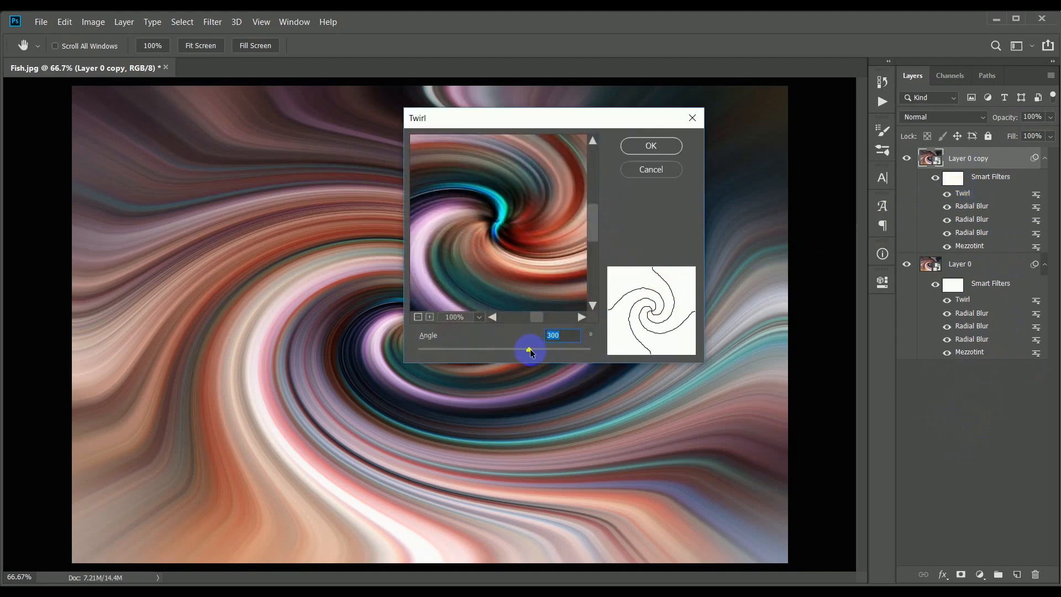
left_click_drag(530, 350, 498, 354)
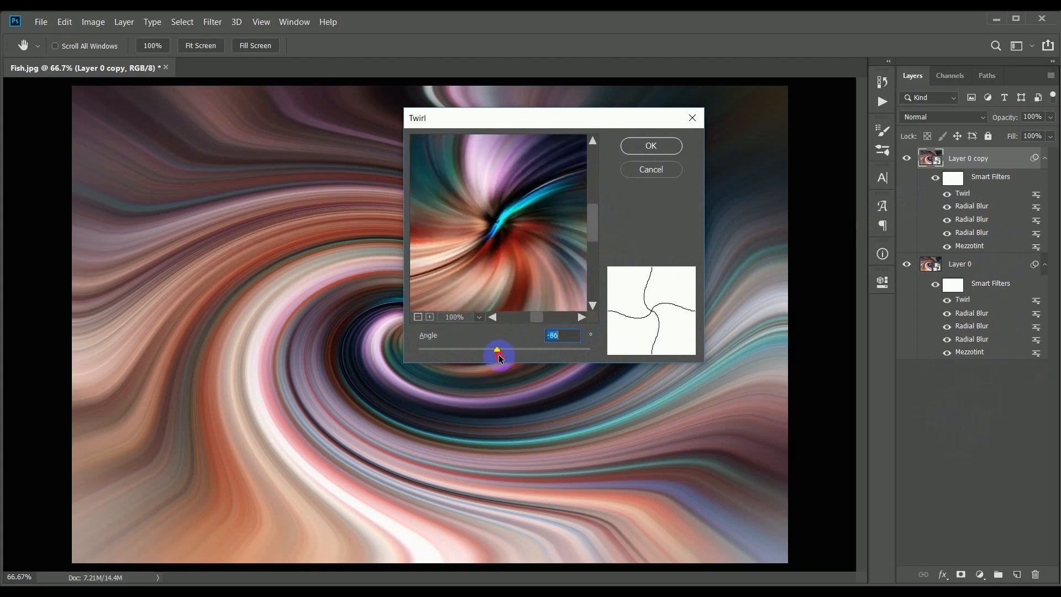
left_click_drag(498, 349, 484, 349)
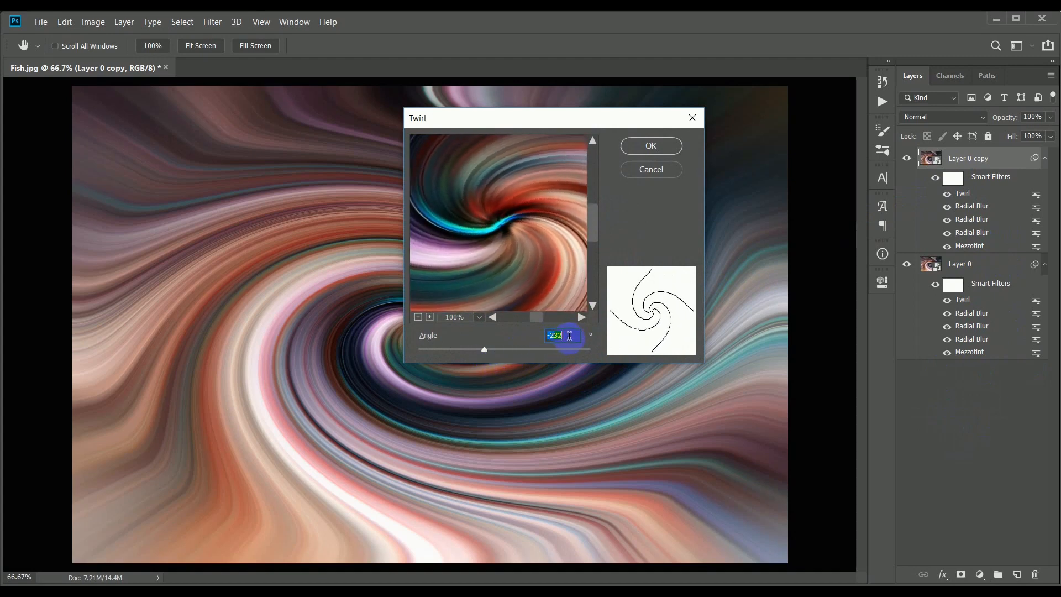
left_click_drag(484, 348, 503, 348)
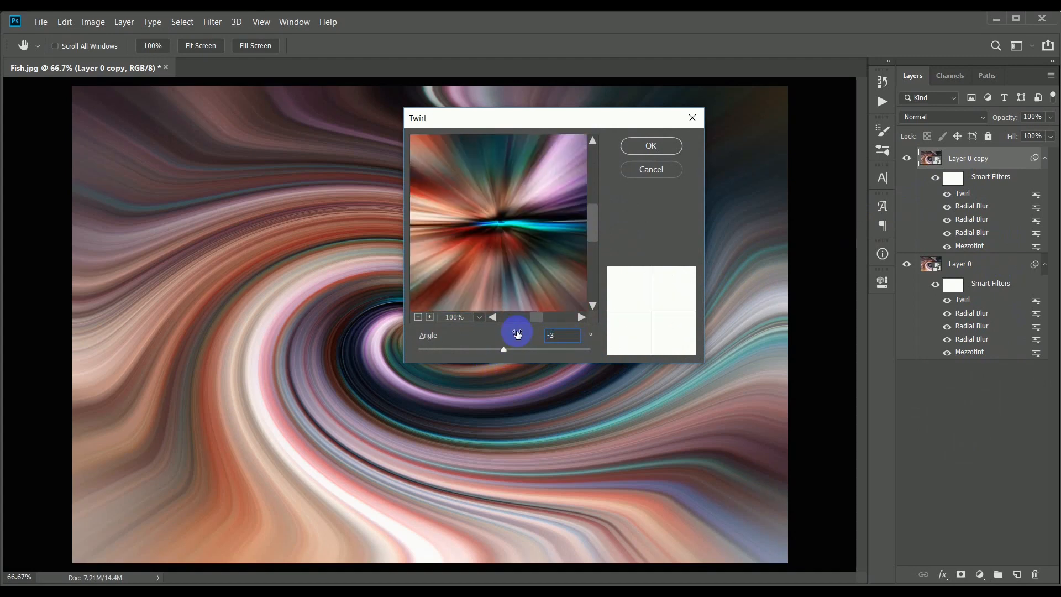
type("300")
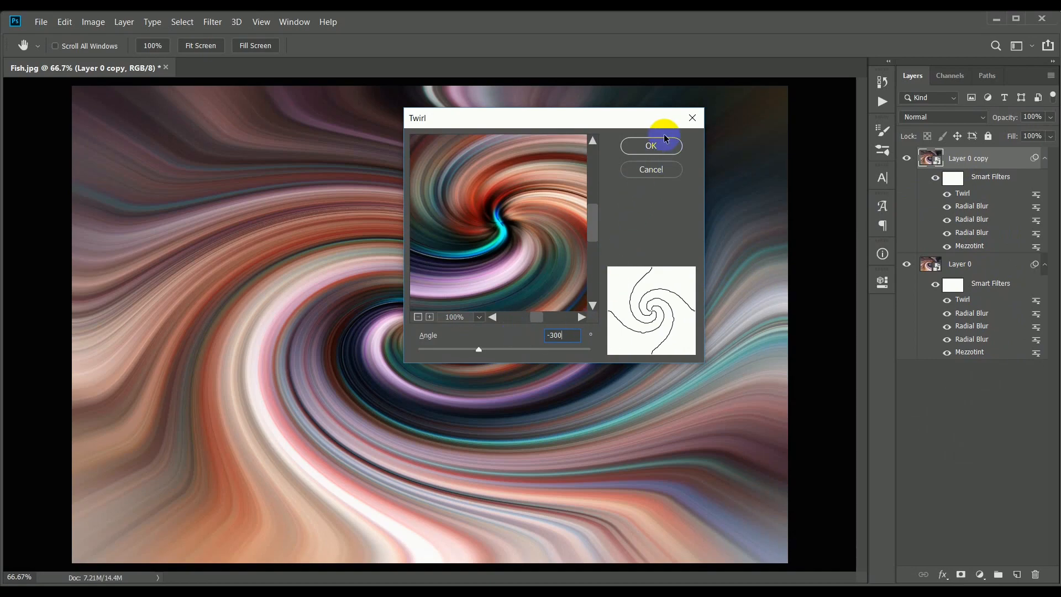
left_click(650, 145)
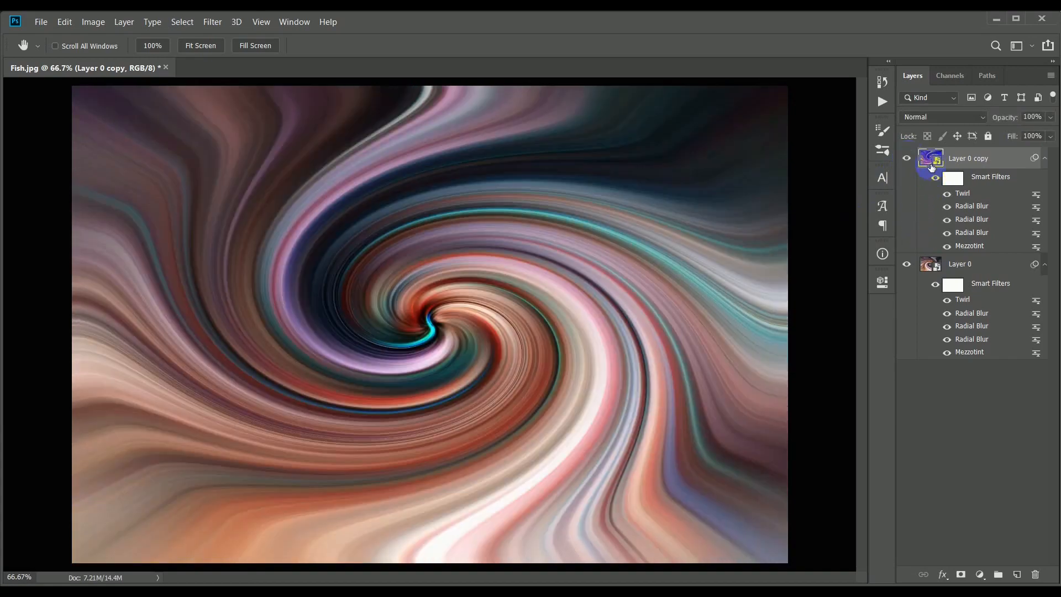
mouse_move(943, 117)
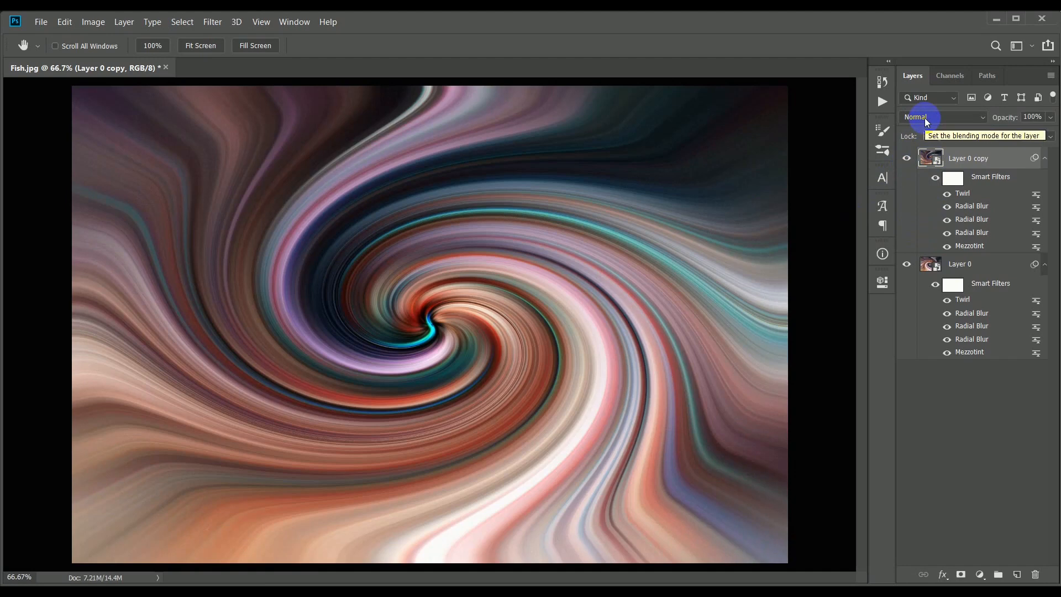
Preview Darken, Vivid Light, Difference, Exclusion and Screen, then set Layer 0 copy to Lighten.
left_click(944, 116)
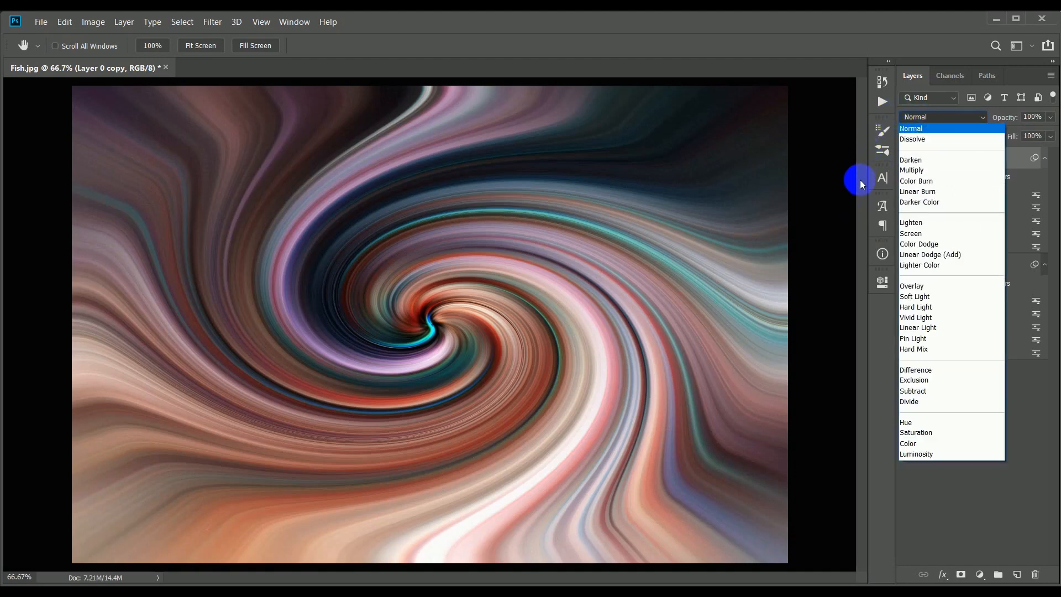
mouse_move(900, 166)
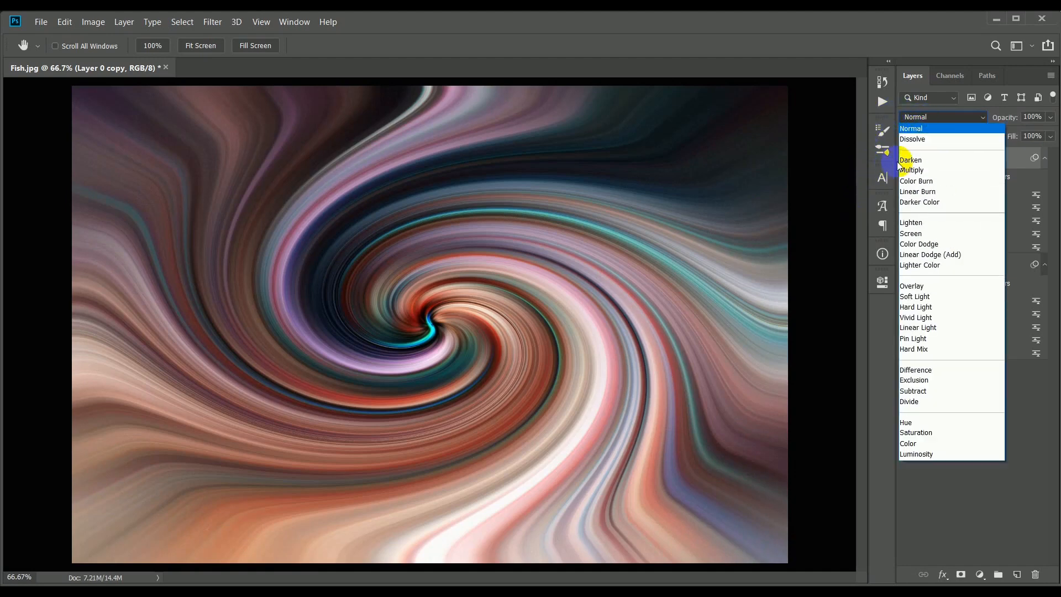
left_click(910, 160)
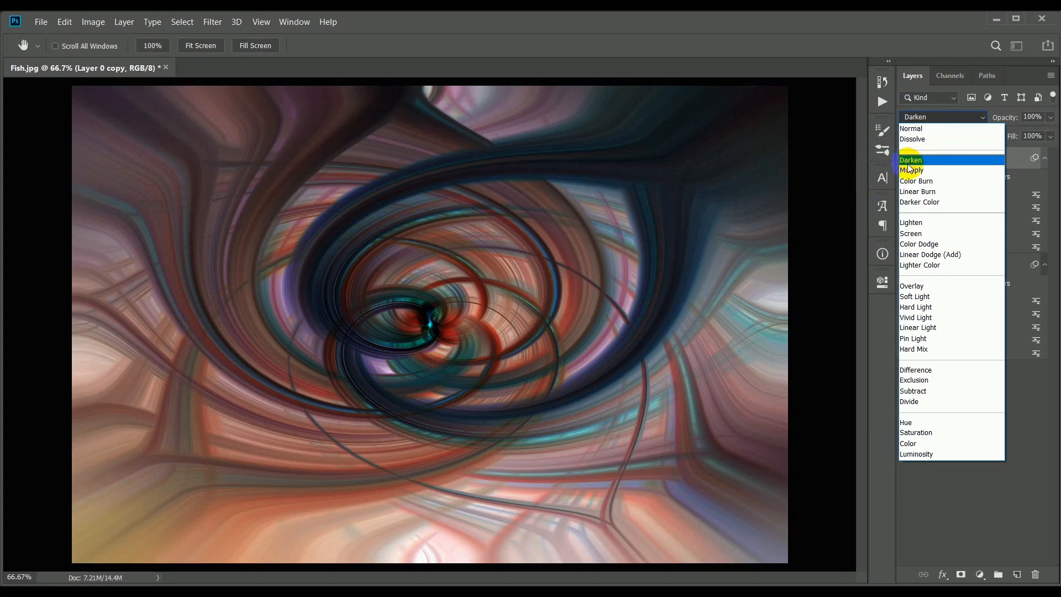
left_click(911, 222)
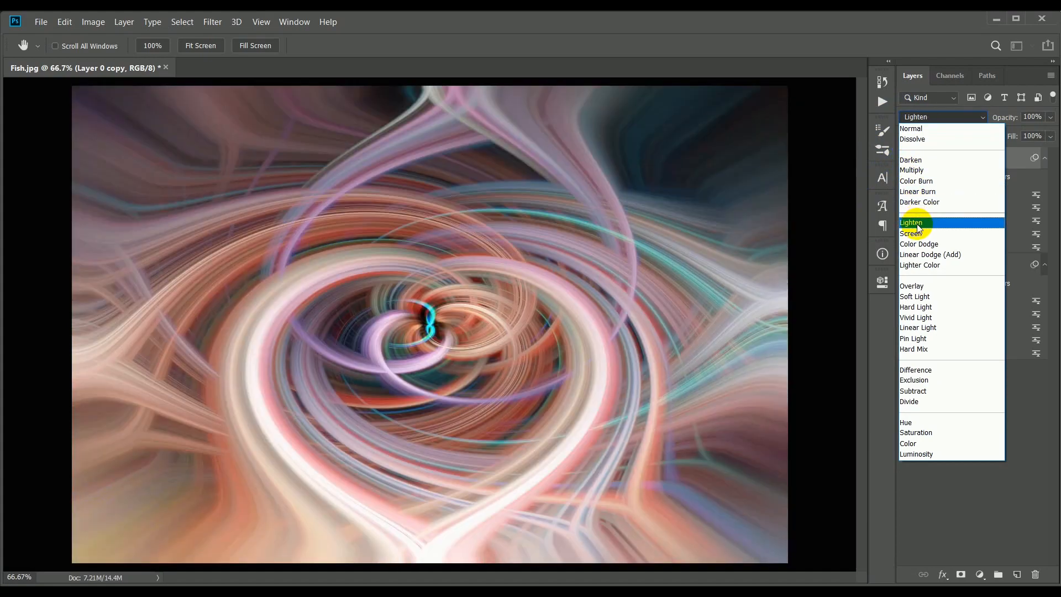
left_click(916, 318)
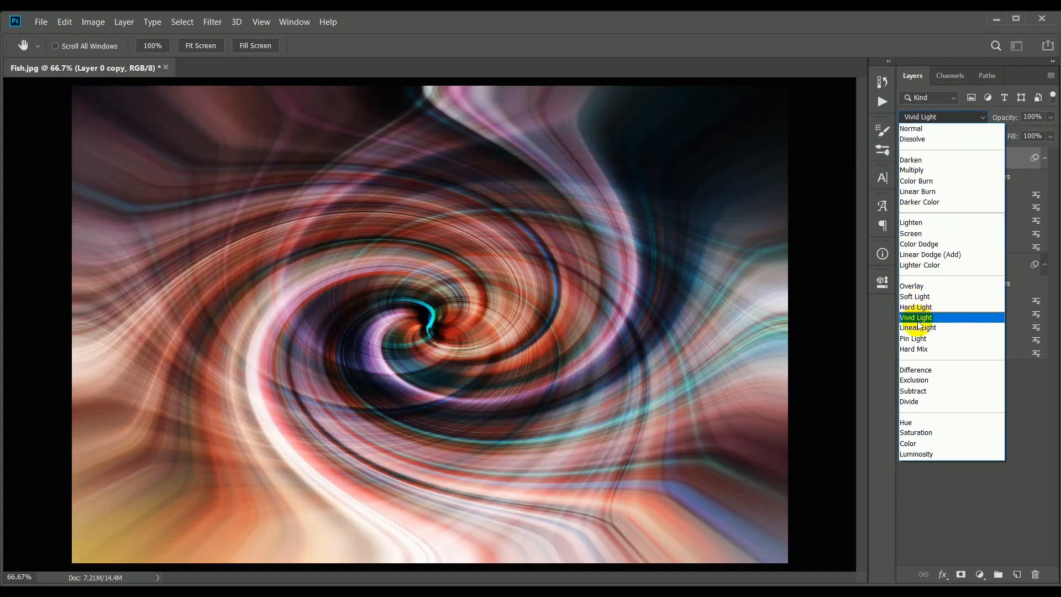
left_click(916, 369)
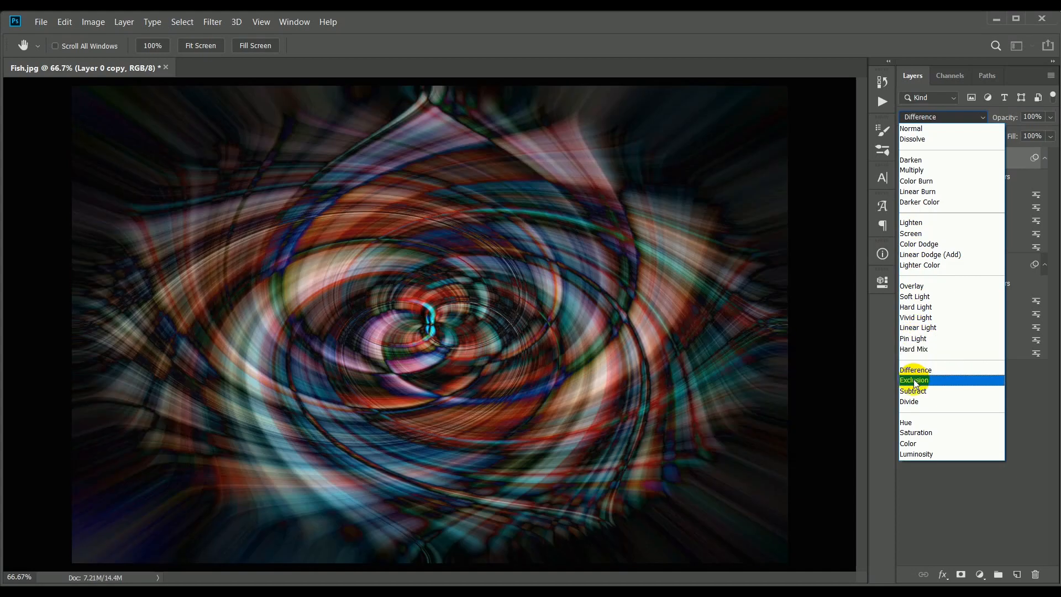
left_click(915, 379)
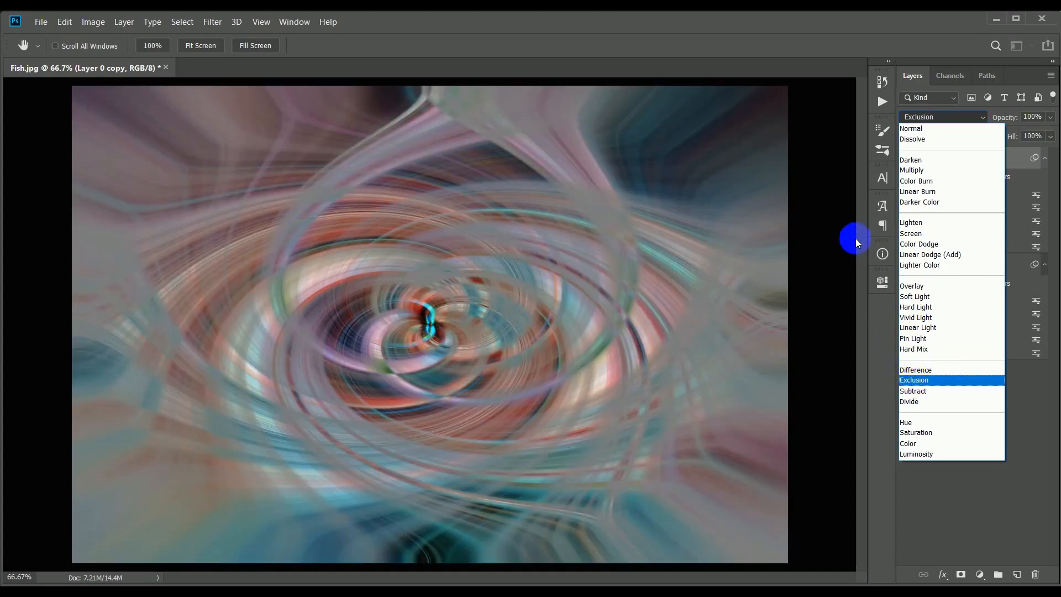
left_click(912, 222)
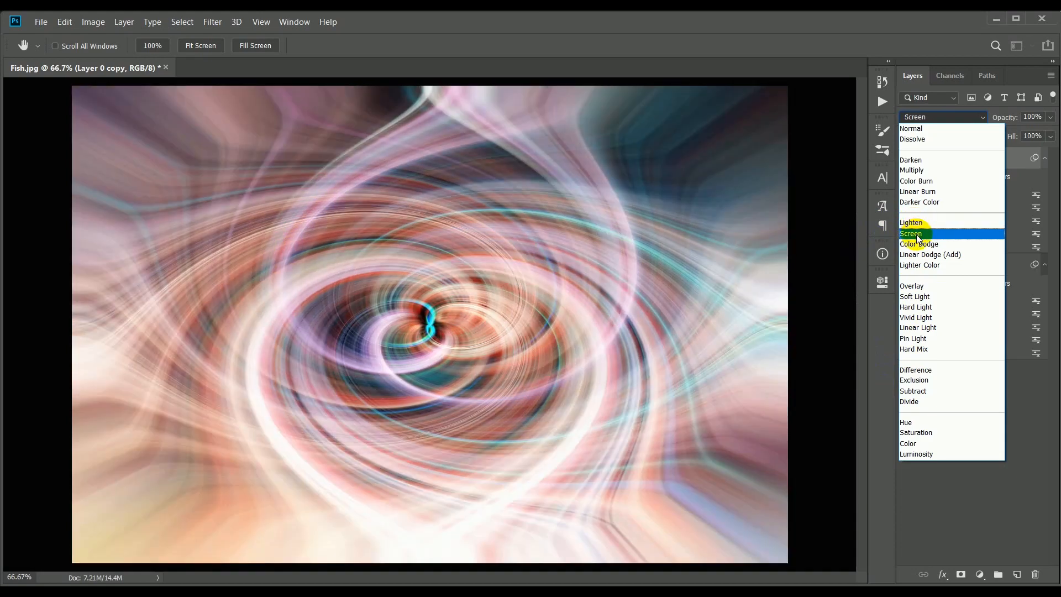
left_click(912, 222)
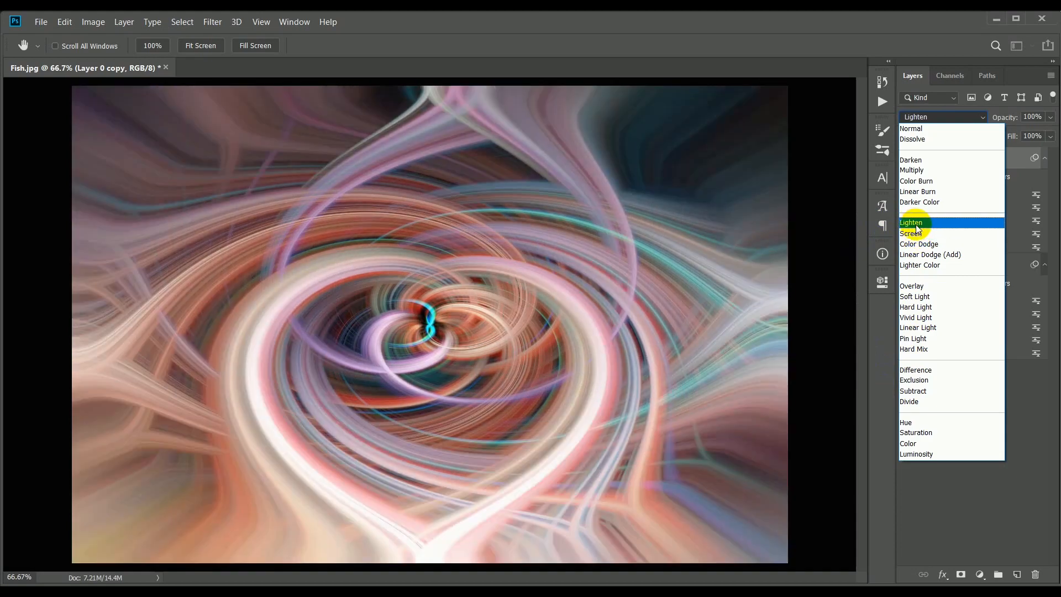
left_click(912, 222)
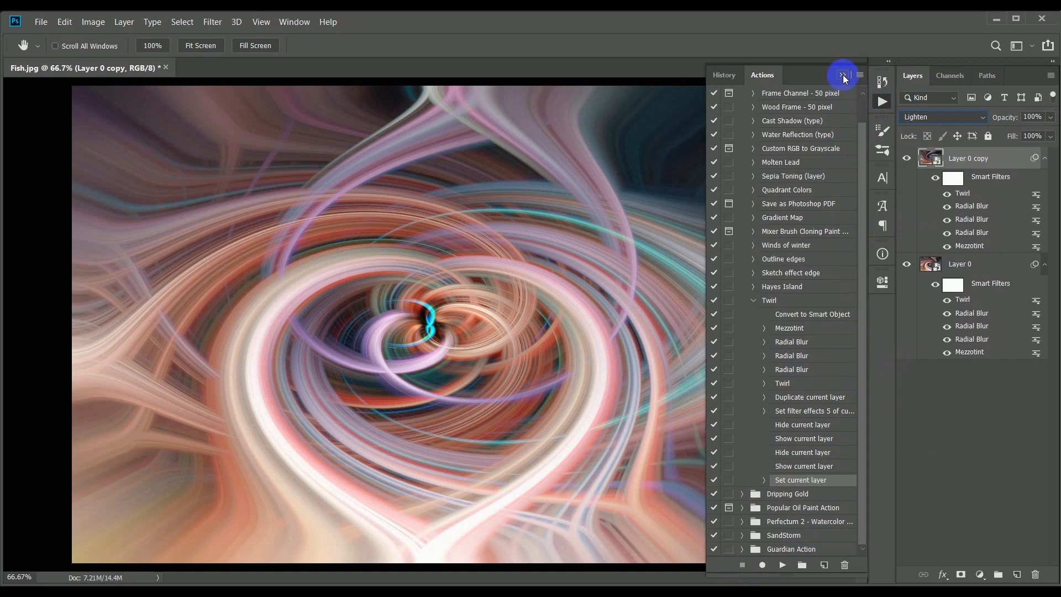
Collapse the Actions panel and close the finished Fish.jpg twirl document.
left_click(843, 74)
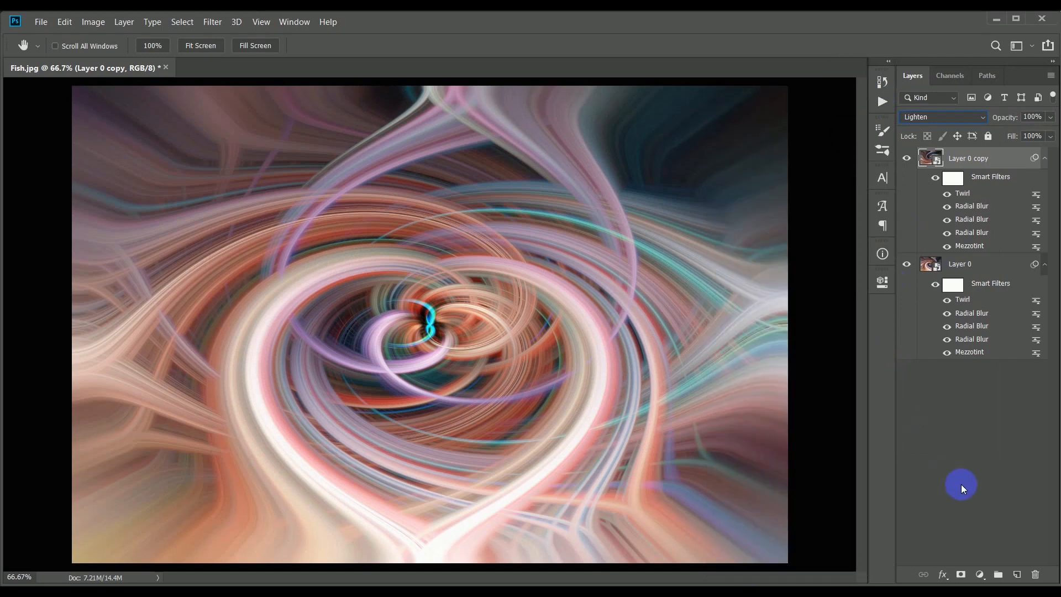
mouse_move(209, 112)
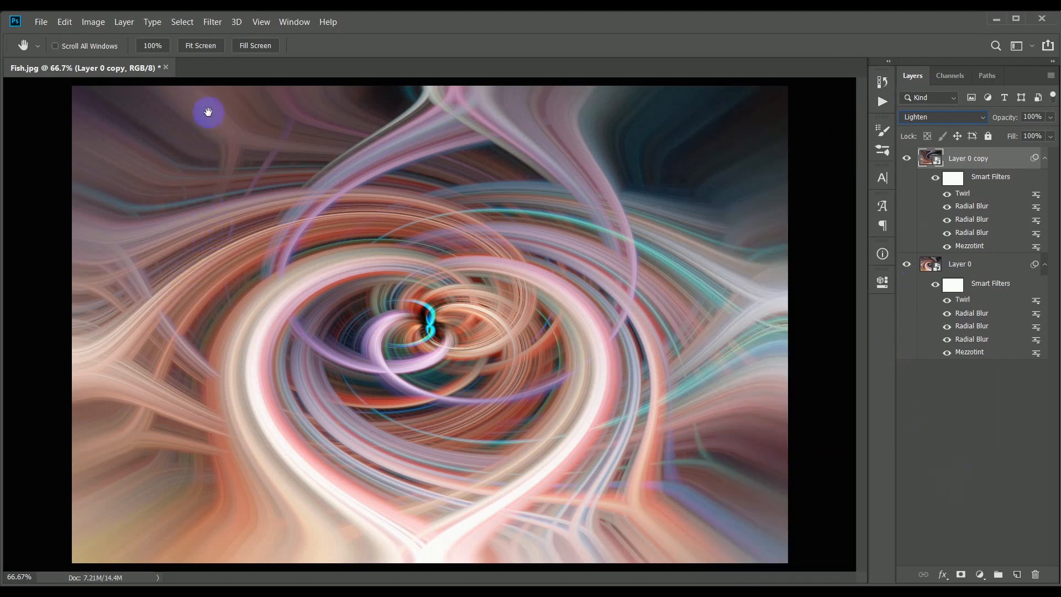
left_click(165, 68)
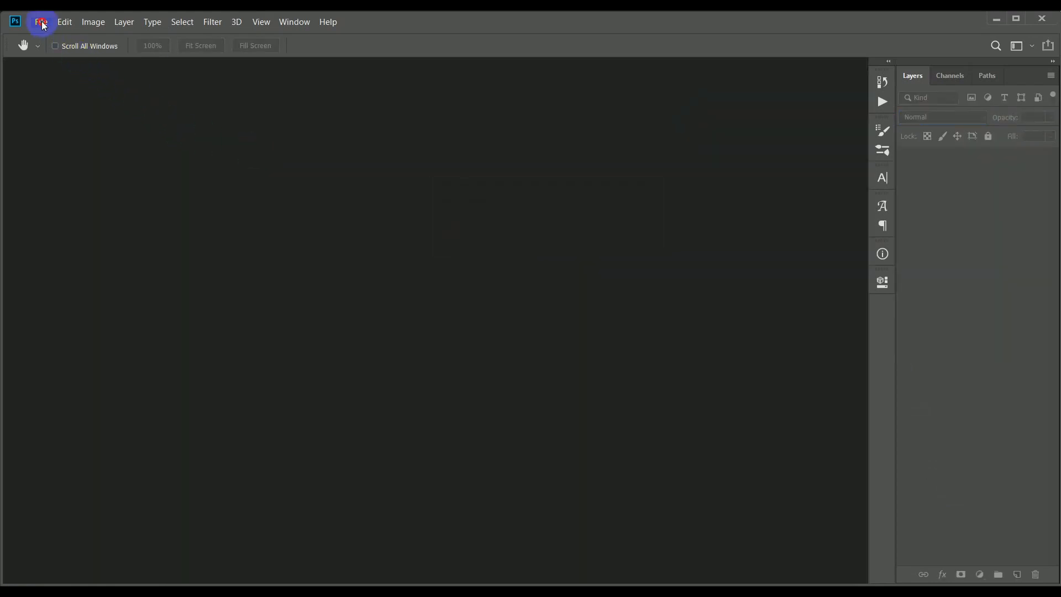
Open Lego.jpg from the recent files list.
left_click(41, 22)
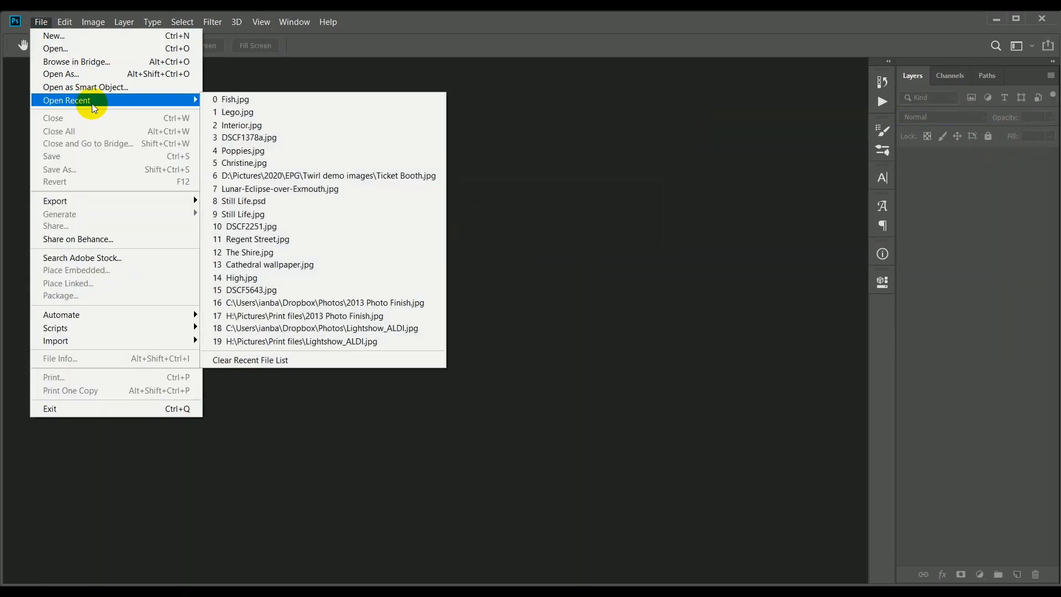
left_click(236, 111)
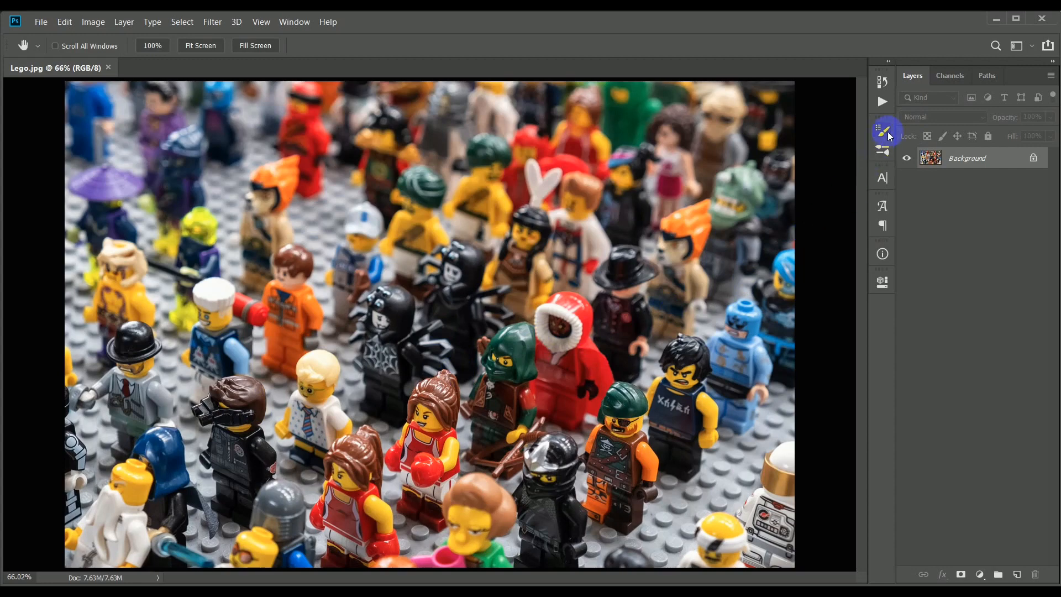
mouse_move(882, 101)
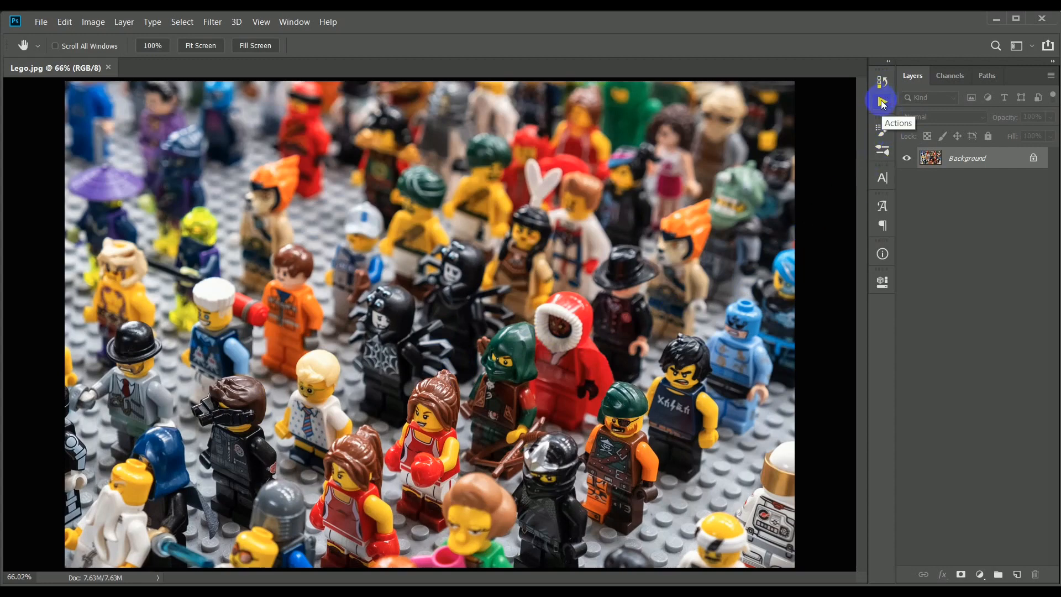
Collapse the Twirl action and switch the Actions panel to Button Mode.
left_click(883, 100)
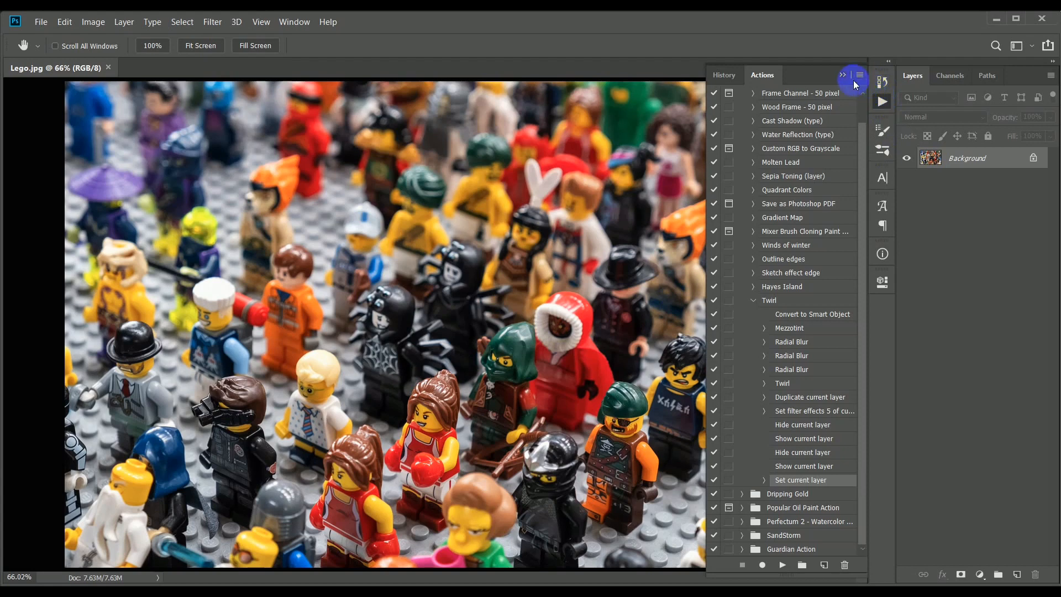
mouse_move(791, 397)
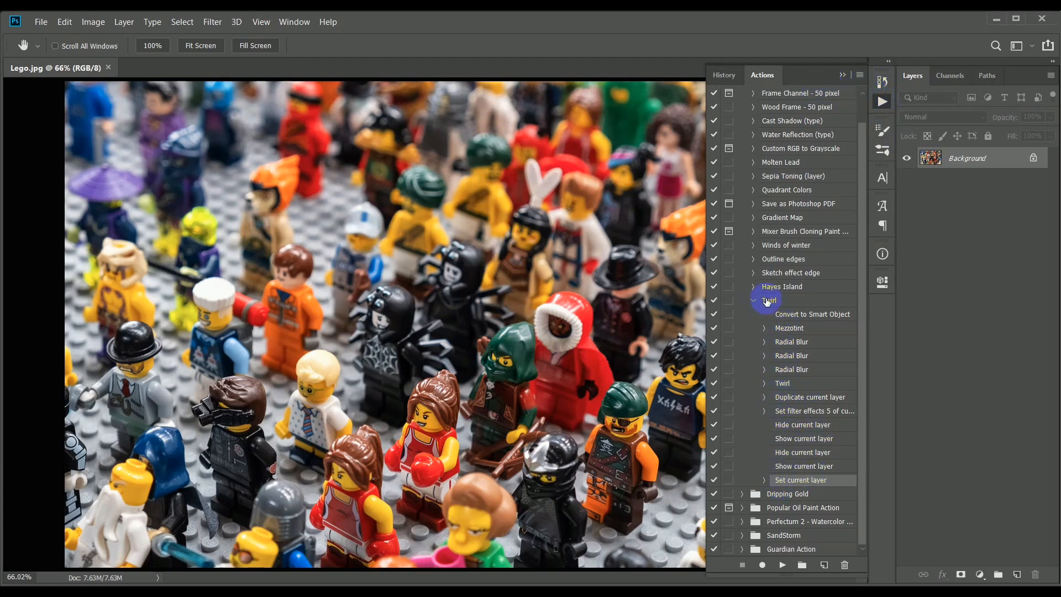
left_click(753, 301)
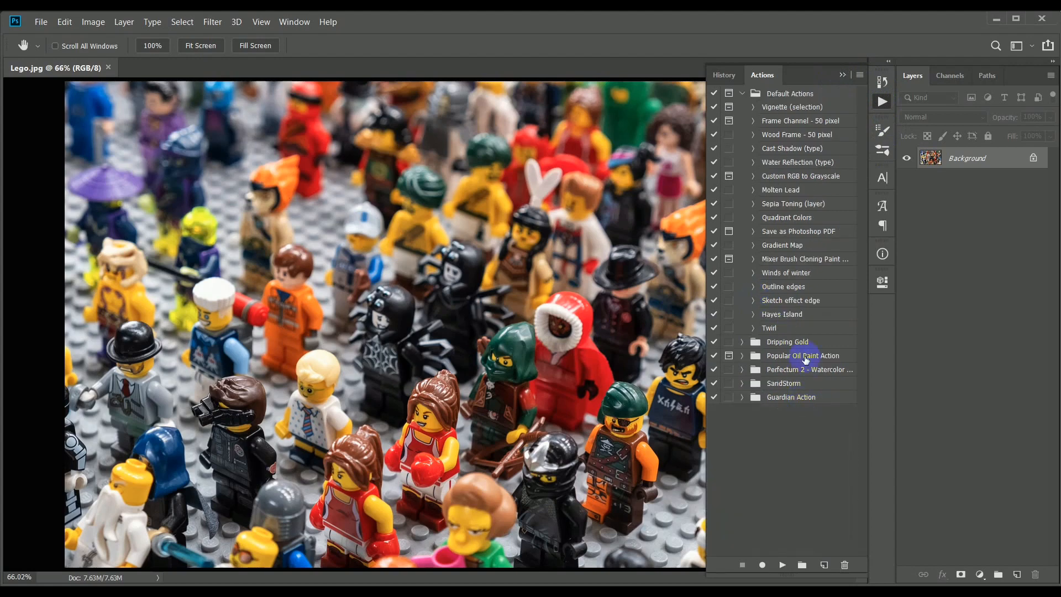
left_click(860, 75)
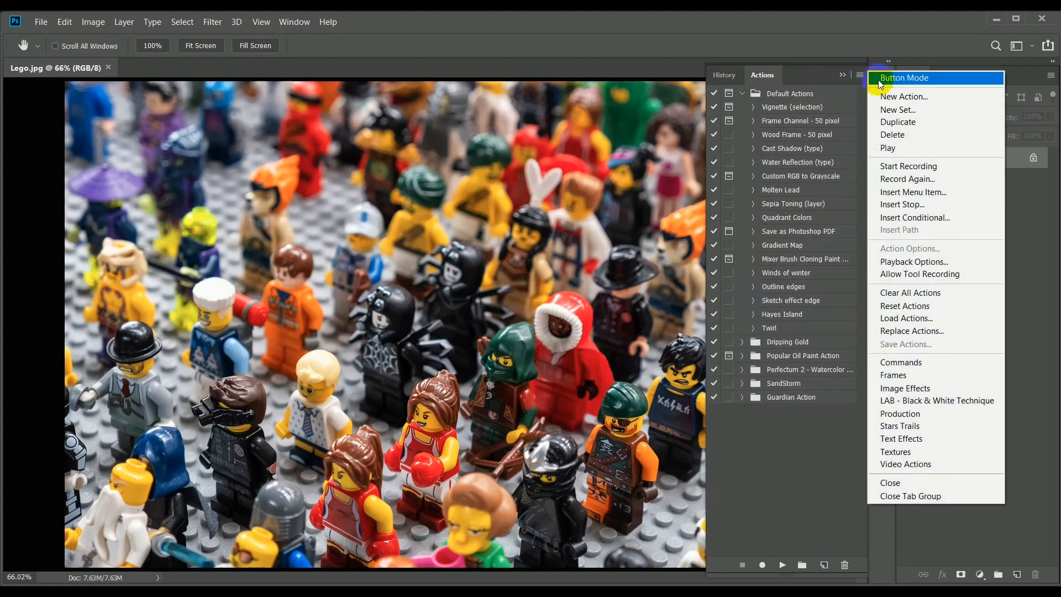
left_click(906, 77)
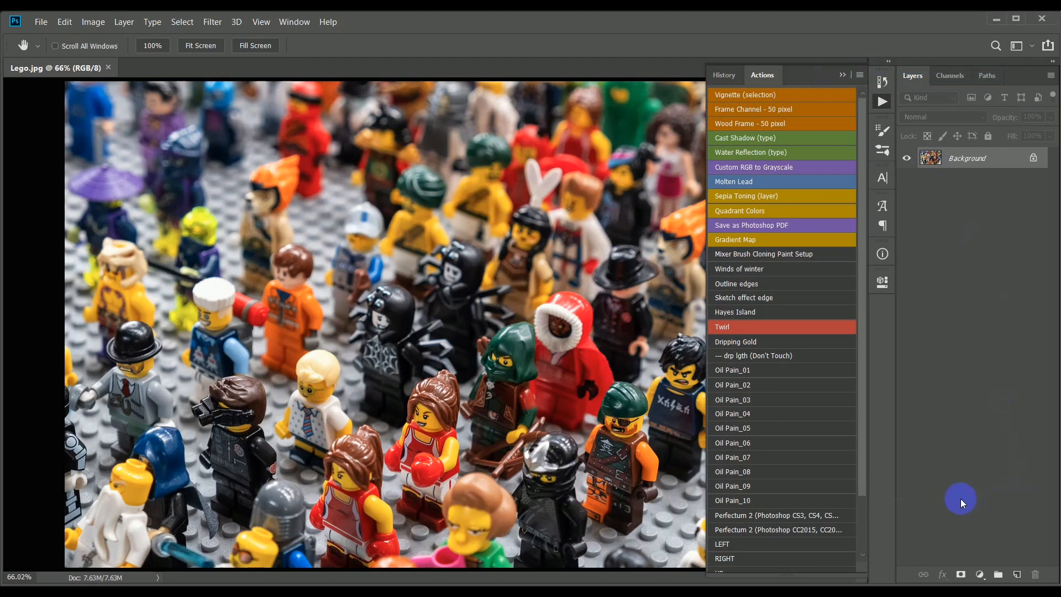
mouse_move(956, 481)
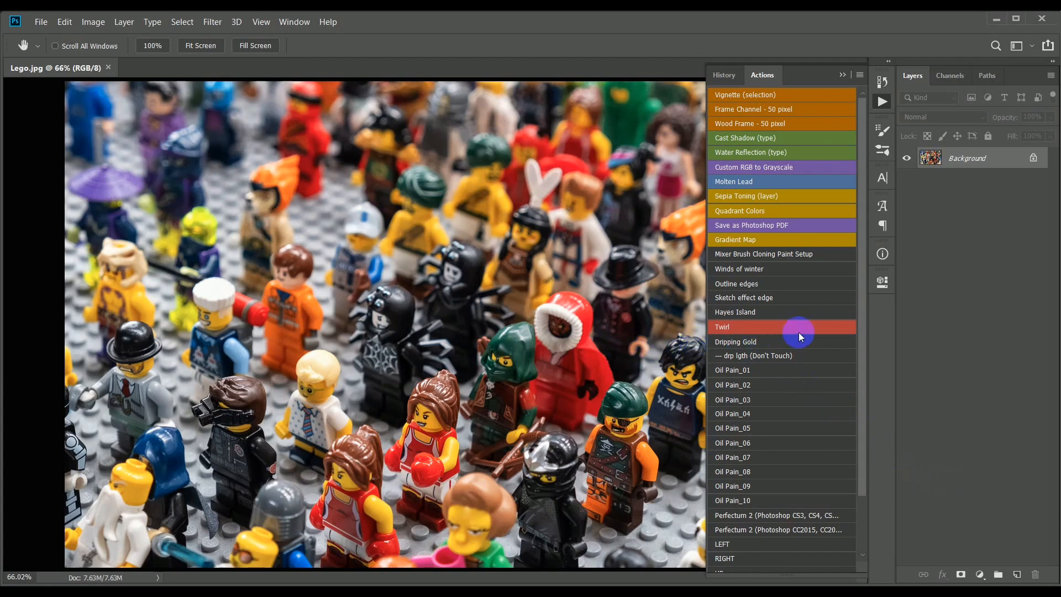
mouse_move(778, 333)
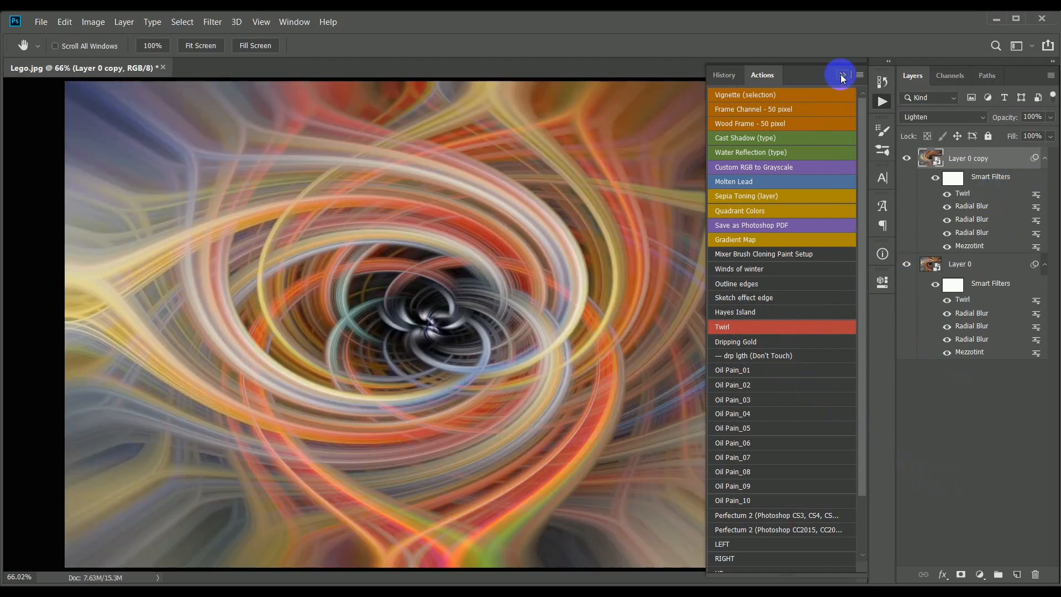
Hide the Actions panel after playing the Twirl action on the Lego photo.
left_click(843, 75)
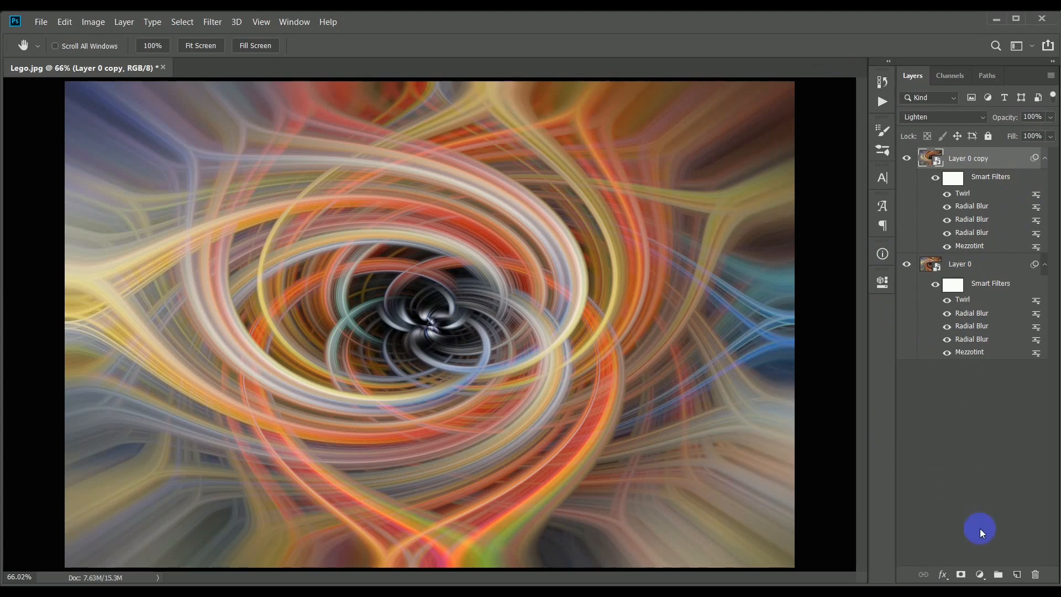
mouse_move(969, 509)
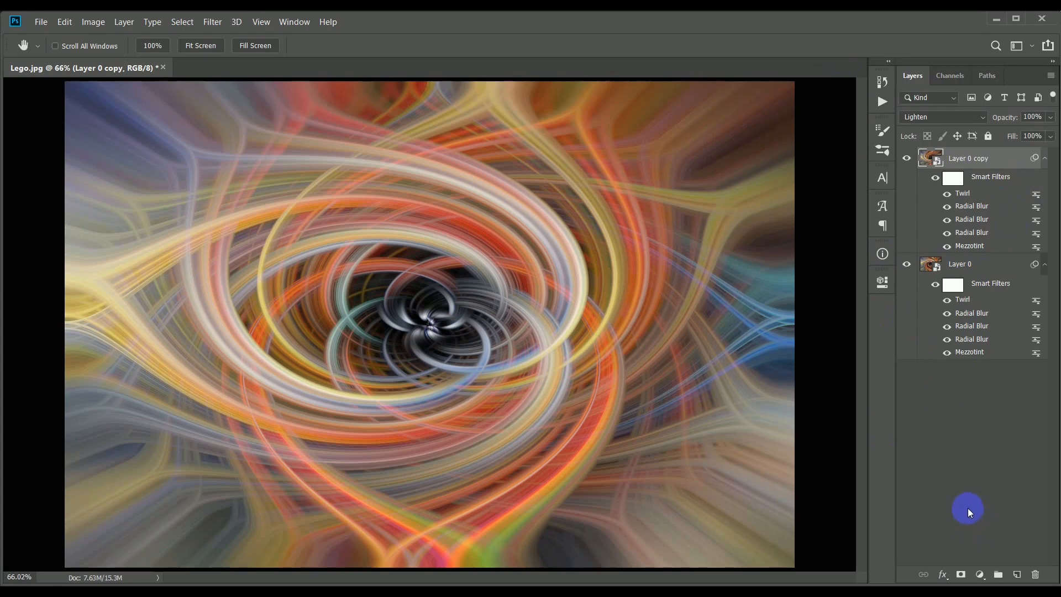
mouse_move(961, 504)
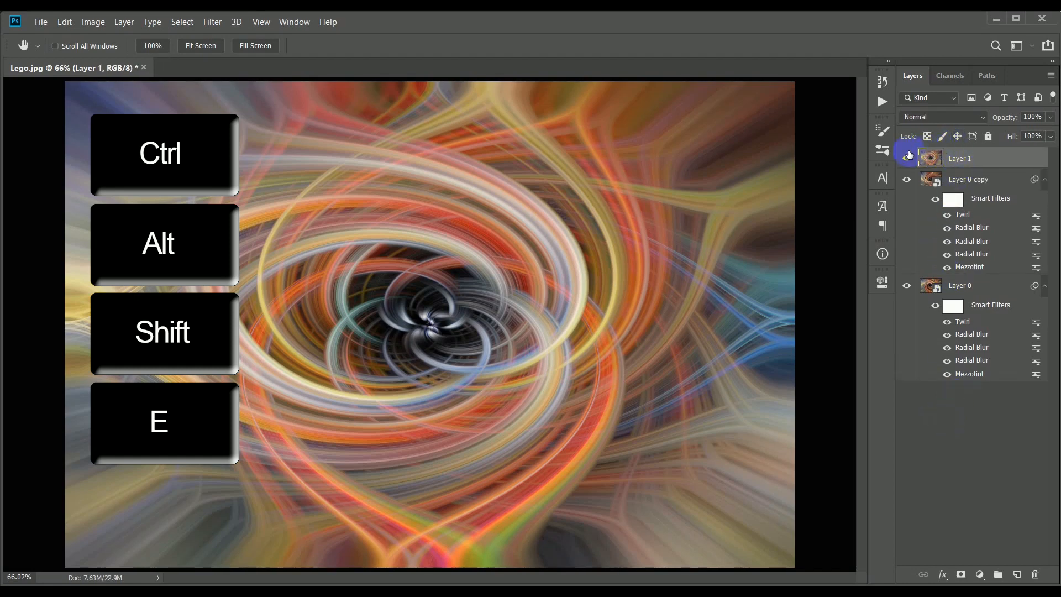
Toggle the stamped Layer 1's visibility to compare it with the twirl layers beneath.
left_click(907, 158)
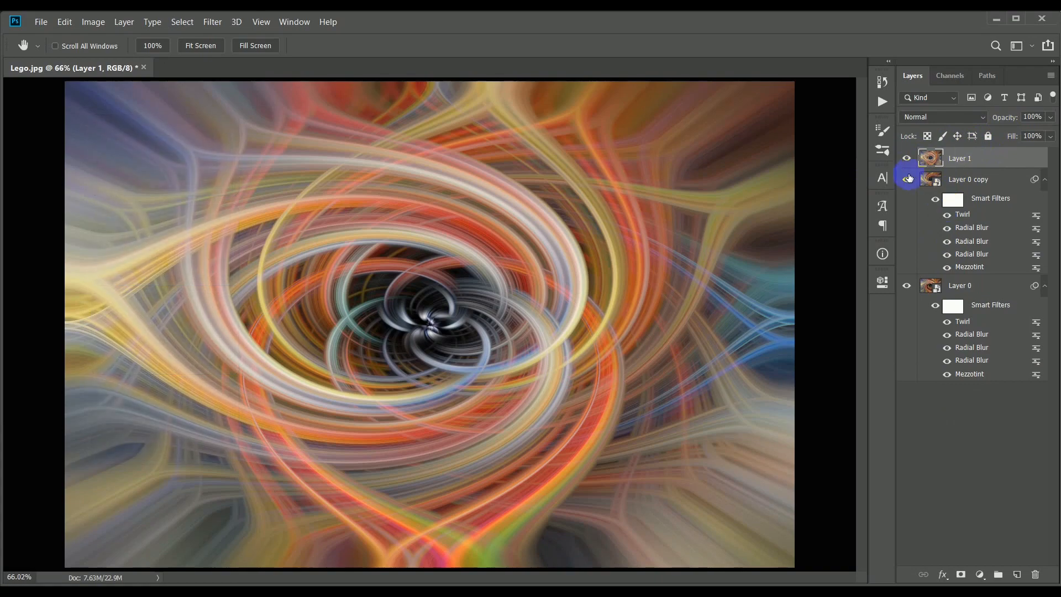
left_click(907, 179)
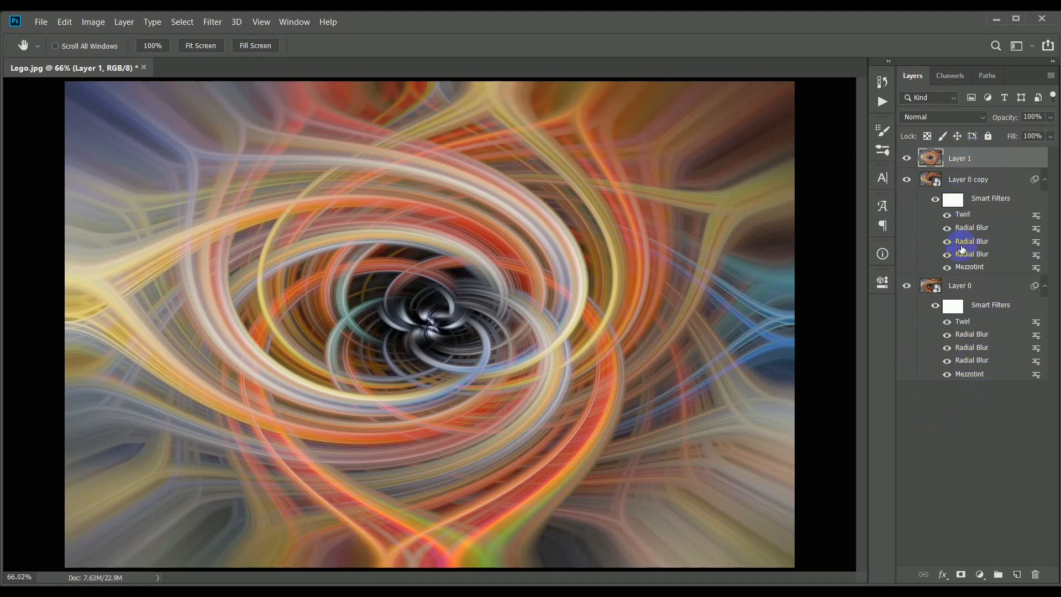
left_click(961, 158)
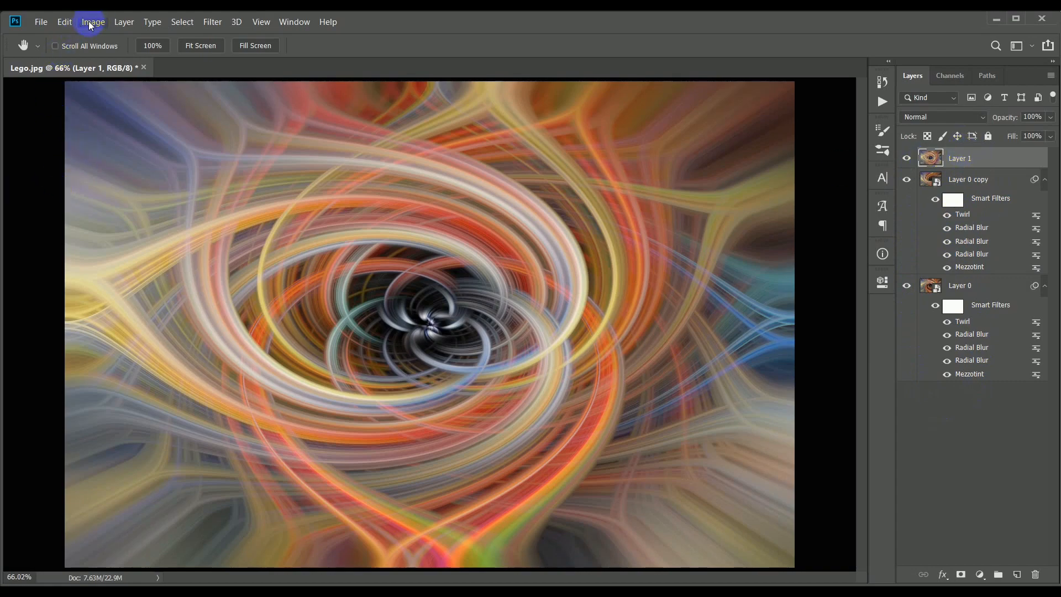
Flip the merged Layer 1 horizontally via Edit > Transform.
left_click(64, 22)
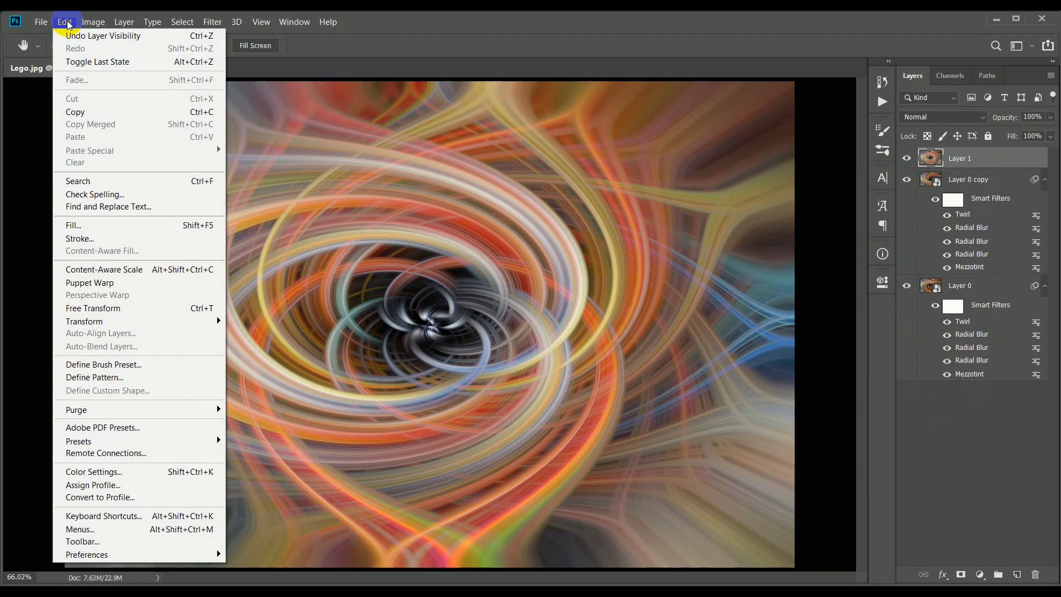
mouse_move(86, 325)
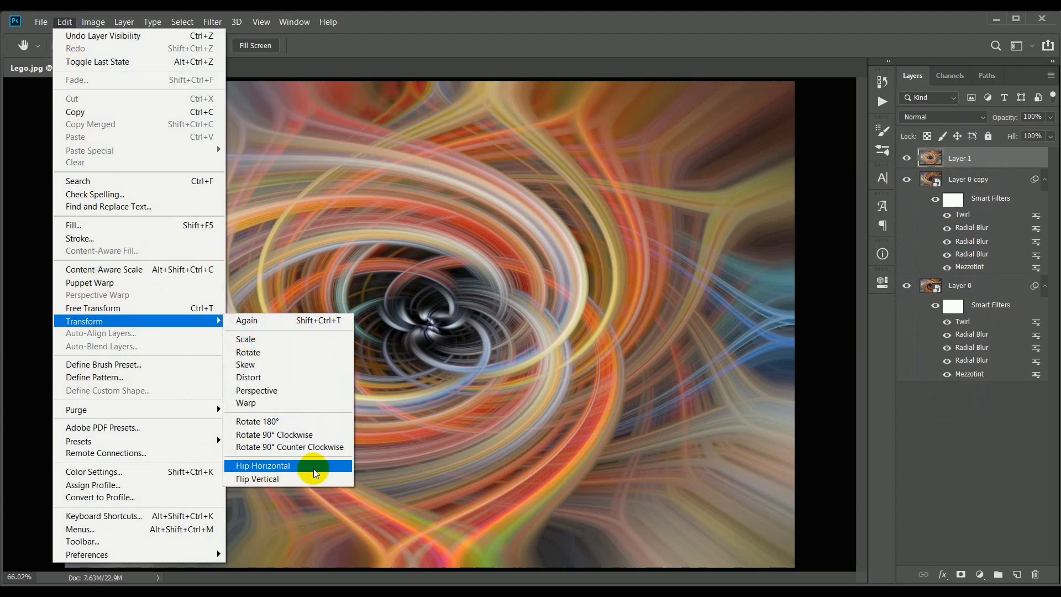
left_click(263, 466)
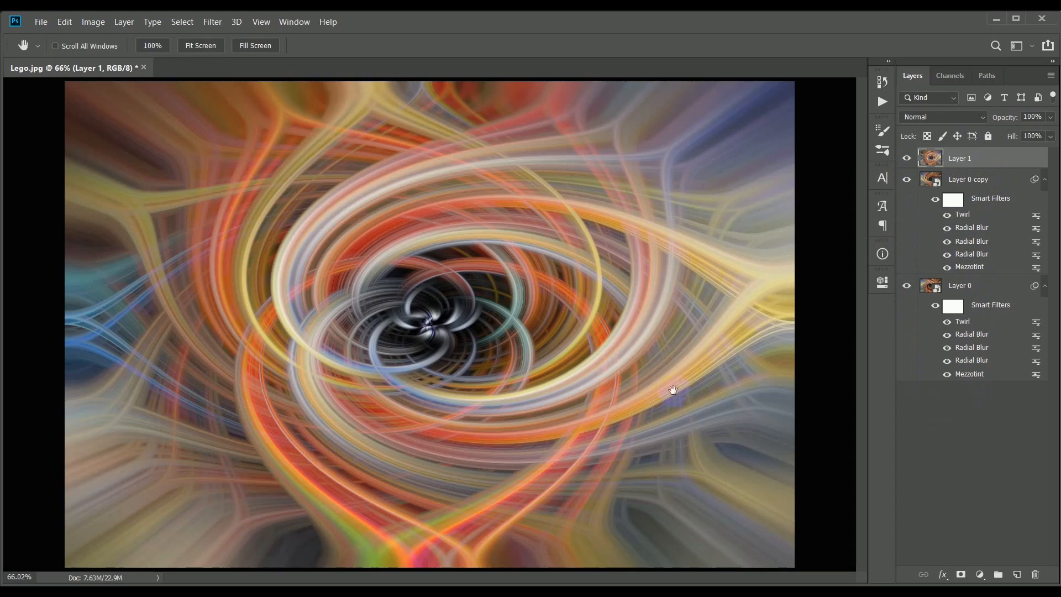
left_click(962, 214)
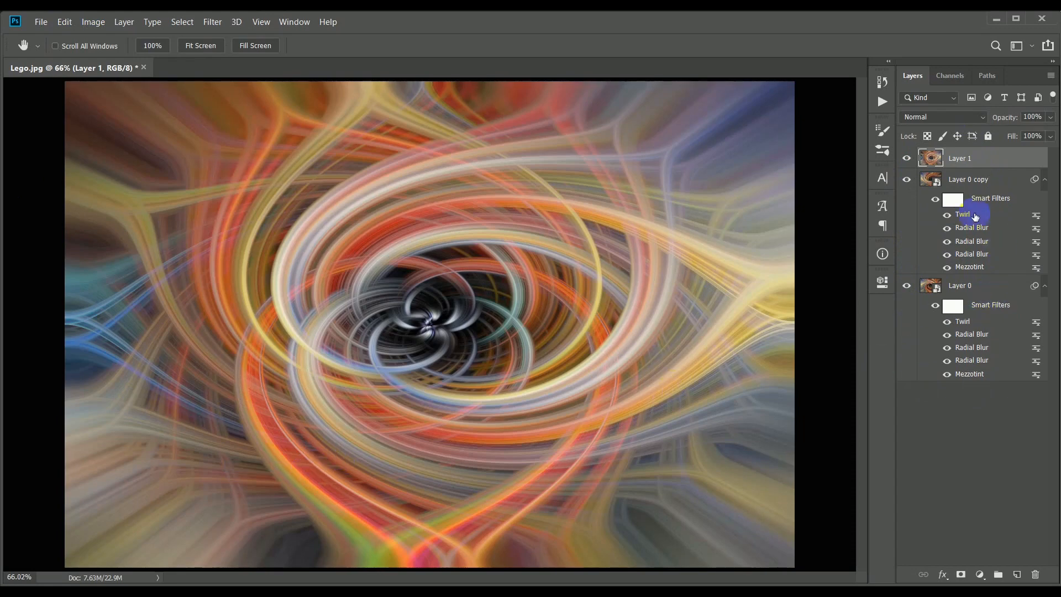
Set Layer 1's blend mode to Pin Light for a symmetrical twirl.
left_click(942, 116)
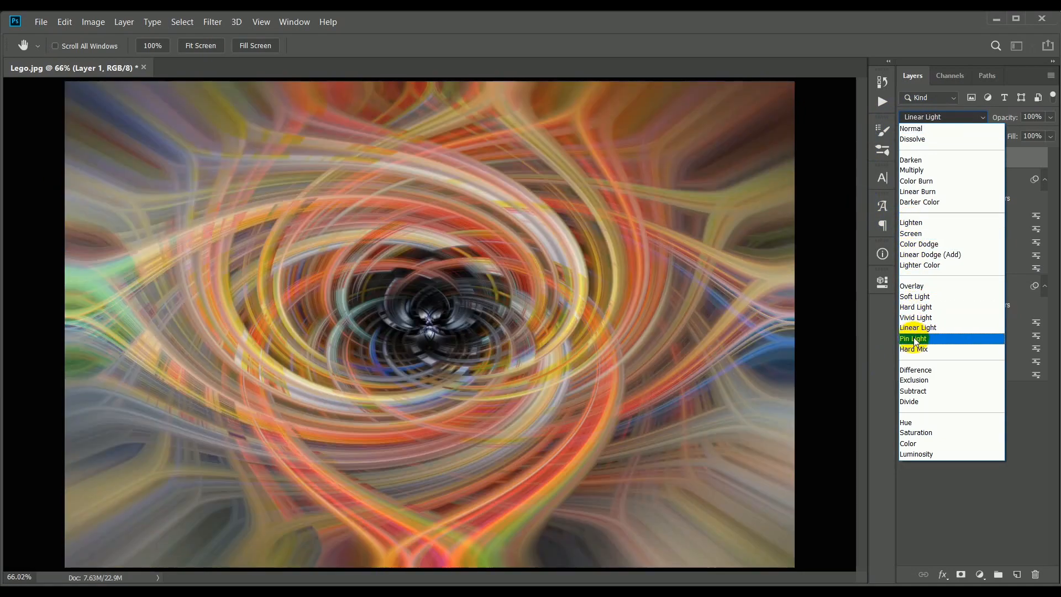
left_click(914, 338)
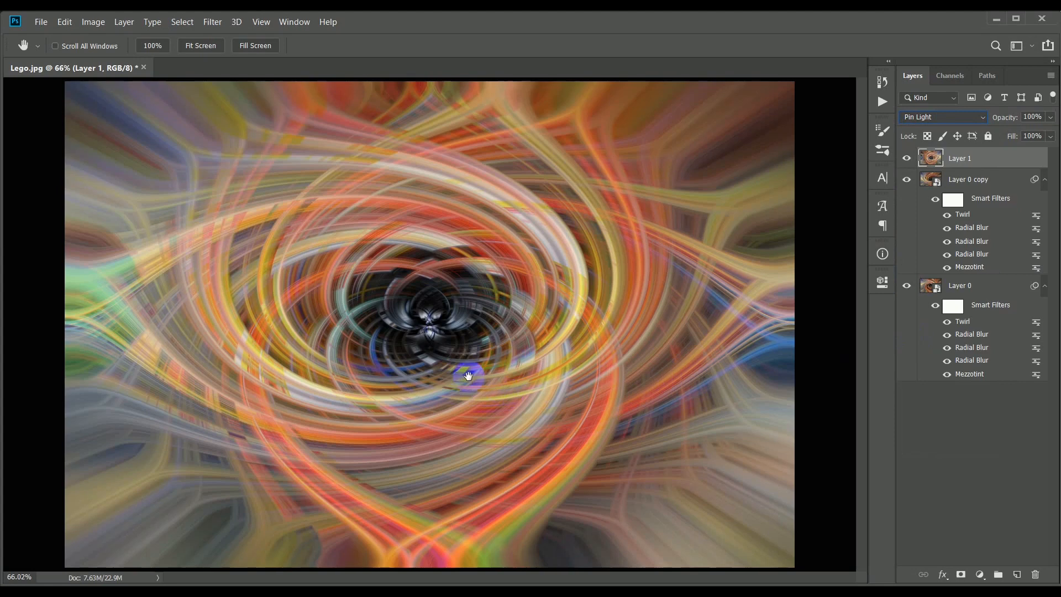
mouse_move(523, 337)
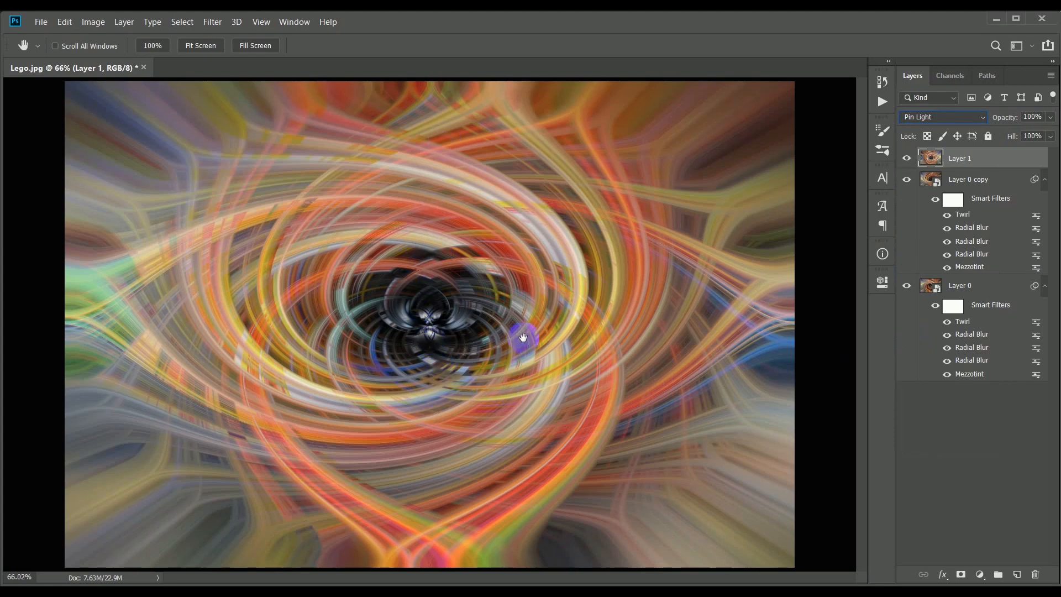
mouse_move(285, 312)
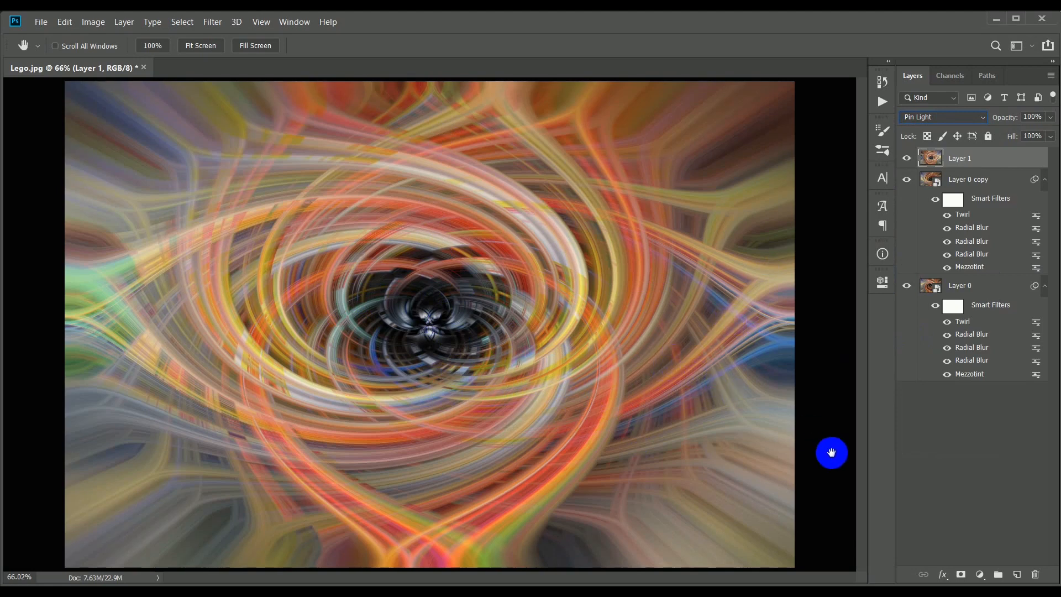
mouse_move(1002, 546)
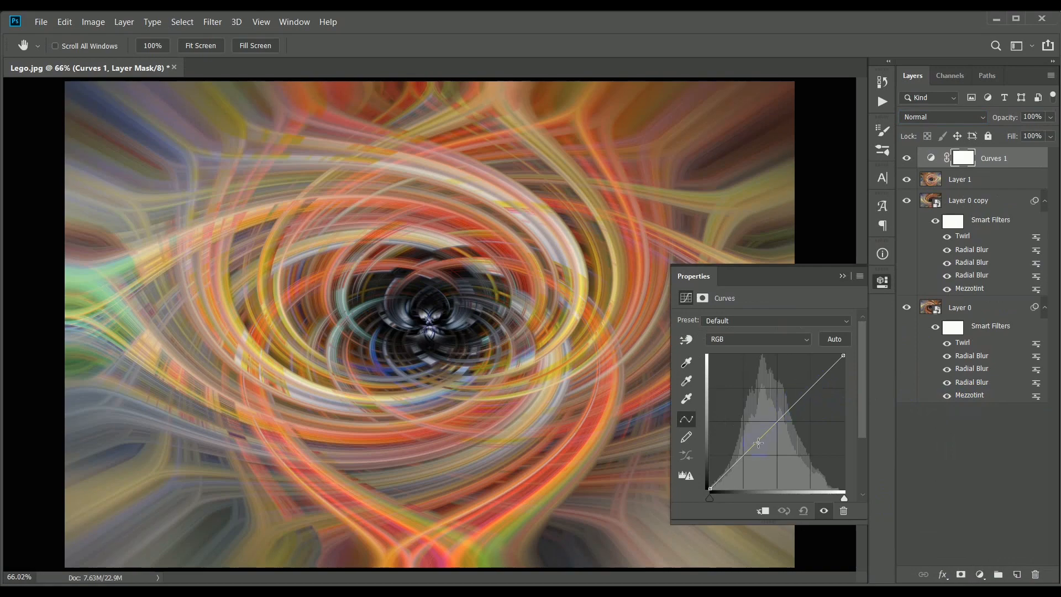
Shape the Curves 1 tone curve into an S by raising highlights and lowering shadows.
left_click_drag(758, 444, 809, 396)
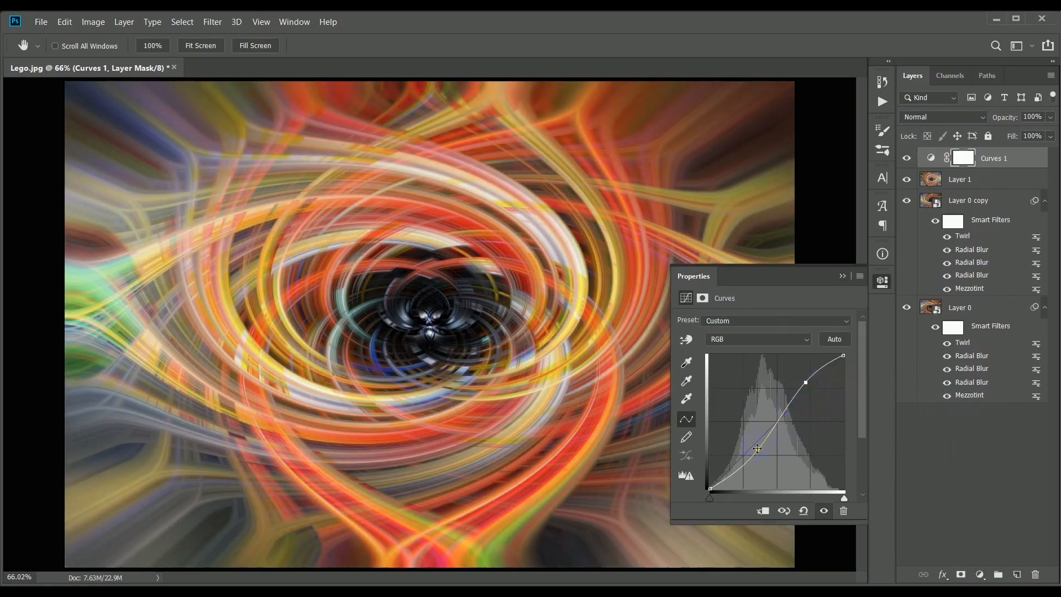
left_click_drag(758, 448, 759, 452)
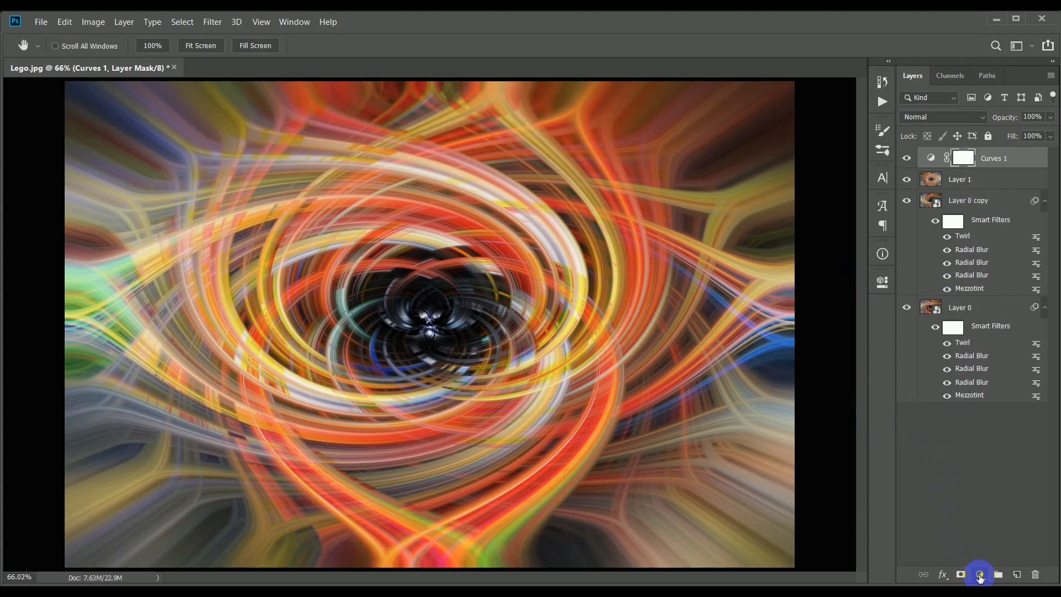
Add a Hue/Saturation adjustment layer and settle its Hue at -12 for redder swirls.
left_click(980, 575)
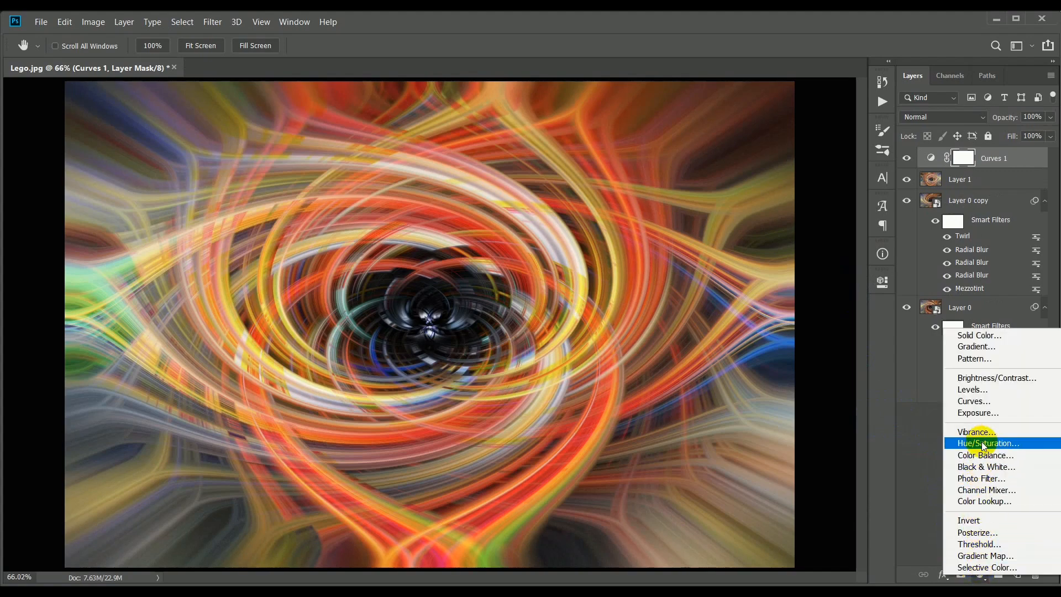
left_click(987, 443)
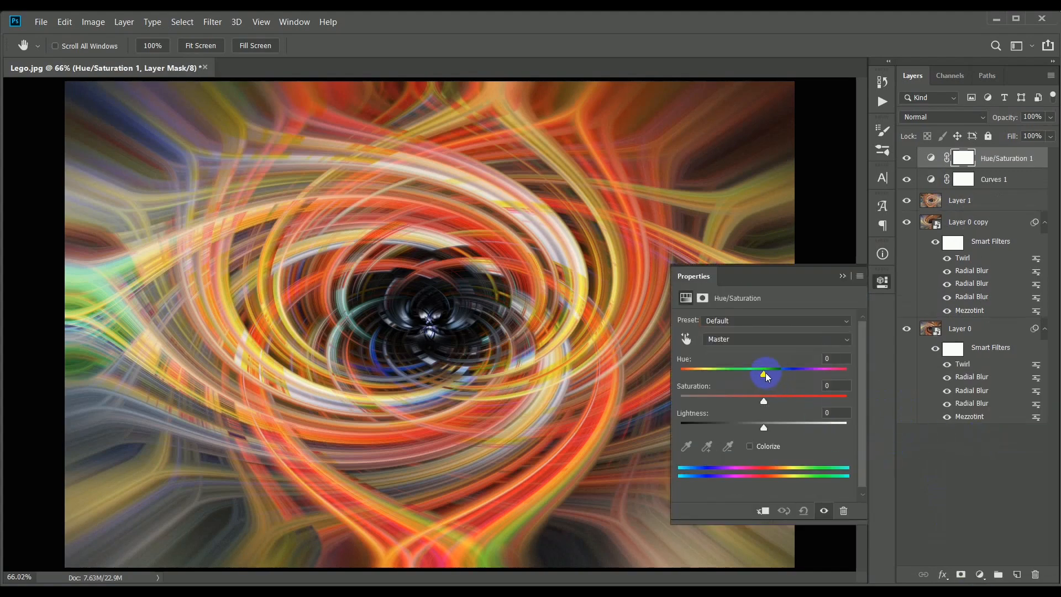
left_click_drag(762, 369, 772, 369)
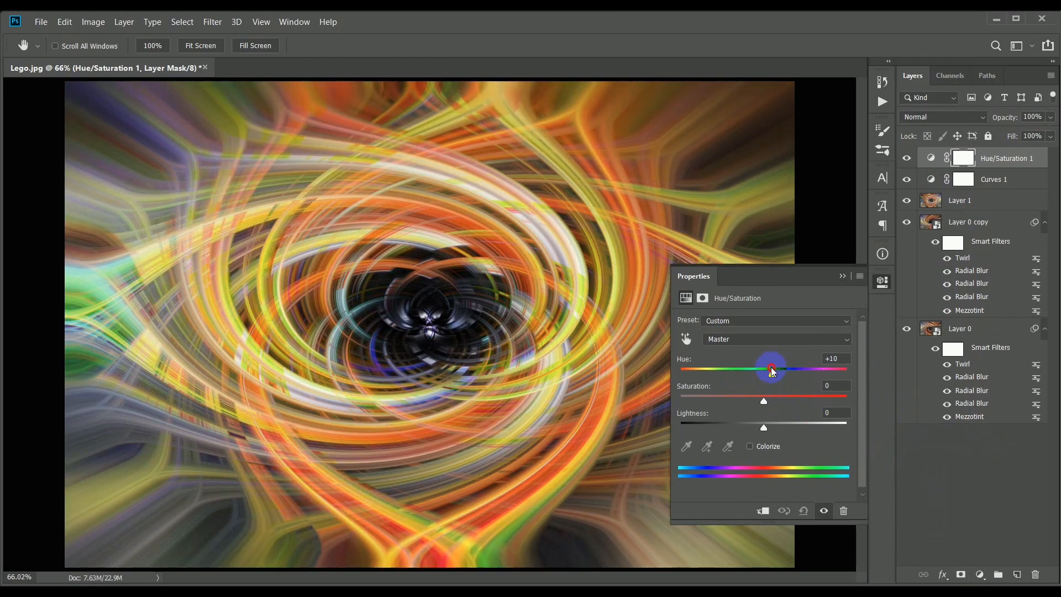
left_click_drag(771, 369, 709, 369)
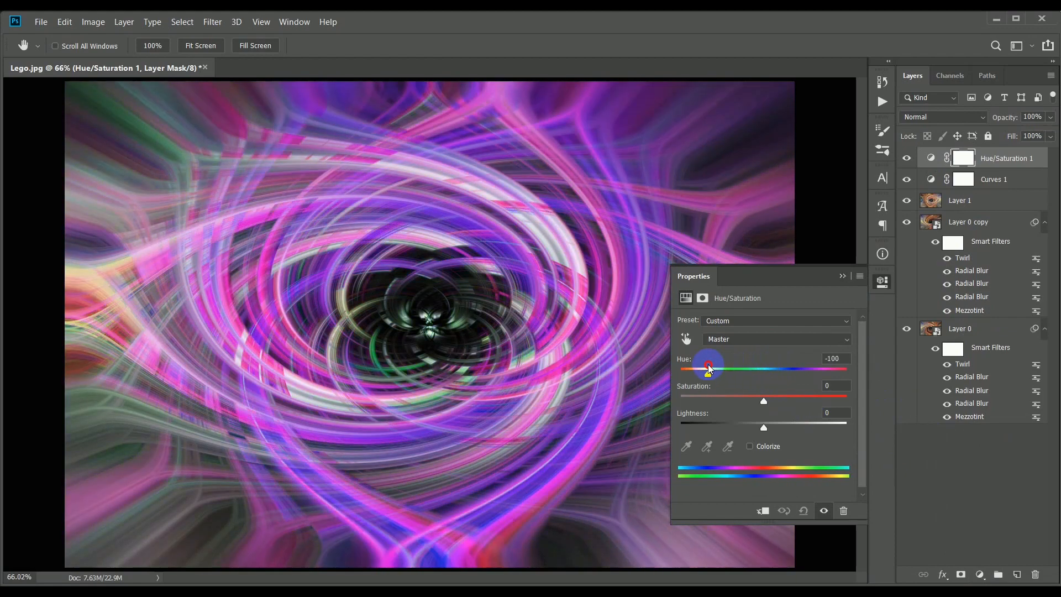
left_click_drag(709, 368, 732, 360)
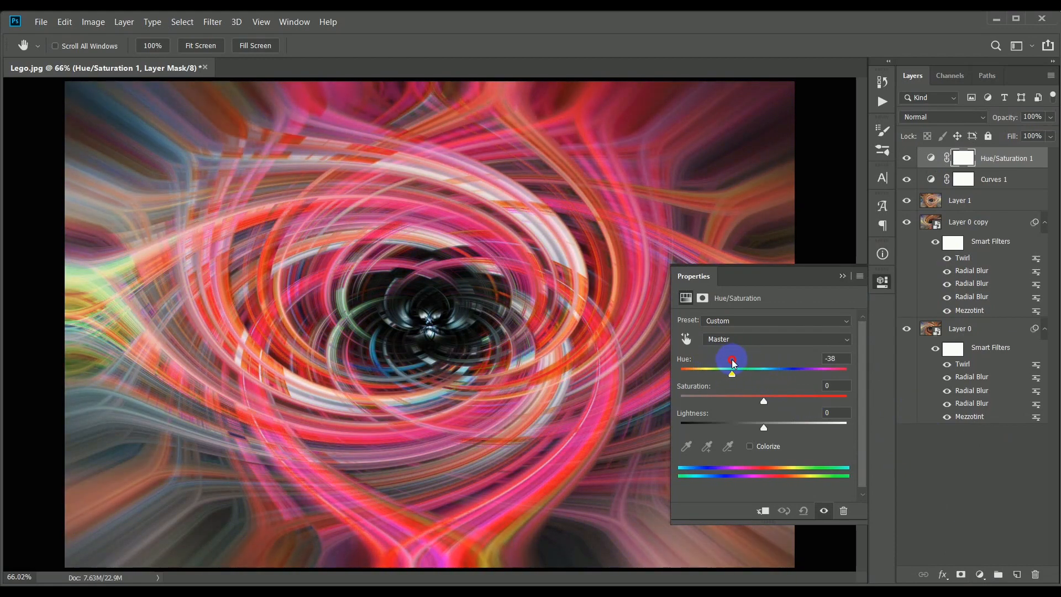
left_click_drag(732, 361, 765, 360)
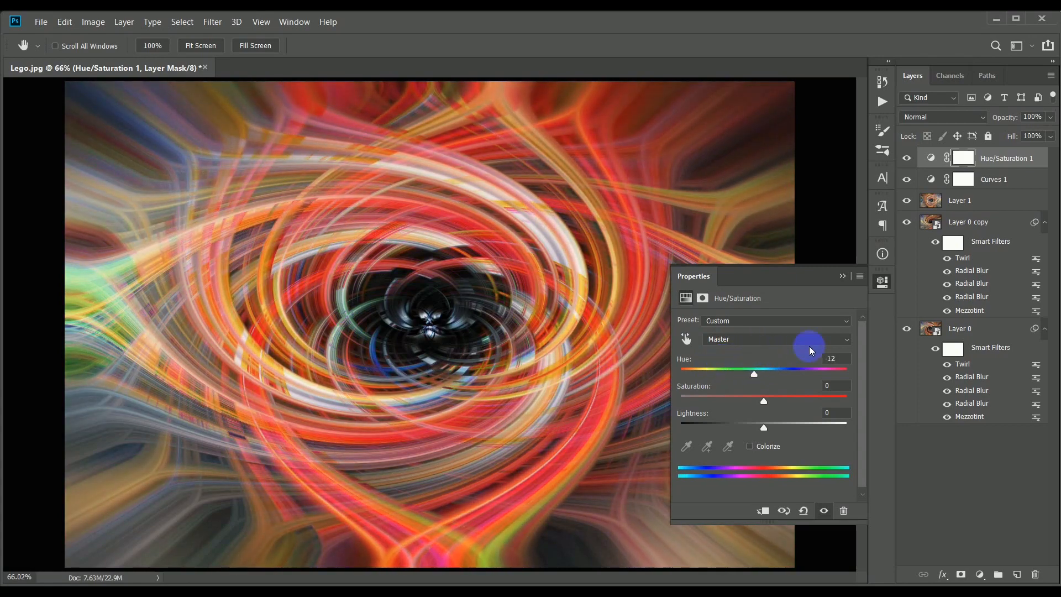
Toggle Hue/Saturation 1 off and back on to compare, leaving it visible.
left_click(908, 157)
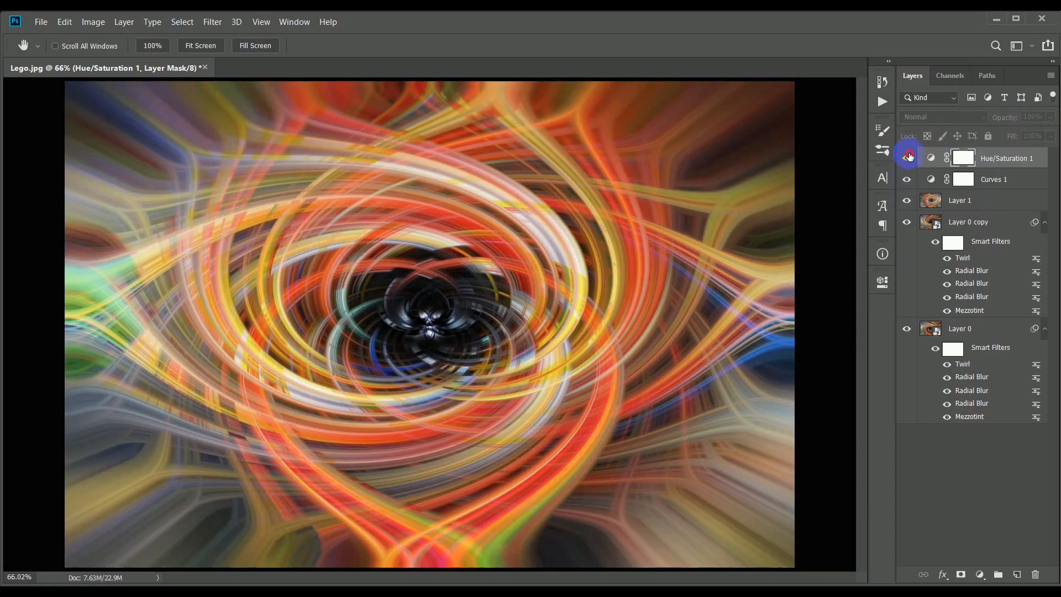
left_click(907, 158)
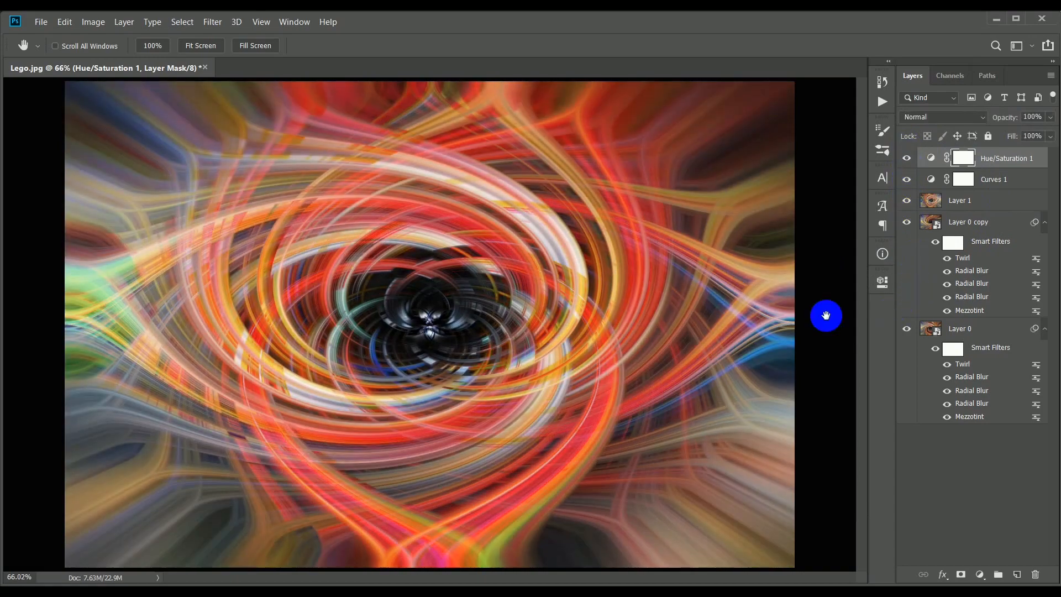